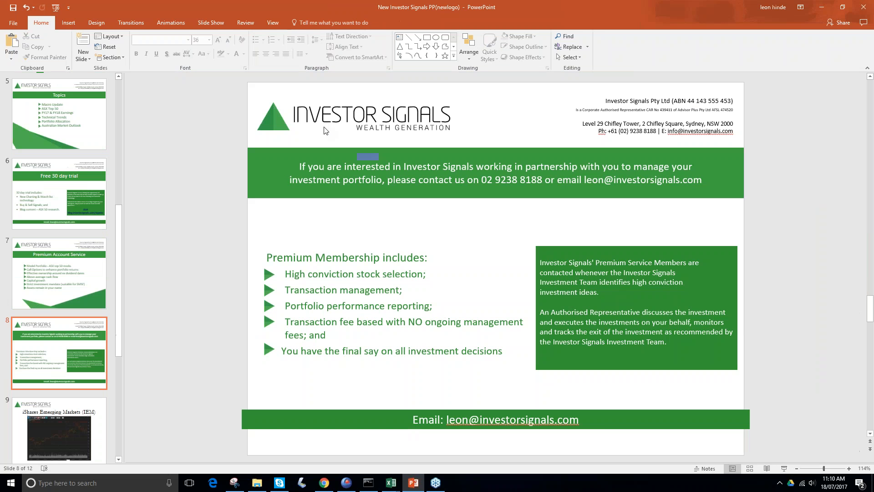
# - Switch from the PowerPoint deck to the Investor Signals charts page in Chrome
pyautogui.click(322, 483)
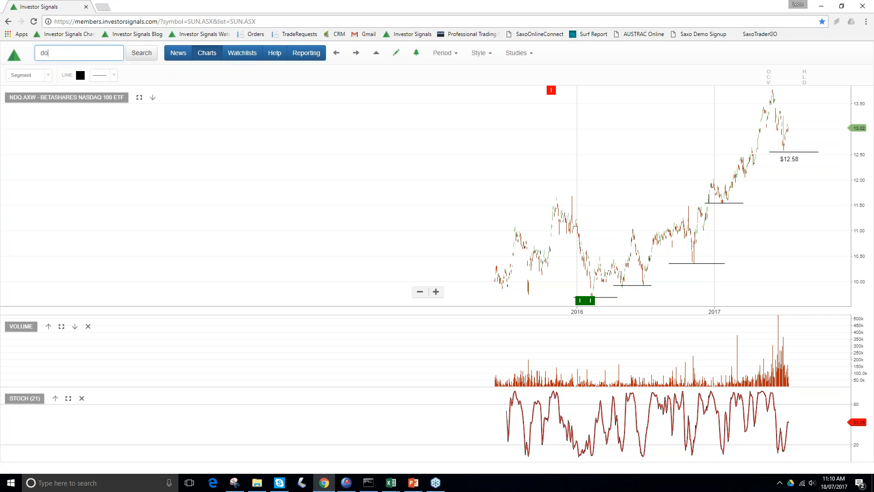
# - Load the Dow Jones equity index chart showing Resistance 18,000, 15,500 Support and Breakout lines
pyautogui.write('DOW.NYS')
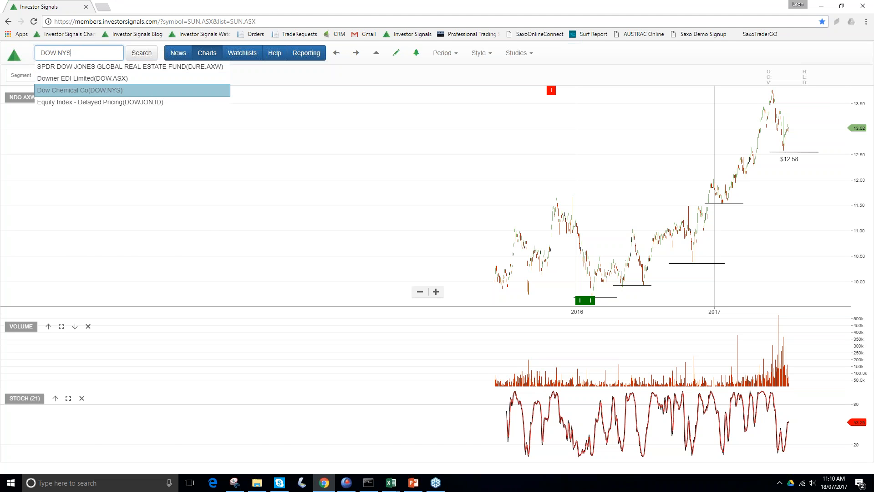
pyautogui.click(99, 102)
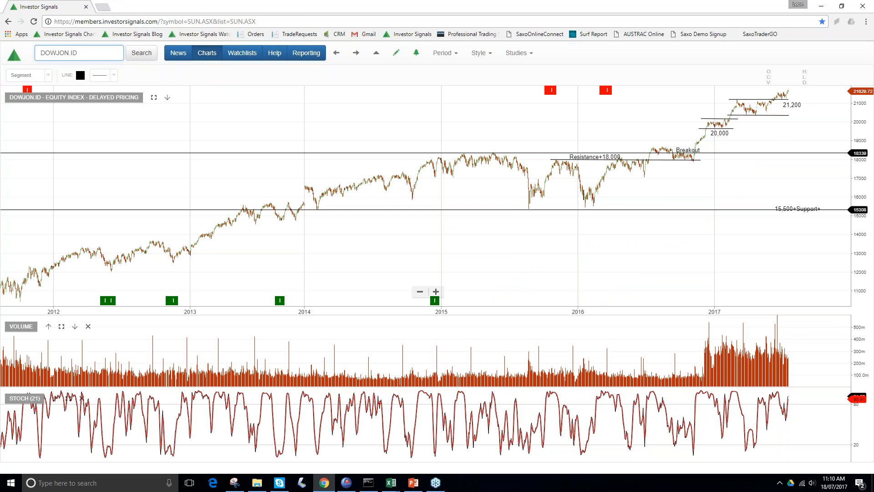
pyautogui.click(78, 53)
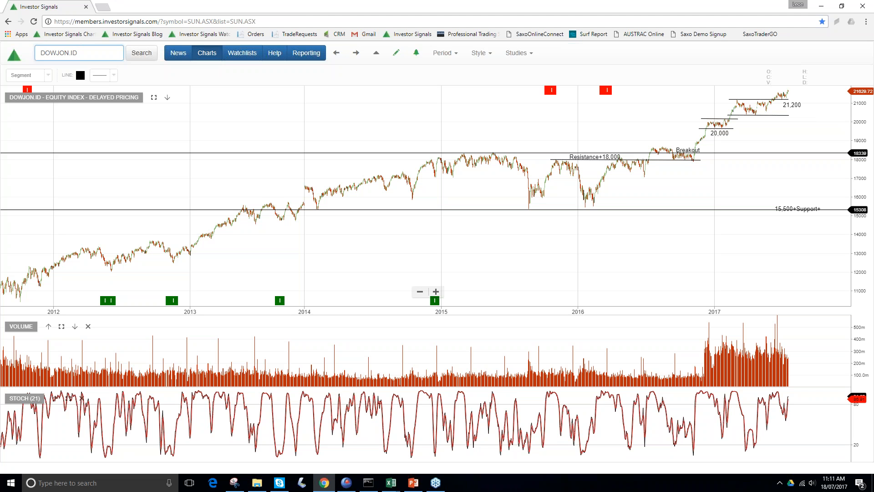
pyautogui.tripleClick(78, 53)
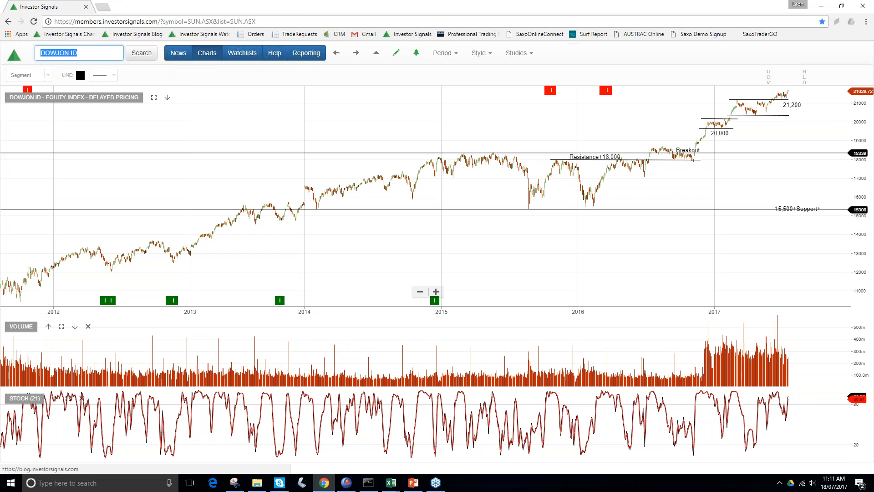
# - Return to the Betashares Nasdaq 100 ETF (NDQ.AXW) chart with its $12.58 support level
pyautogui.write('nasda')
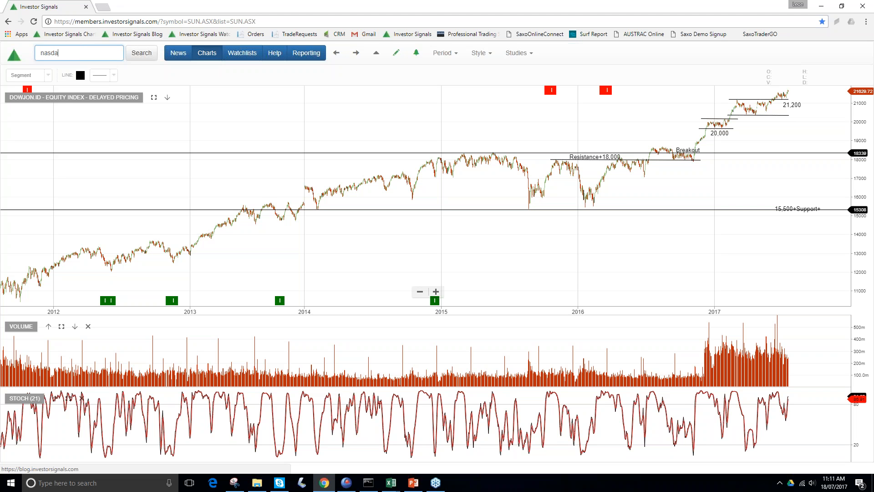
pyautogui.write('NDQ.AXW')
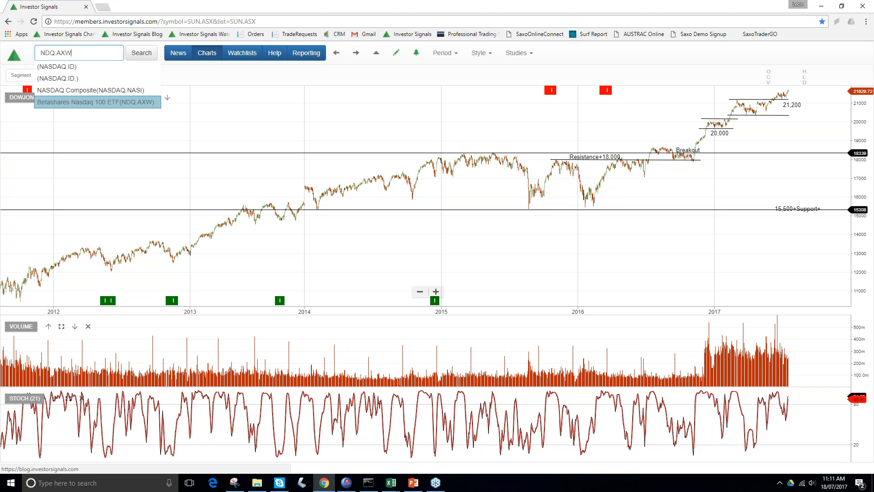
pyautogui.click(96, 102)
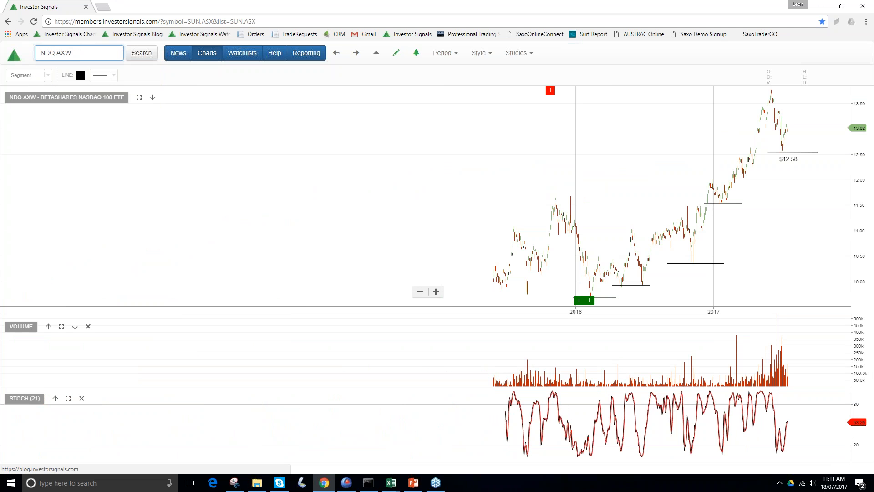
pyautogui.moveTo(759, 94)
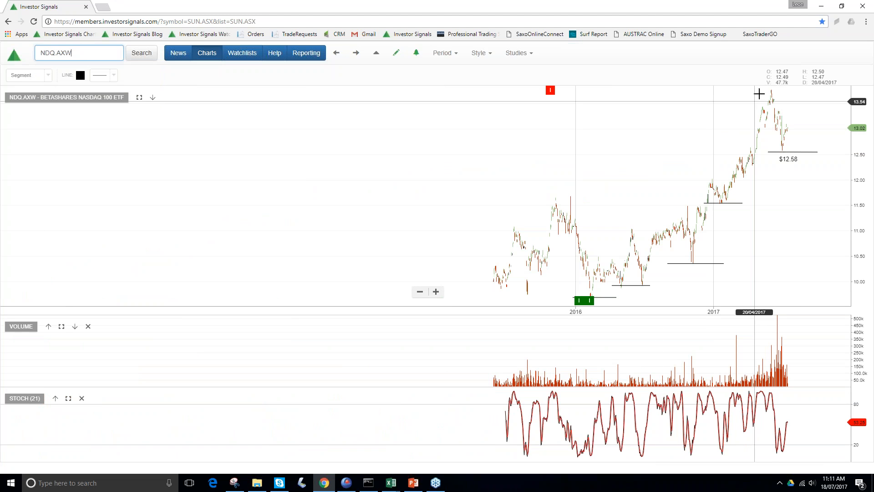
pyautogui.moveTo(769, 90)
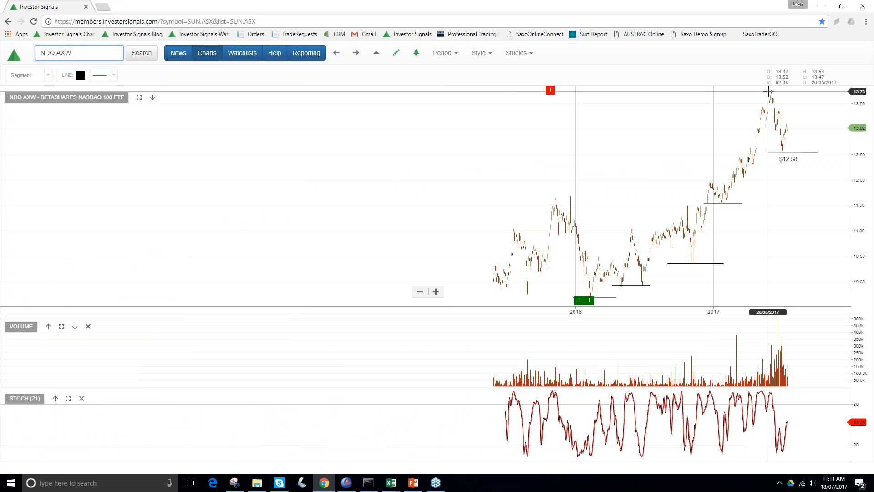
pyautogui.moveTo(781, 151)
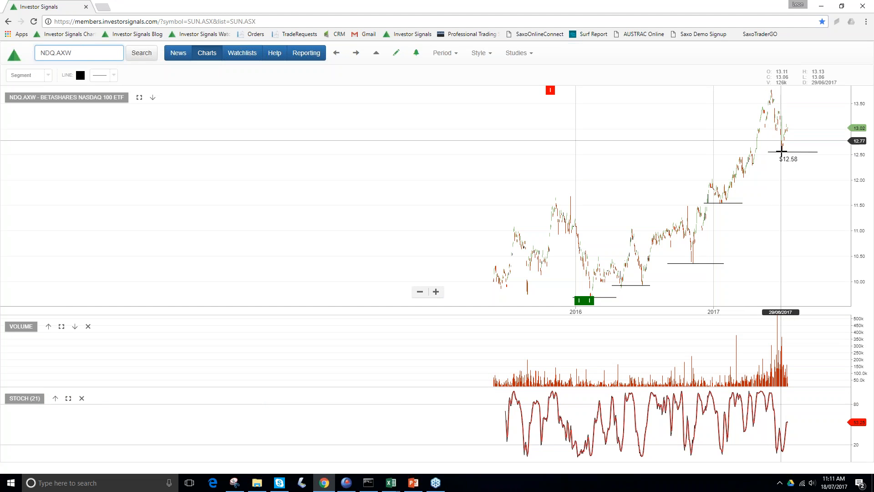
pyautogui.moveTo(828, 131)
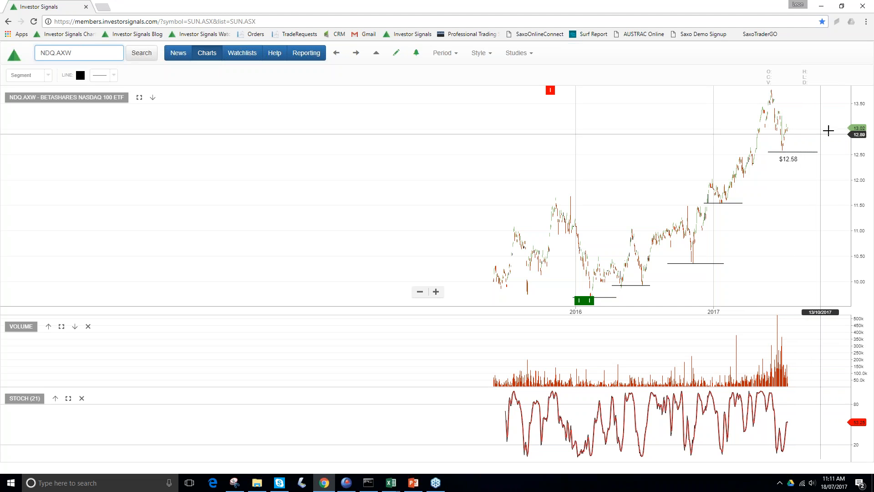
pyautogui.moveTo(480, 213)
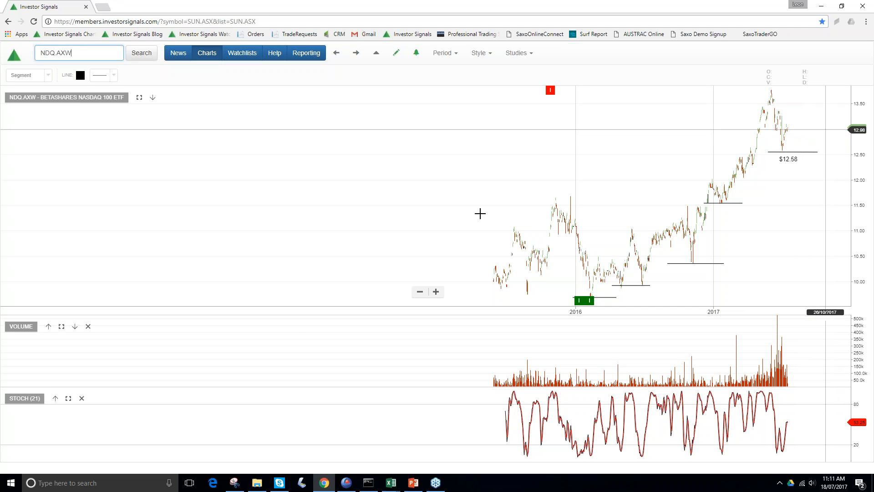
pyautogui.tripleClick(78, 53)
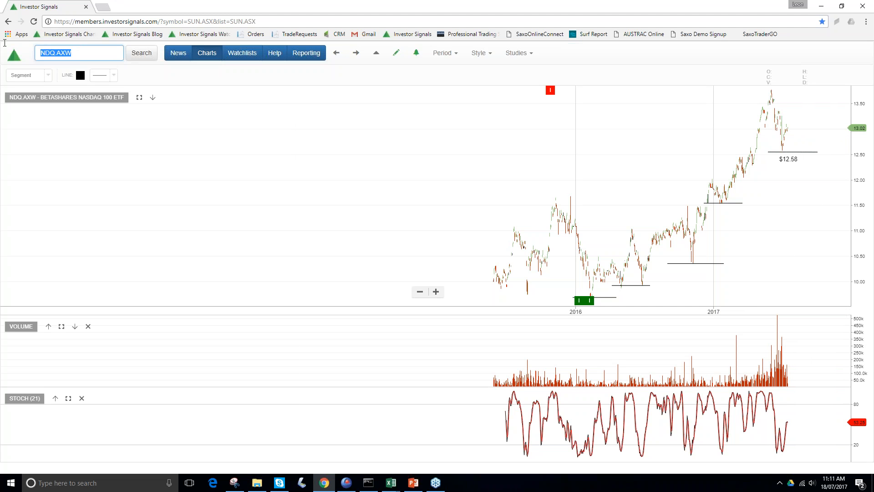
# - Load the XJO.ASX S&P/ASX 200 index chart with trend channels and Market Top 5950 annotation
pyautogui.write('xjo')
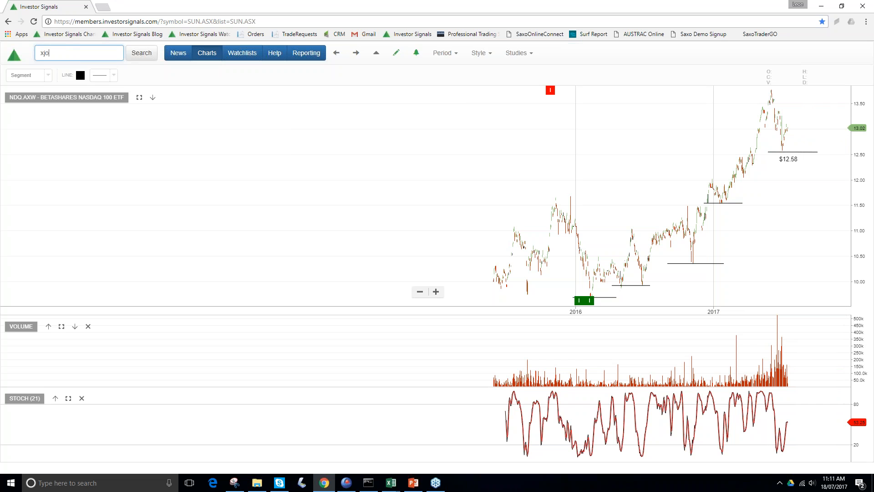
pyautogui.write('XJO.ASX')
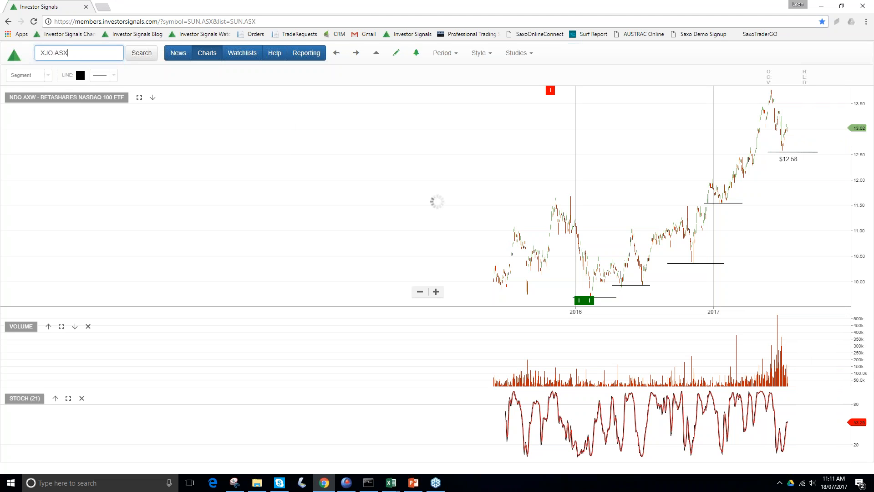
pyautogui.click(141, 53)
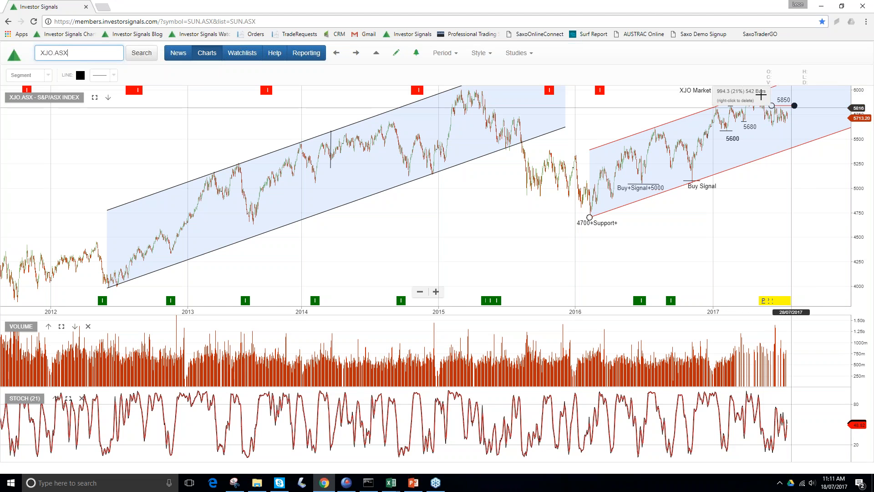
pyautogui.moveTo(786, 106)
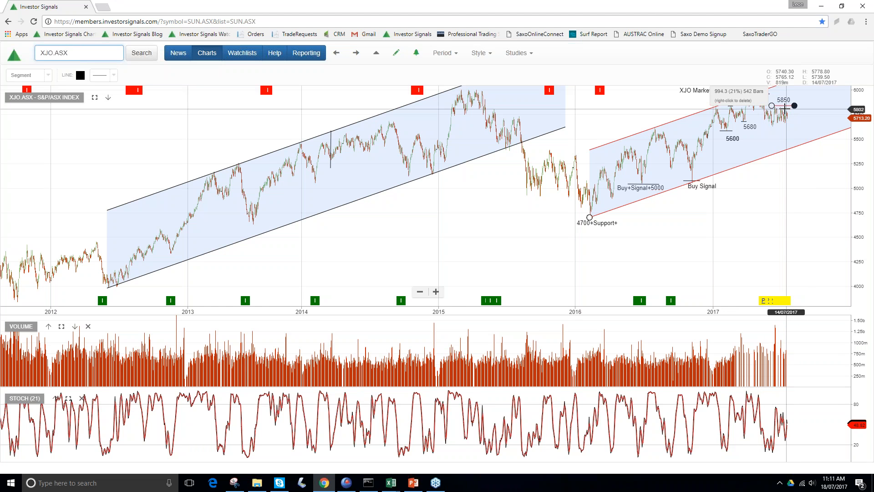
pyautogui.moveTo(795, 105)
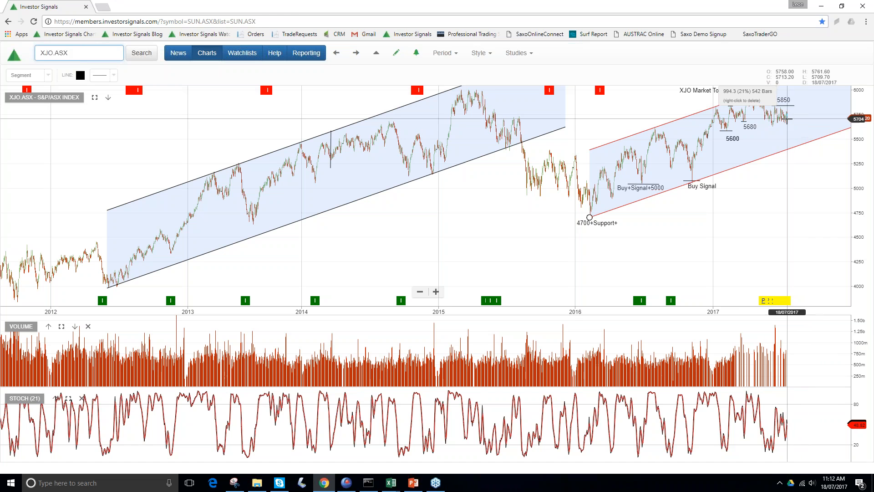
pyautogui.moveTo(813, 138)
pyautogui.write('agl')
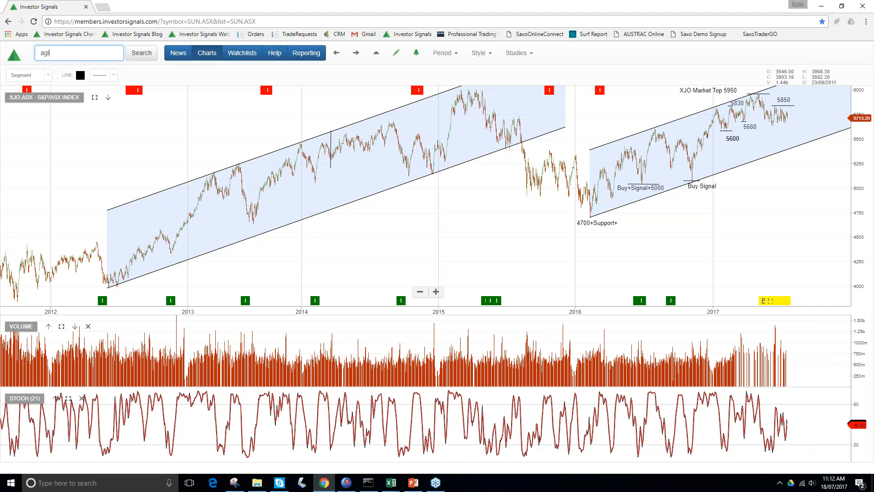
# - Step from AGL Energy through Aristocrat Leisure to the Amcor Limited chart in the watchlist
pyautogui.click(141, 53)
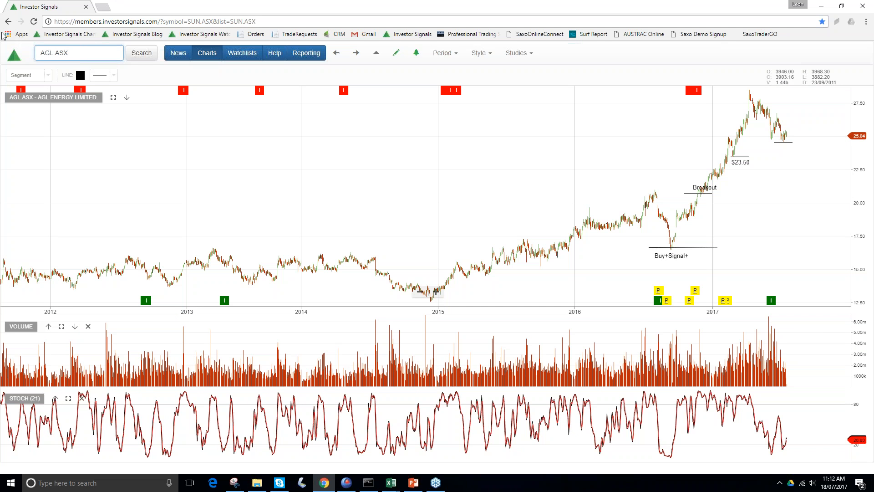
pyautogui.click(78, 52)
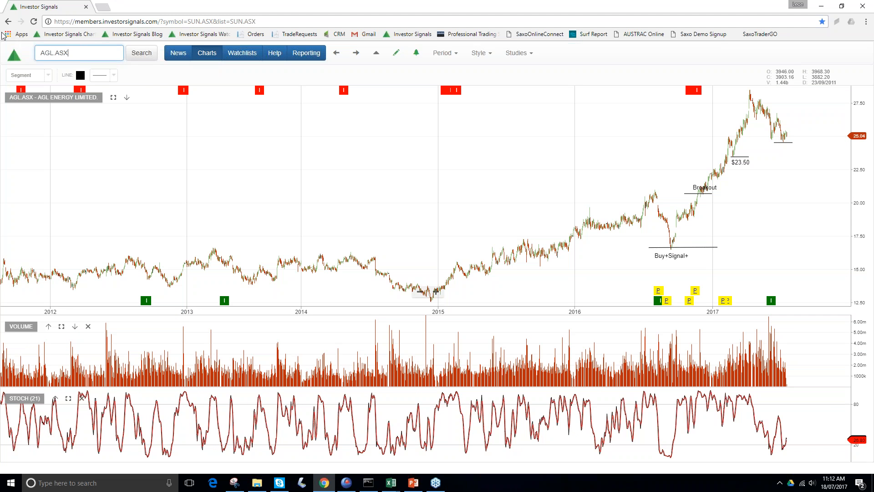
pyautogui.moveTo(770, 300)
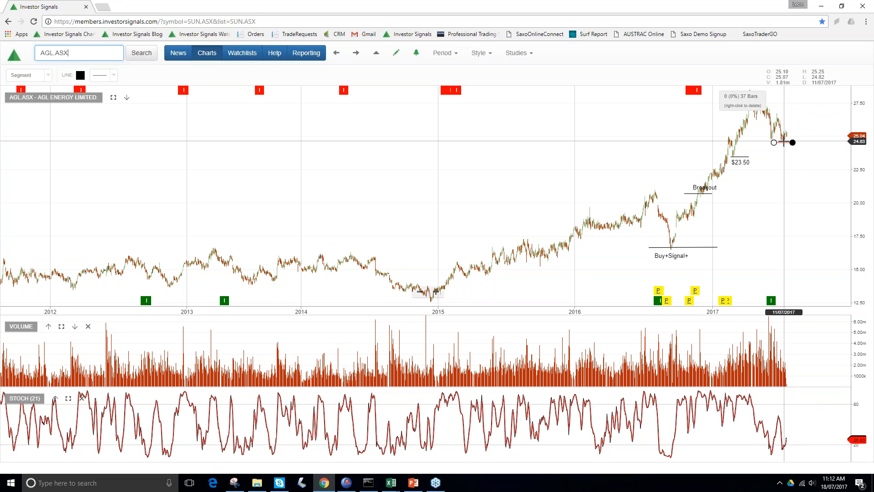
pyautogui.moveTo(383, 66)
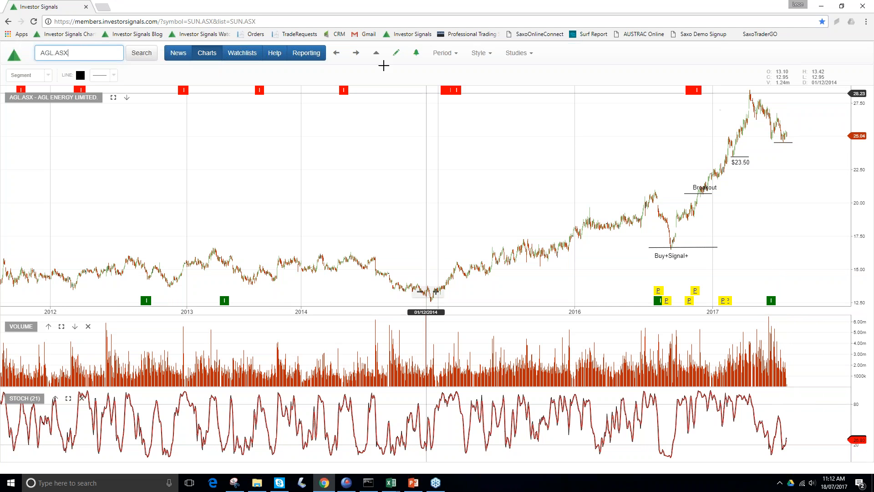
pyautogui.moveTo(356, 56)
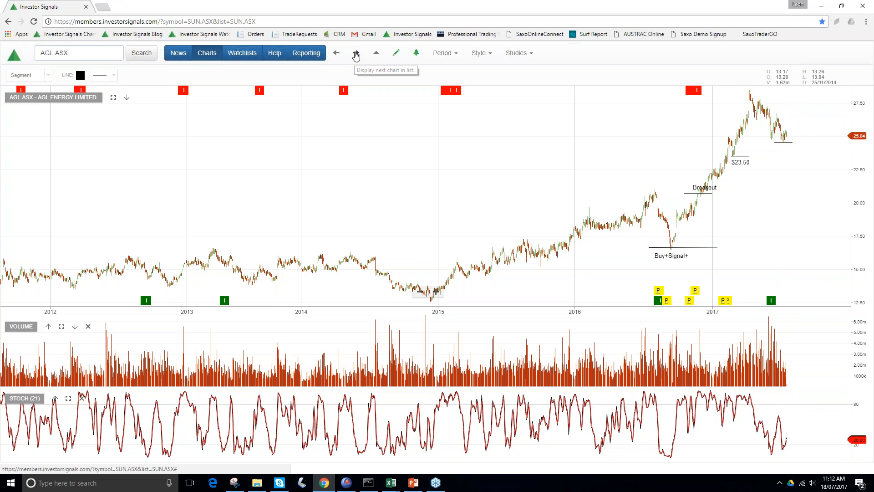
pyautogui.click(356, 53)
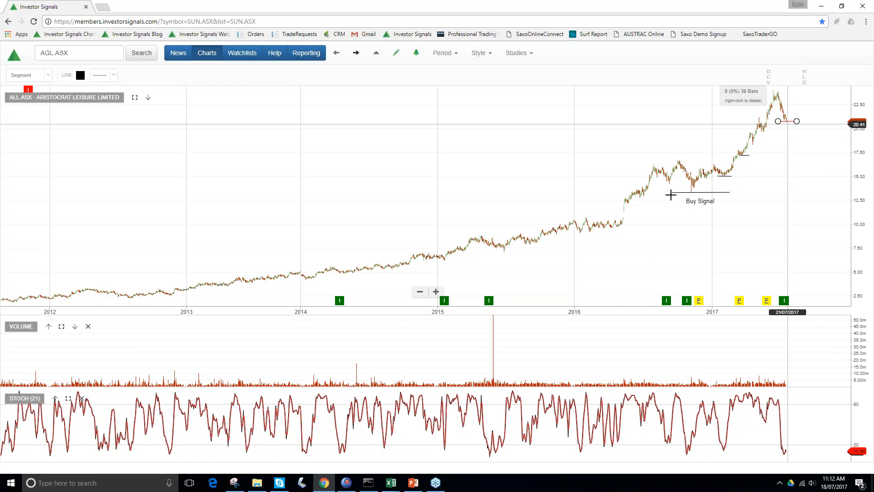
pyautogui.moveTo(339, 297)
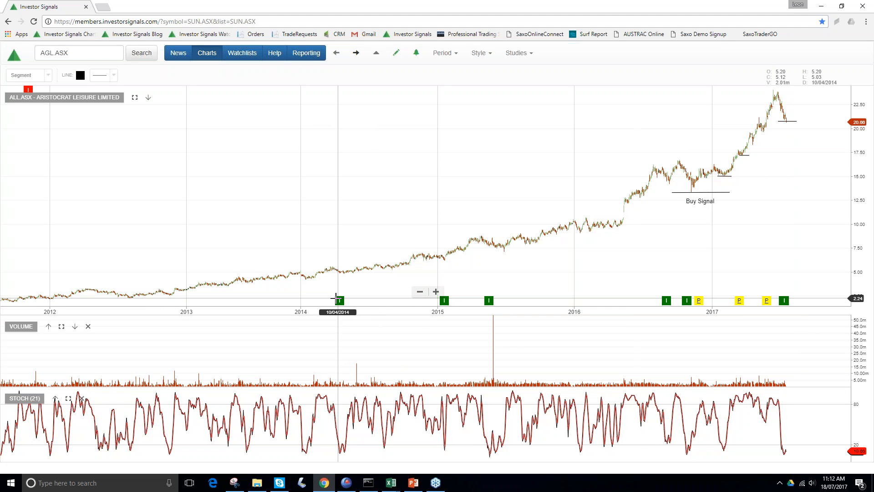
pyautogui.moveTo(717, 179)
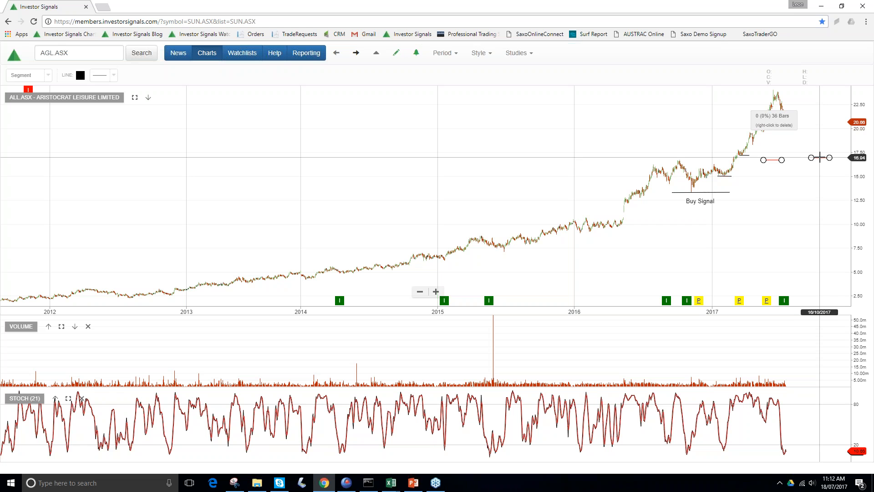
pyautogui.moveTo(296, 98)
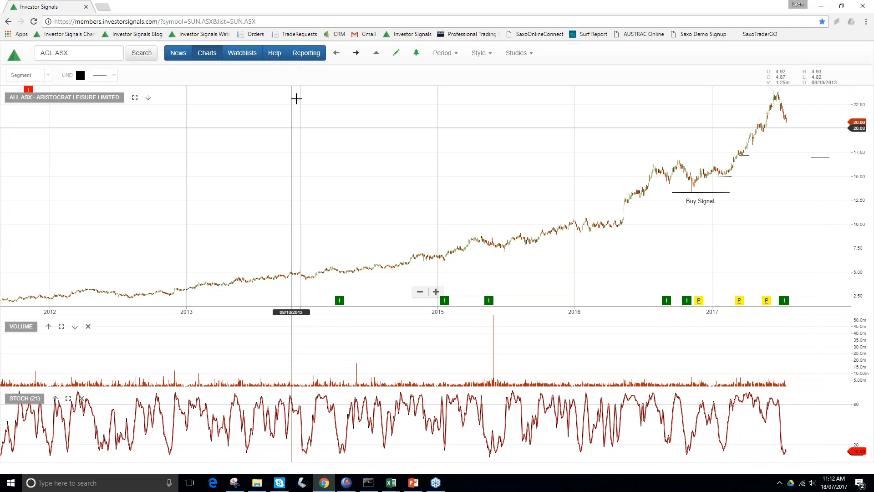
pyautogui.click(357, 53)
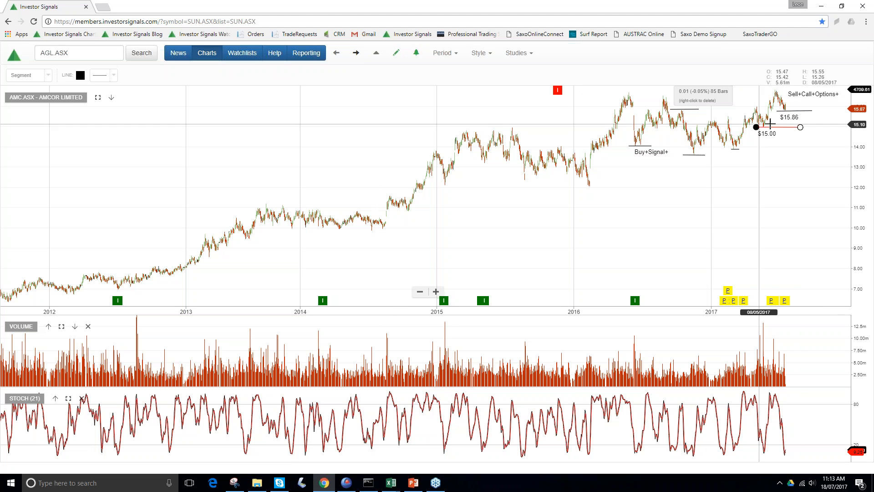
pyautogui.moveTo(473, 132)
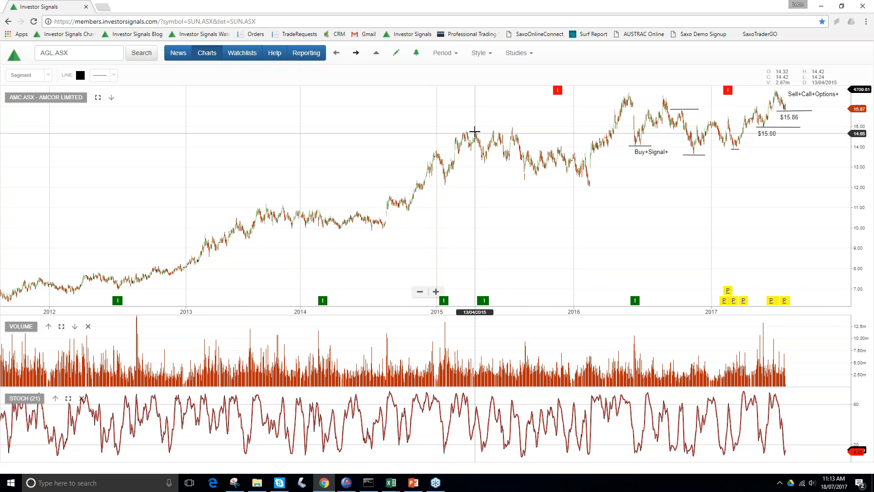
pyautogui.moveTo(467, 134)
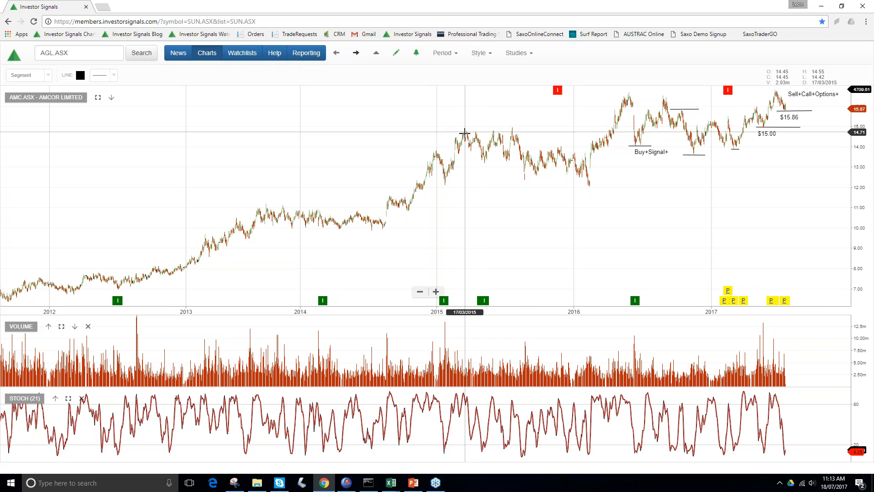
pyautogui.moveTo(462, 134)
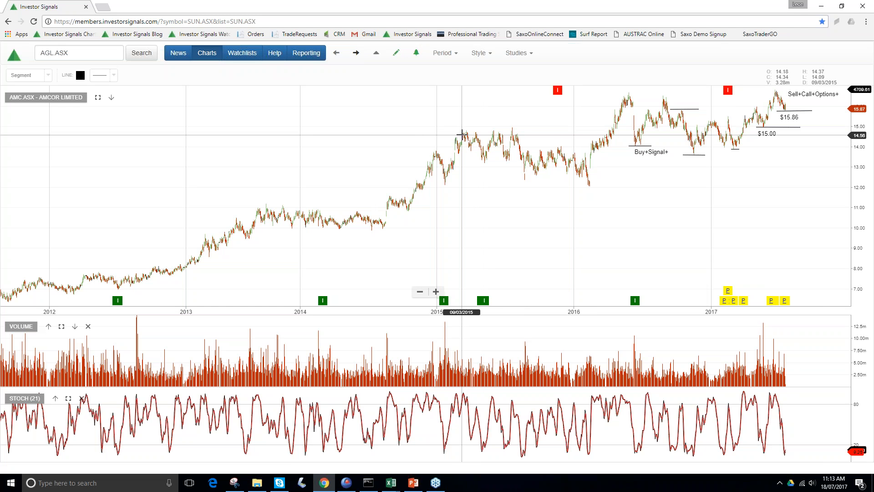
pyautogui.moveTo(462, 134)
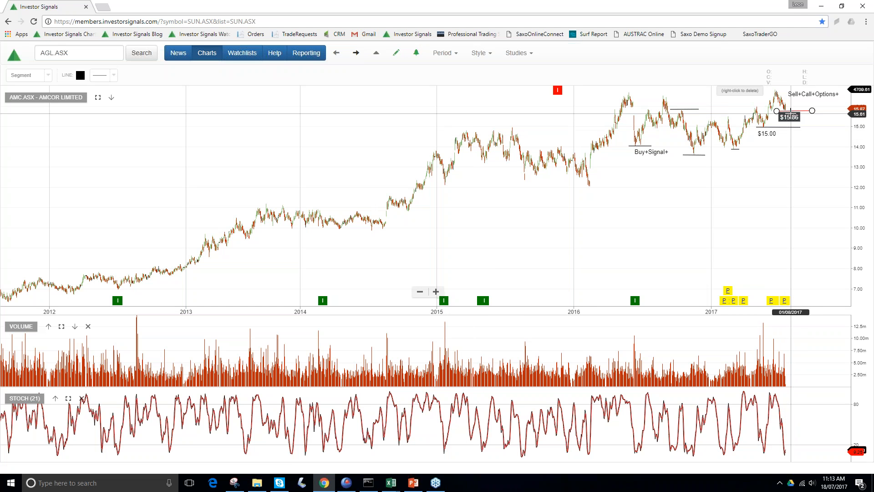
pyautogui.moveTo(794, 111)
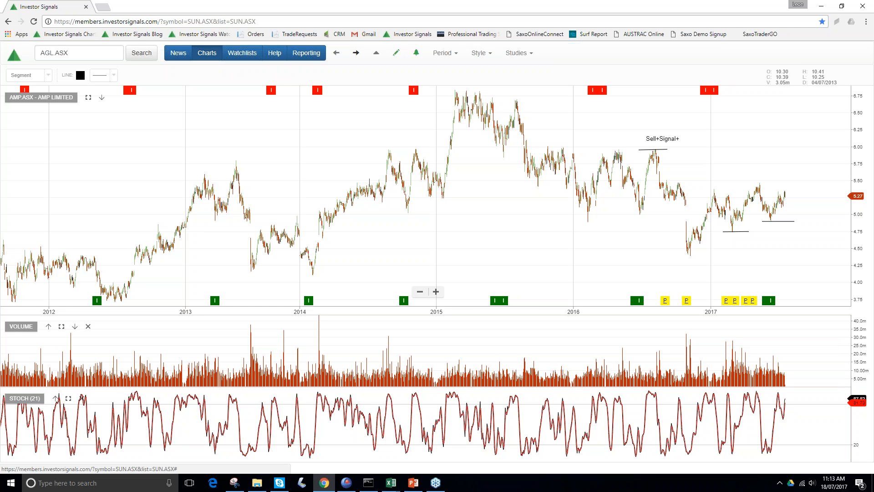
# - Advance through the ANZ, APA Group and ASX Limited charts to reach Aurizon Holdings
pyautogui.click(356, 53)
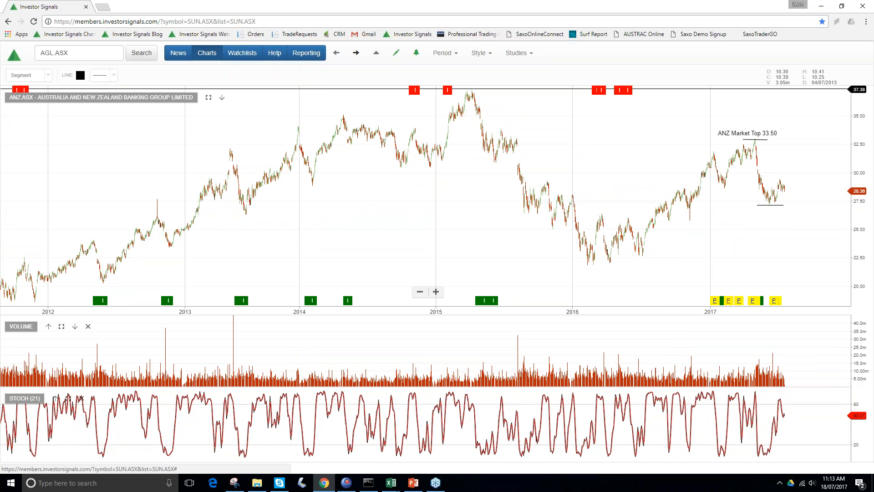
pyautogui.moveTo(758, 183)
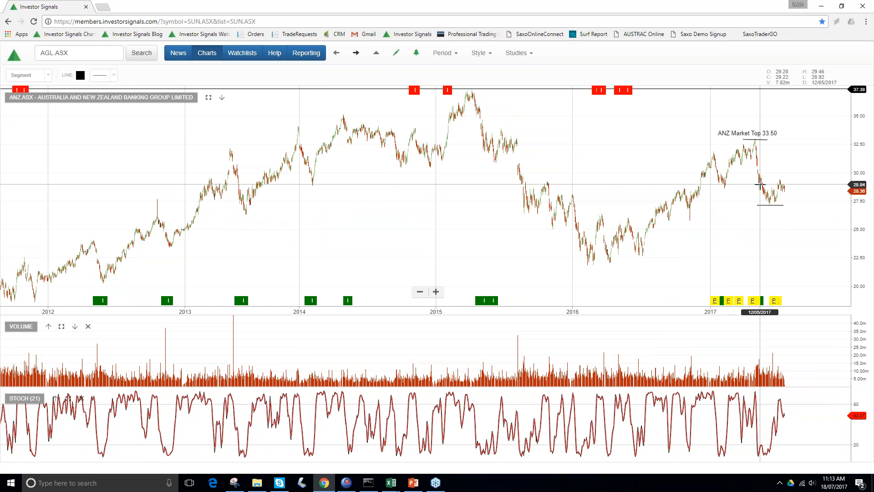
pyautogui.moveTo(824, 180)
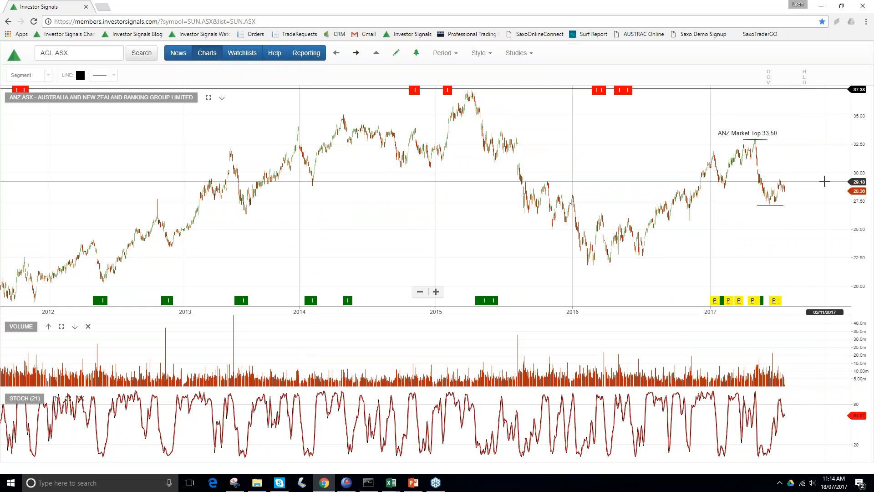
pyautogui.click(336, 53)
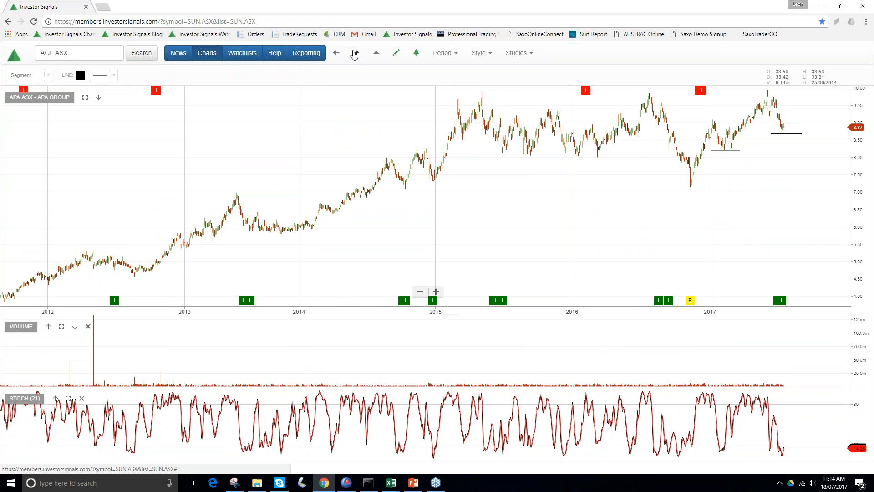
pyautogui.moveTo(745, 104)
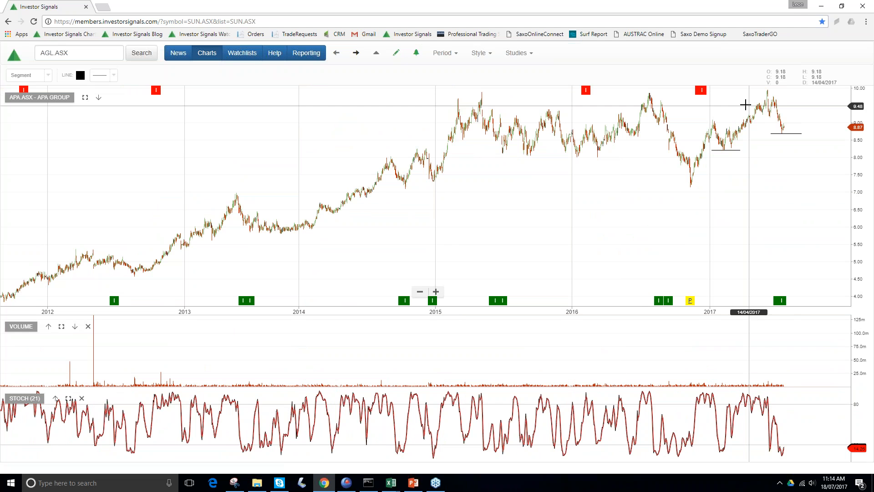
pyautogui.moveTo(739, 149)
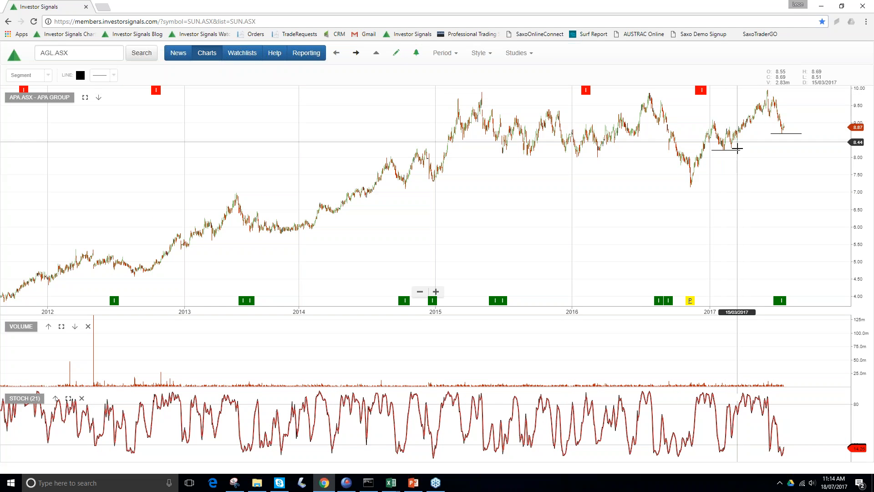
pyautogui.moveTo(780, 128)
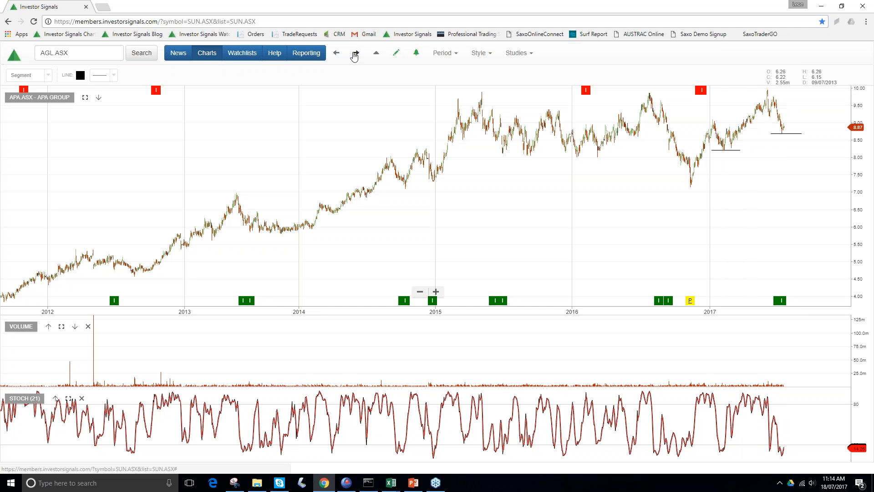
pyautogui.click(354, 53)
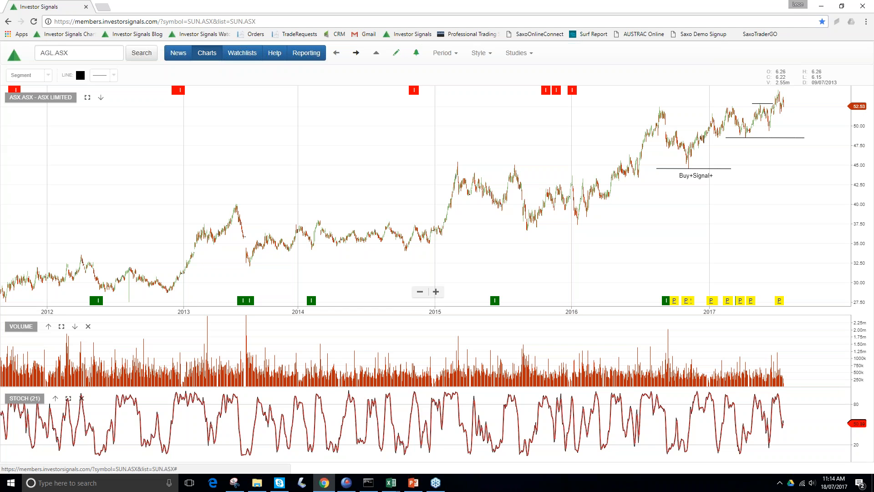
pyautogui.moveTo(357, 53)
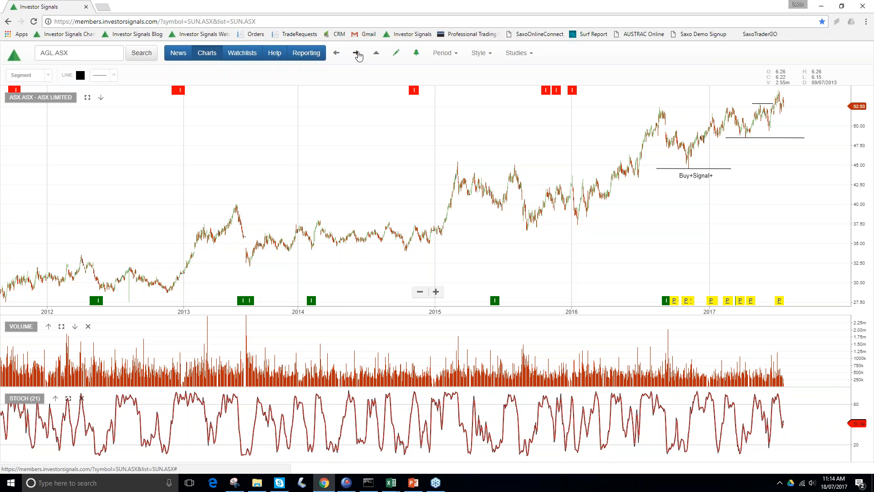
pyautogui.click(358, 52)
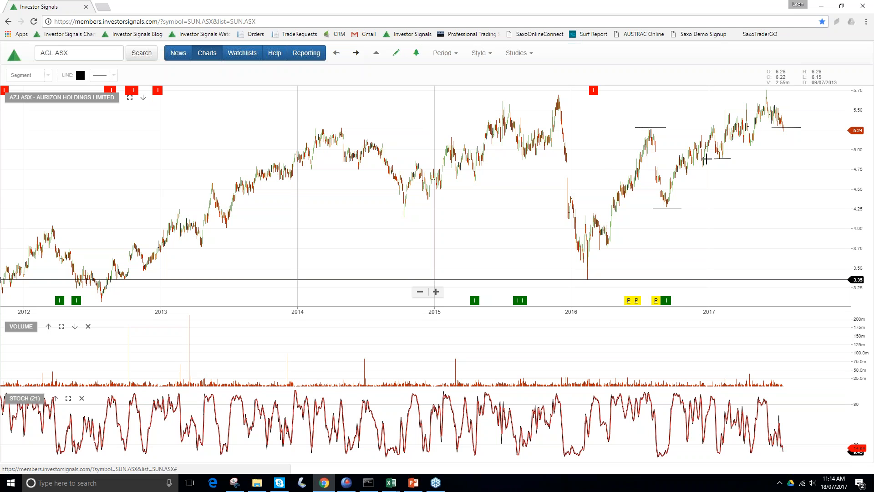
pyautogui.moveTo(831, 182)
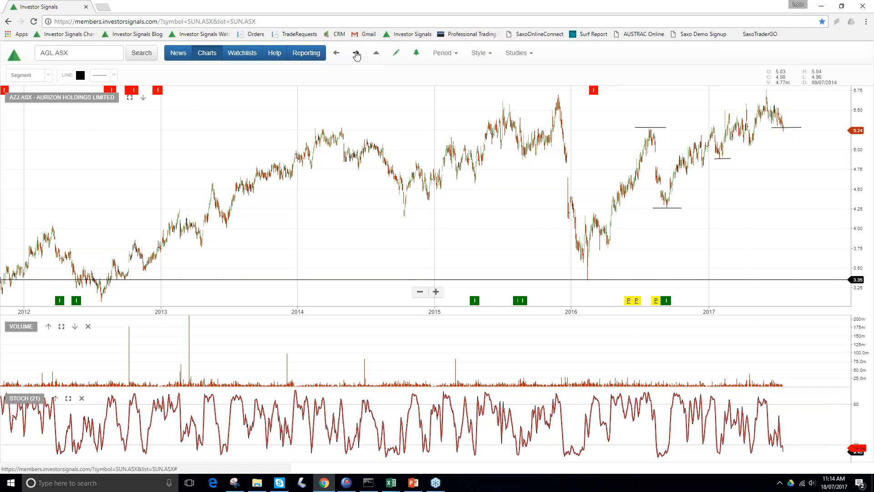
# - Advance past Aurizon Holdings to the Brambles Limited chart on the way to CBA
pyautogui.click(356, 53)
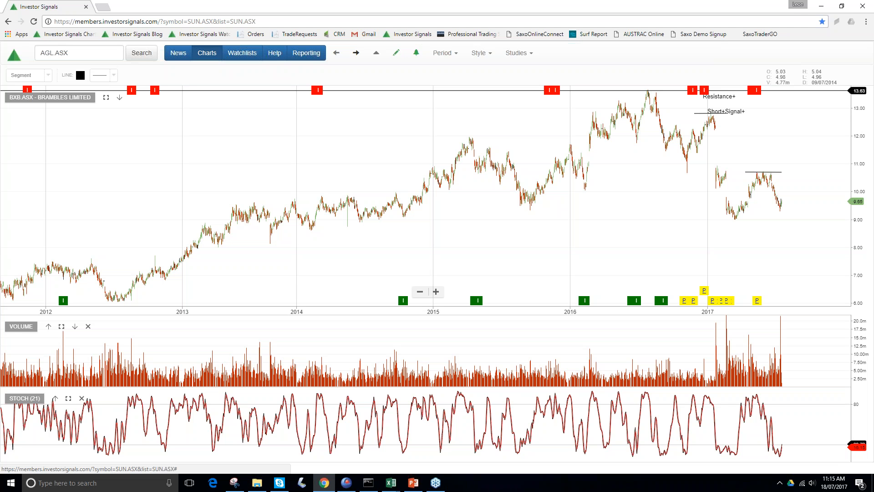
pyautogui.moveTo(759, 118)
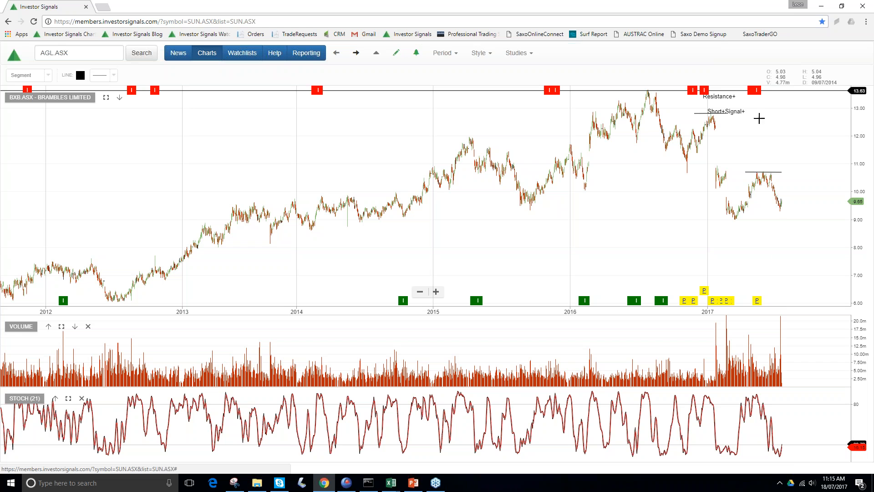
pyautogui.moveTo(339, 62)
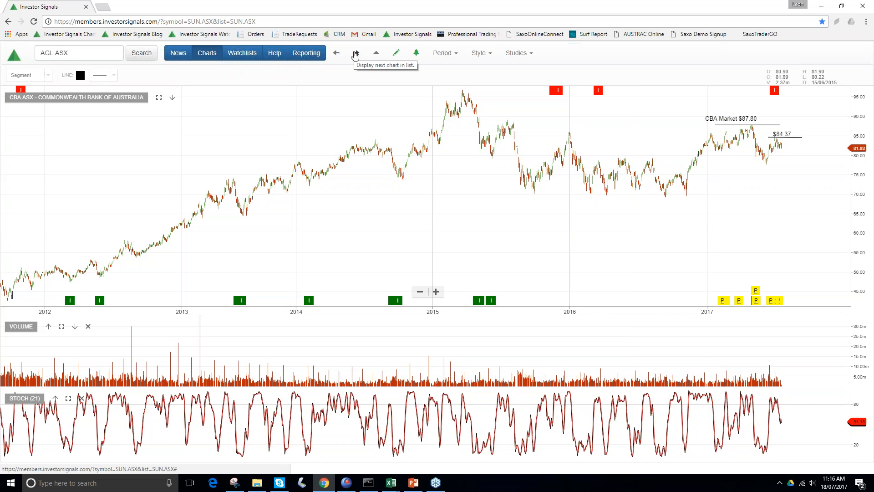
pyautogui.click(356, 53)
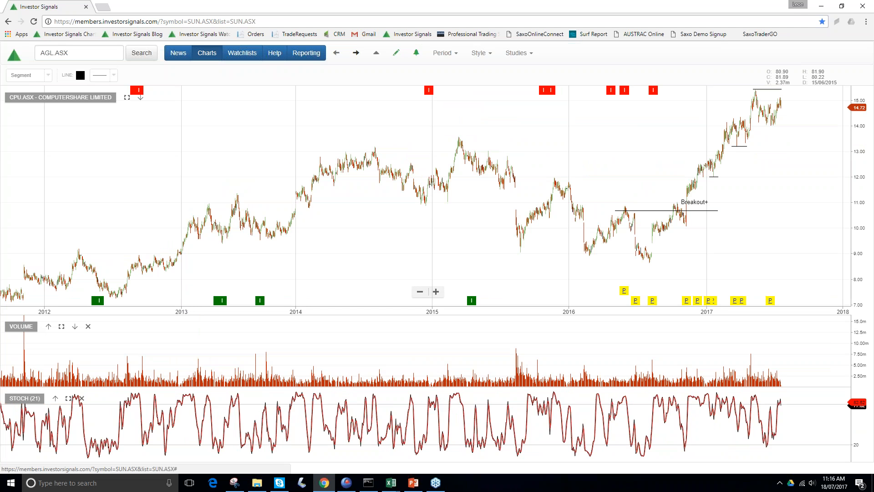
pyautogui.moveTo(803, 180)
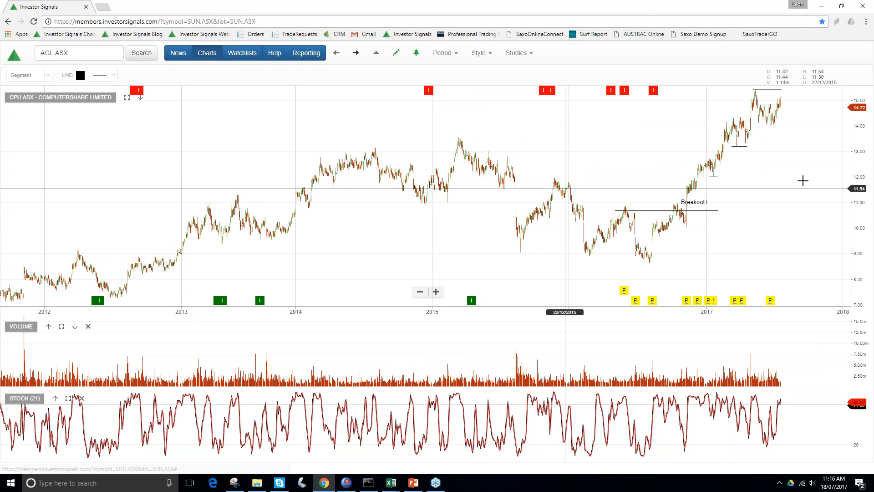
pyautogui.moveTo(838, 170)
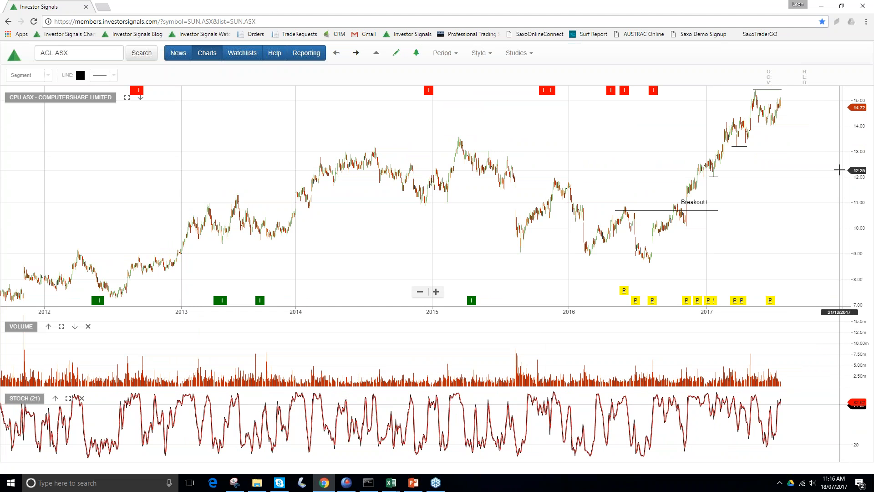
pyautogui.moveTo(470, 79)
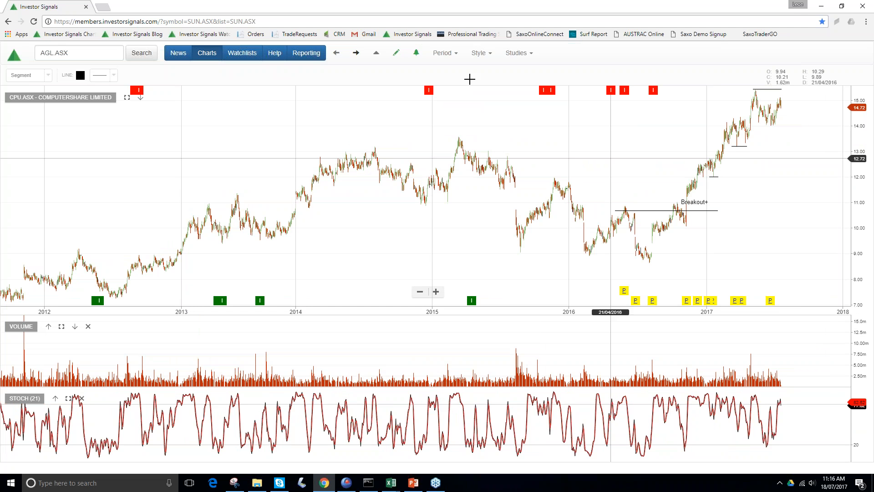
pyautogui.moveTo(356, 53)
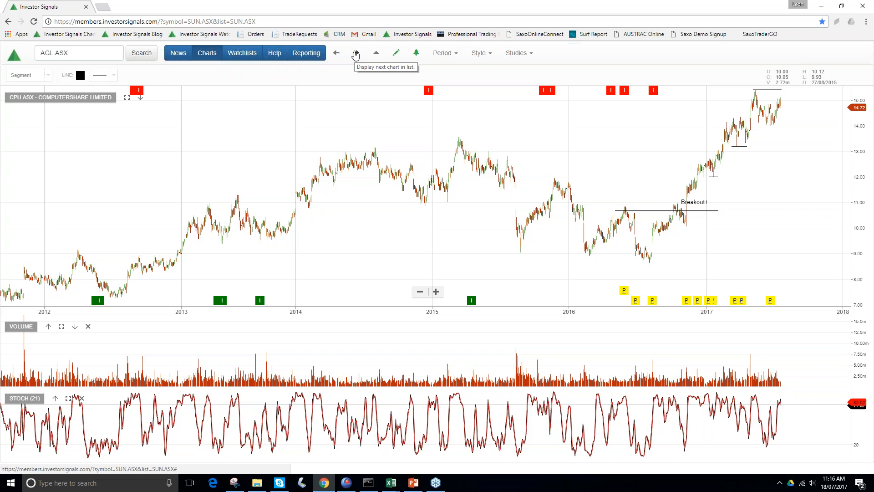
pyautogui.click(355, 52)
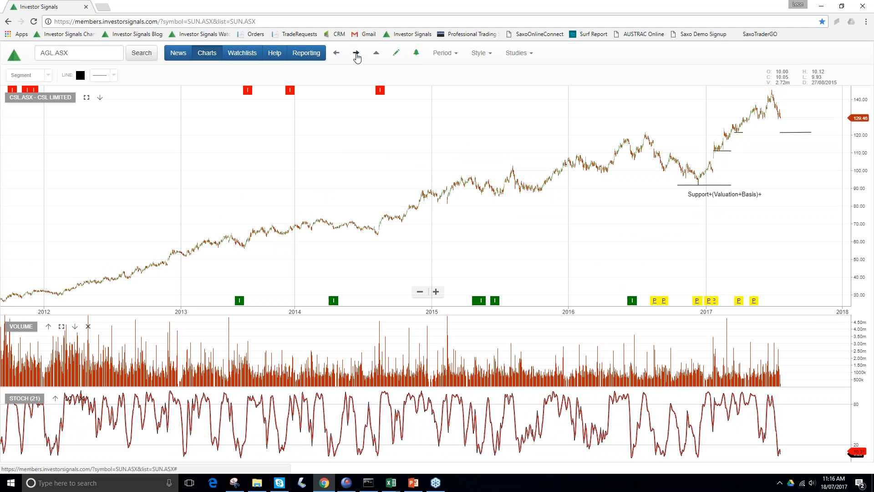
pyautogui.moveTo(773, 123)
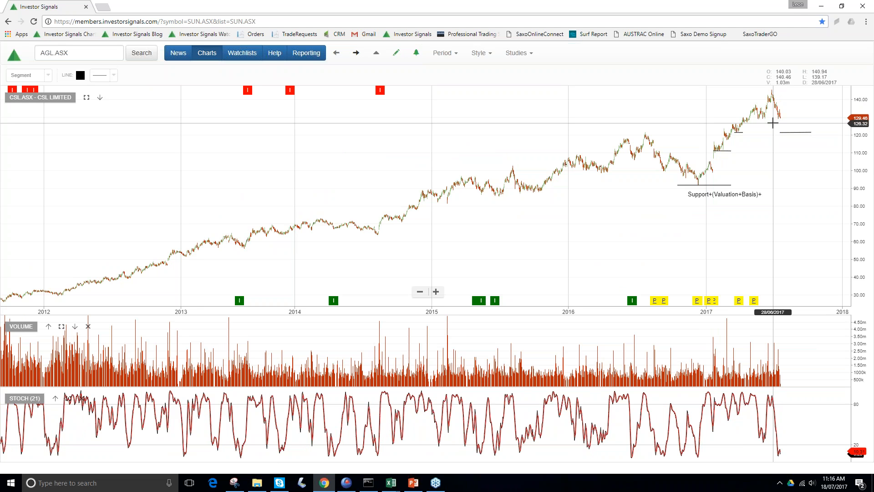
pyautogui.moveTo(803, 183)
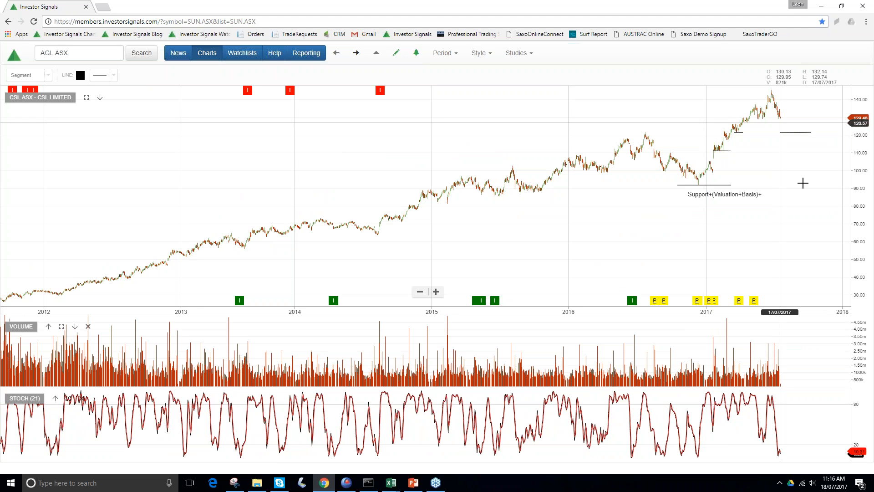
pyautogui.moveTo(784, 153)
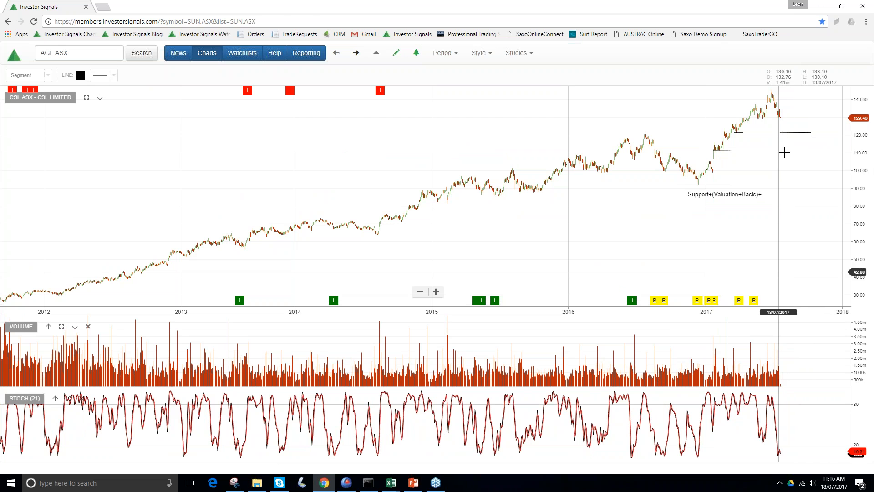
pyautogui.moveTo(805, 120)
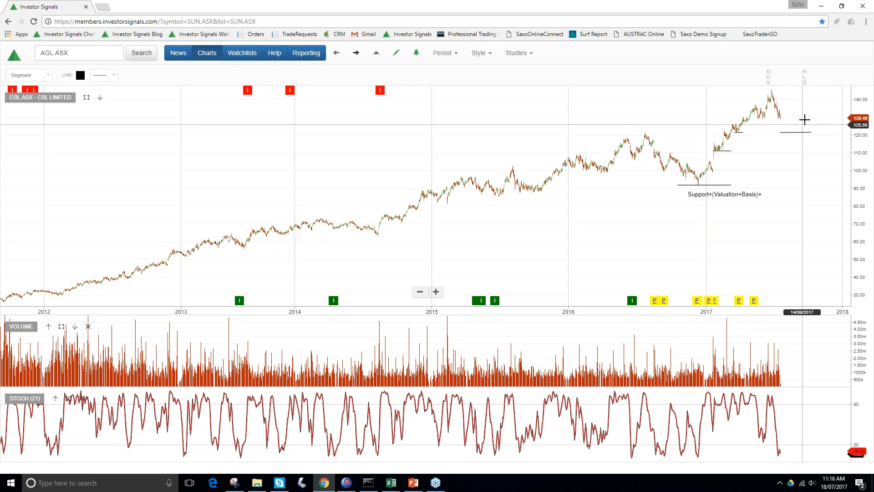
pyautogui.moveTo(788, 131)
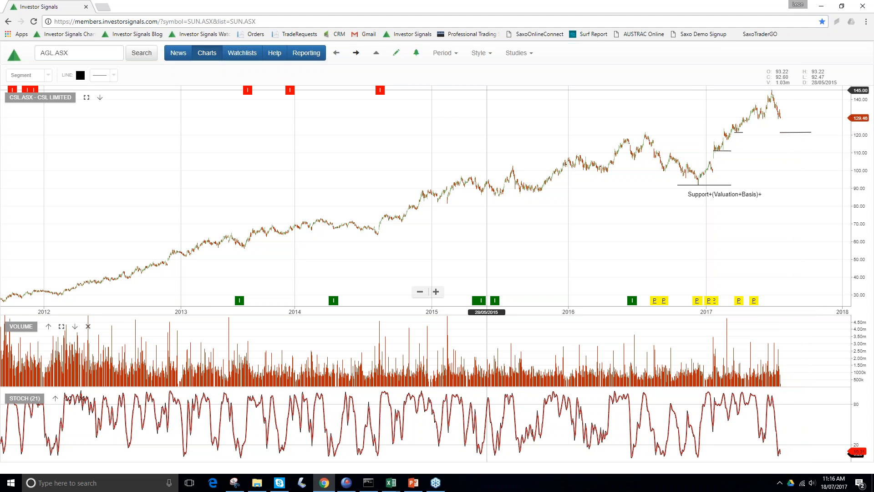
# - Advance to the Caltex Australia (CTX.ASX) chart with its Sell Signal and $30.80 level
pyautogui.click(356, 53)
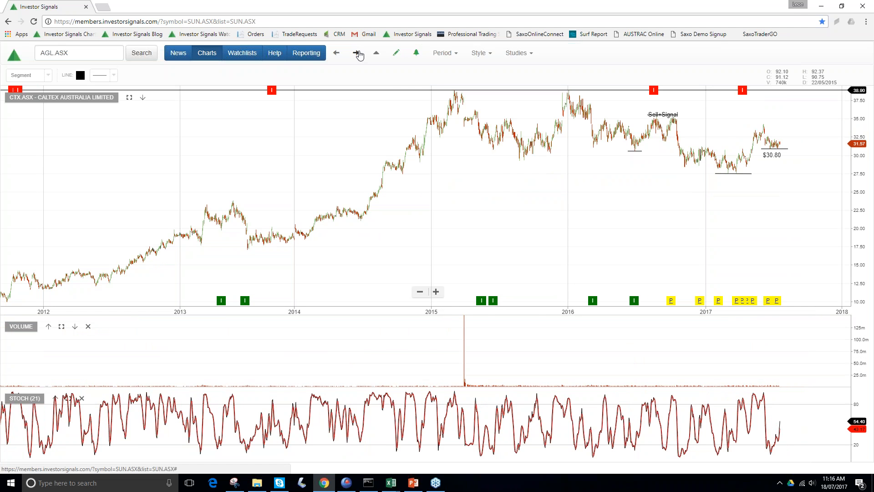
pyautogui.moveTo(520, 124)
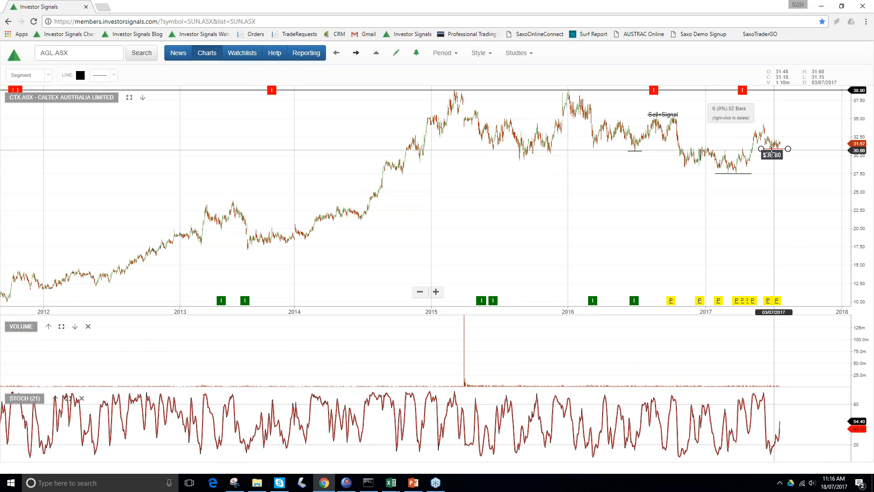
pyautogui.moveTo(764, 126)
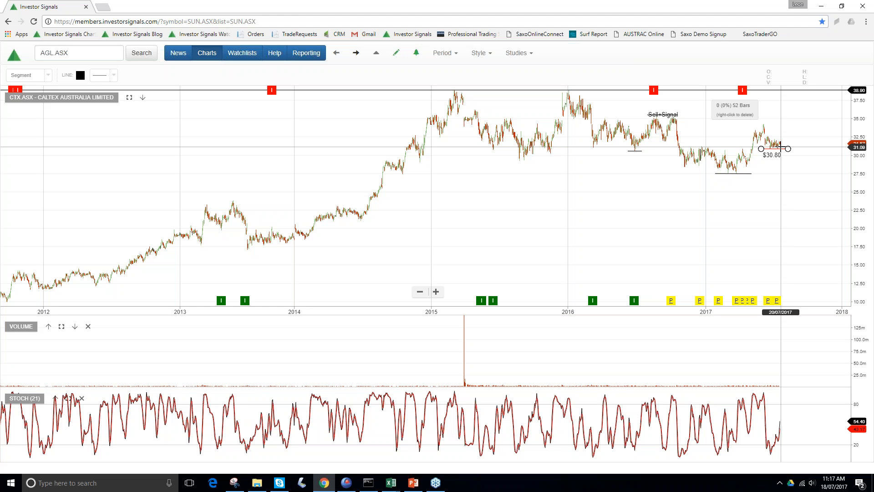
pyautogui.moveTo(780, 155)
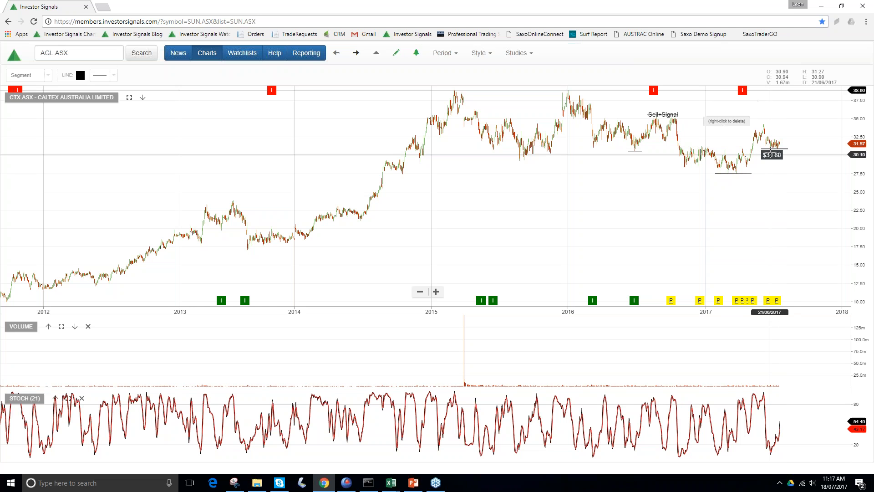
pyautogui.moveTo(785, 140)
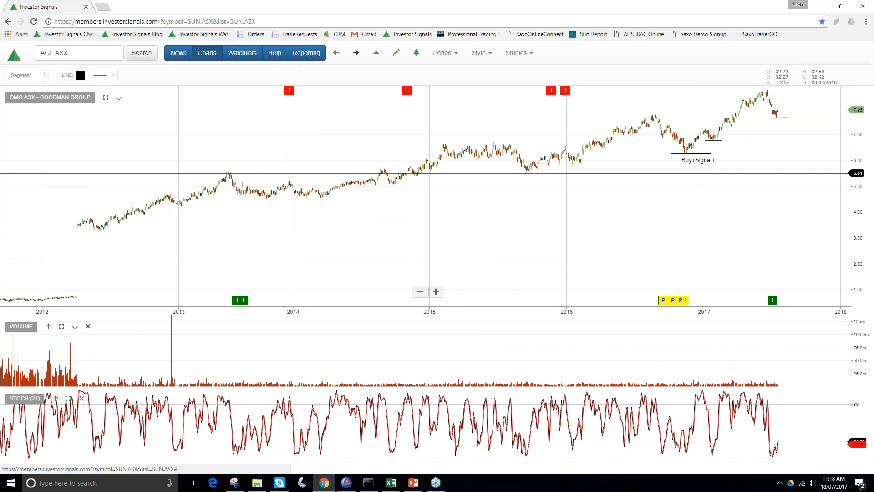
pyautogui.moveTo(789, 189)
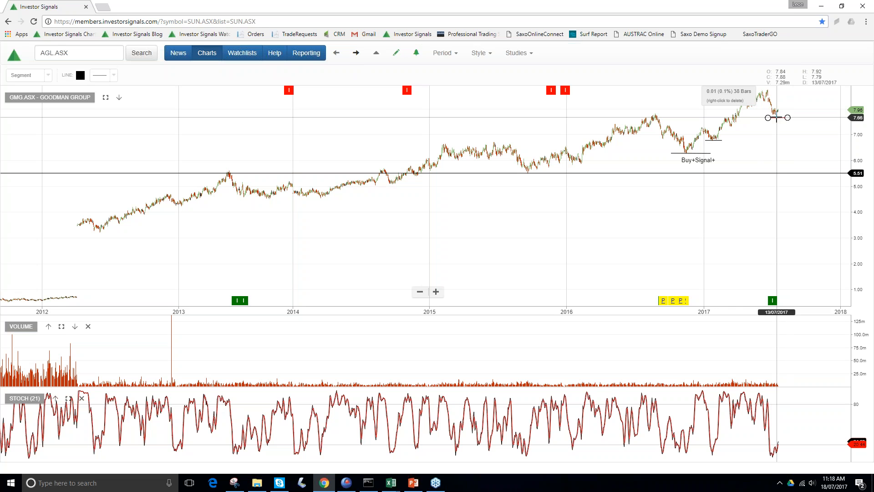
pyautogui.moveTo(774, 105)
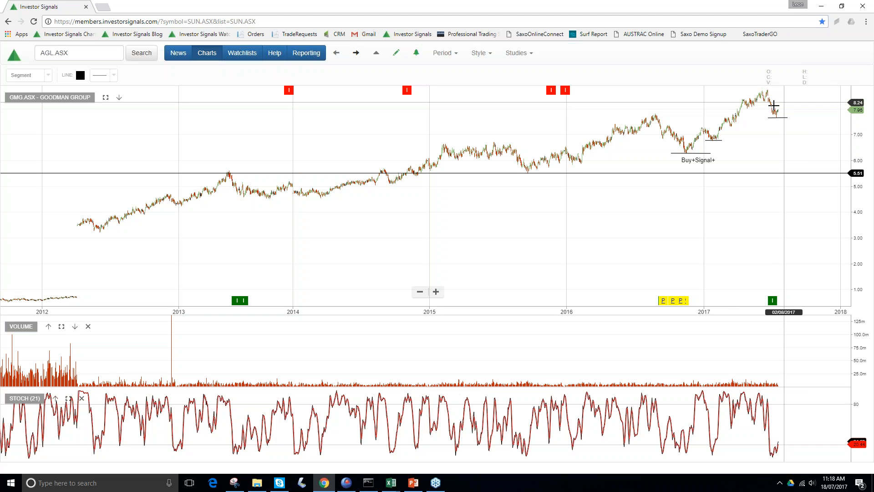
pyautogui.moveTo(356, 53)
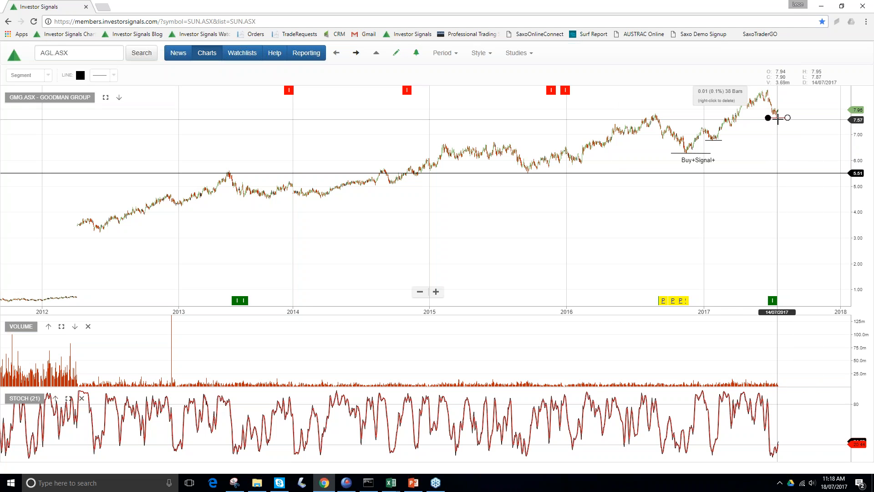
pyautogui.moveTo(775, 117)
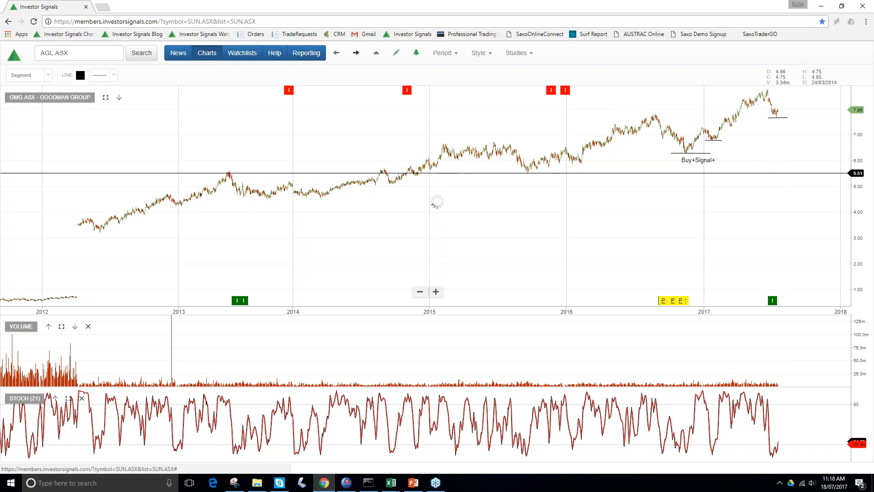
# - Advance through the GPT Group chart to the Insurance Australia Group chart
pyautogui.click(356, 53)
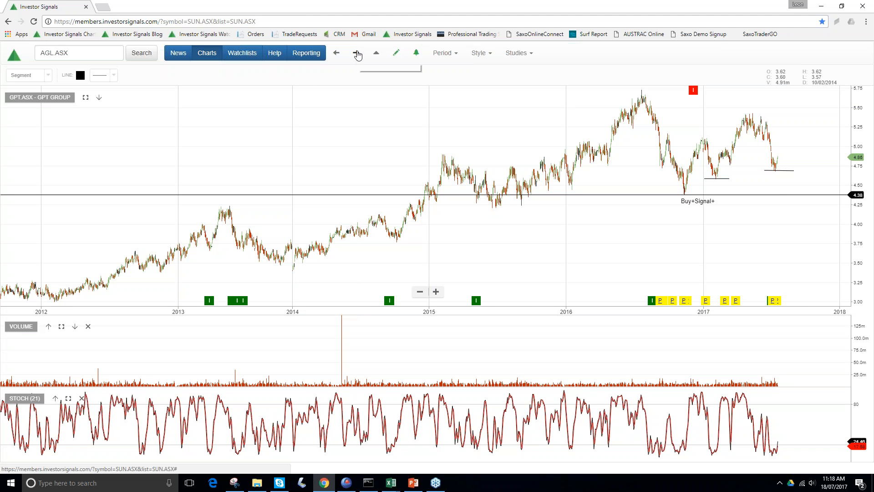
pyautogui.moveTo(357, 53)
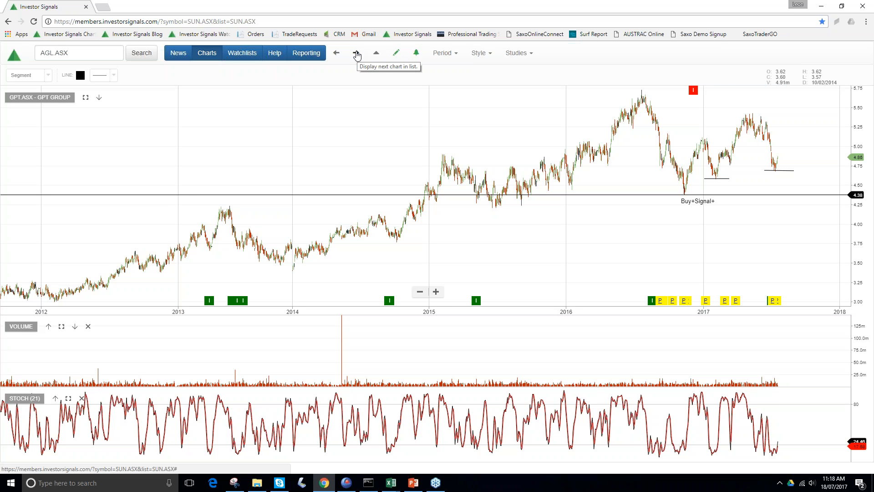
pyautogui.click(356, 52)
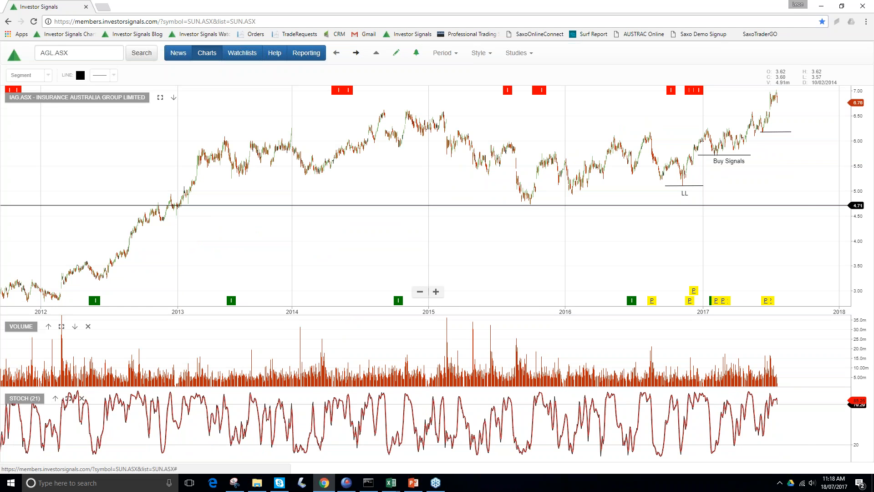
pyautogui.moveTo(784, 105)
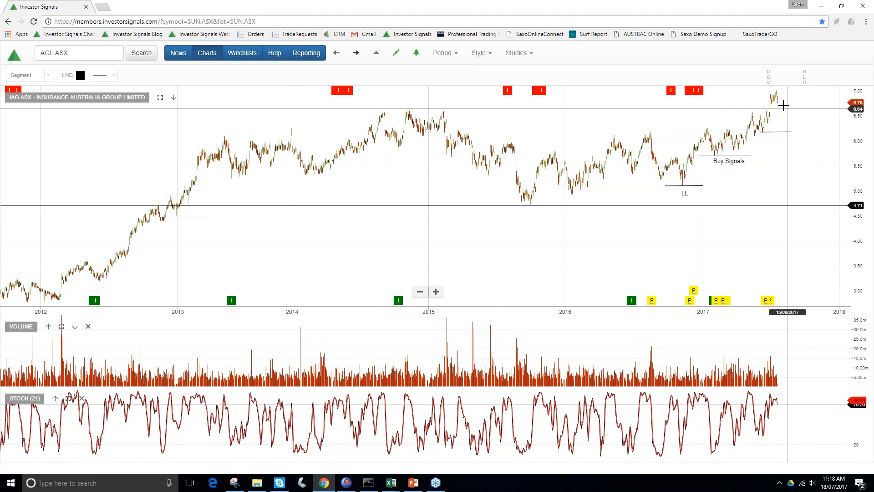
pyautogui.moveTo(735, 98)
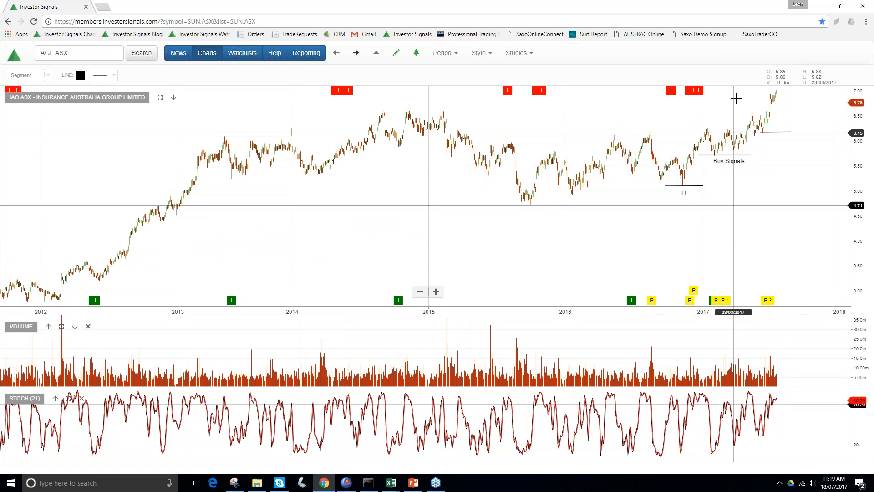
pyautogui.moveTo(464, 76)
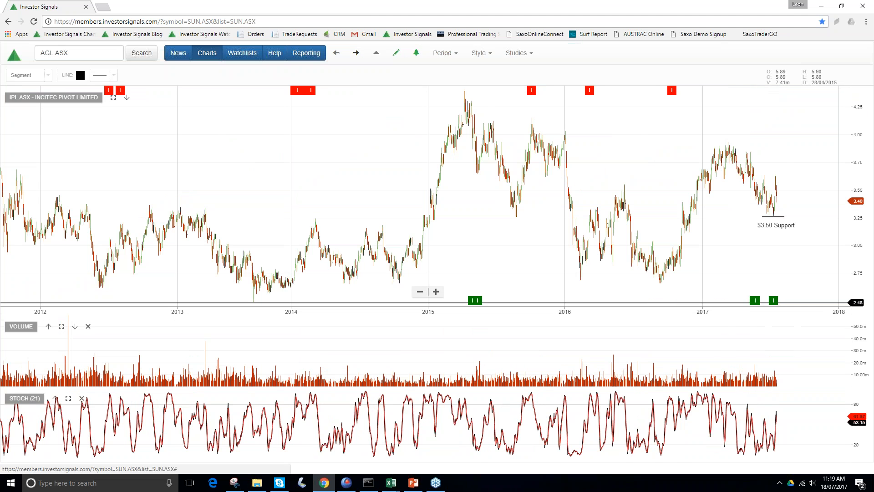
pyautogui.moveTo(763, 217)
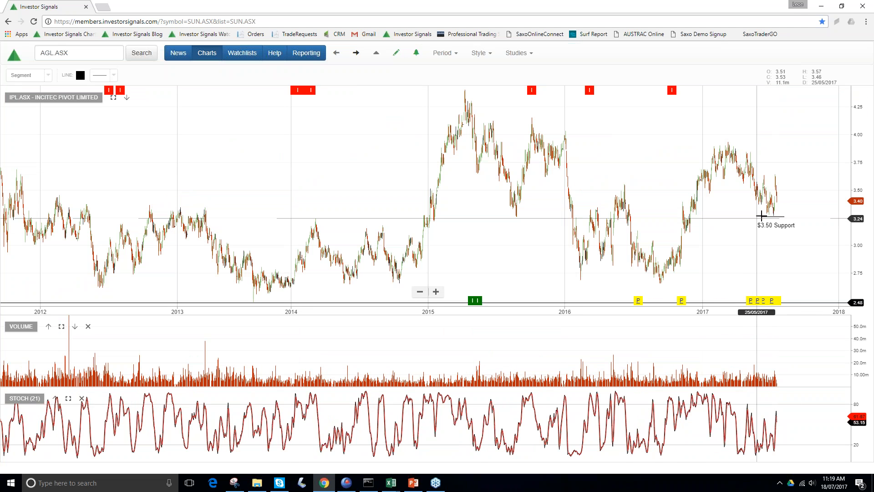
pyautogui.moveTo(783, 208)
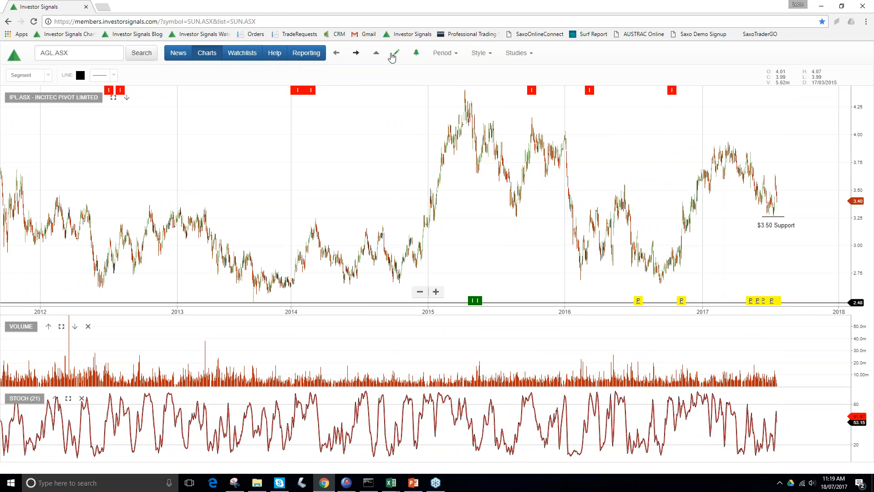
pyautogui.moveTo(766, 217)
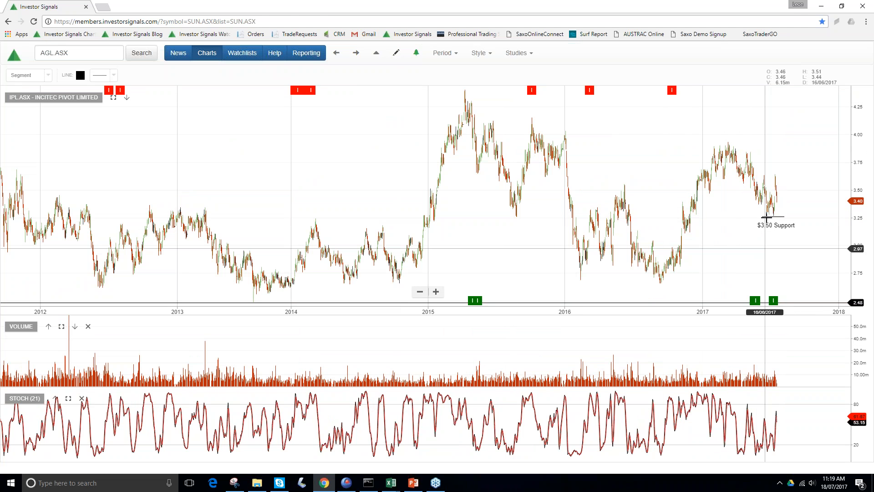
pyautogui.moveTo(774, 226)
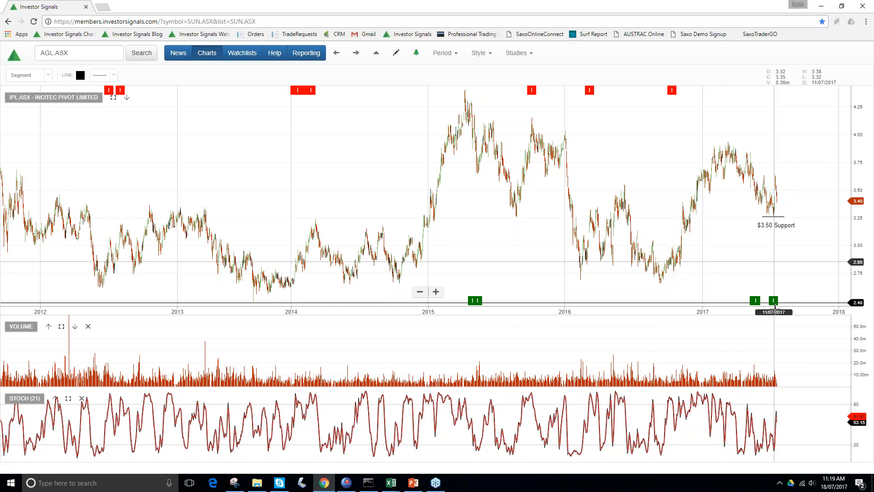
pyautogui.moveTo(721, 149)
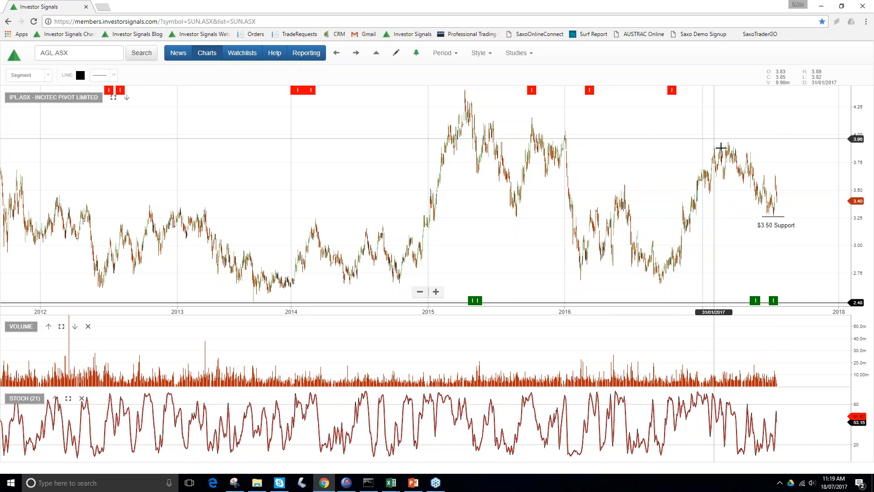
pyautogui.moveTo(772, 210)
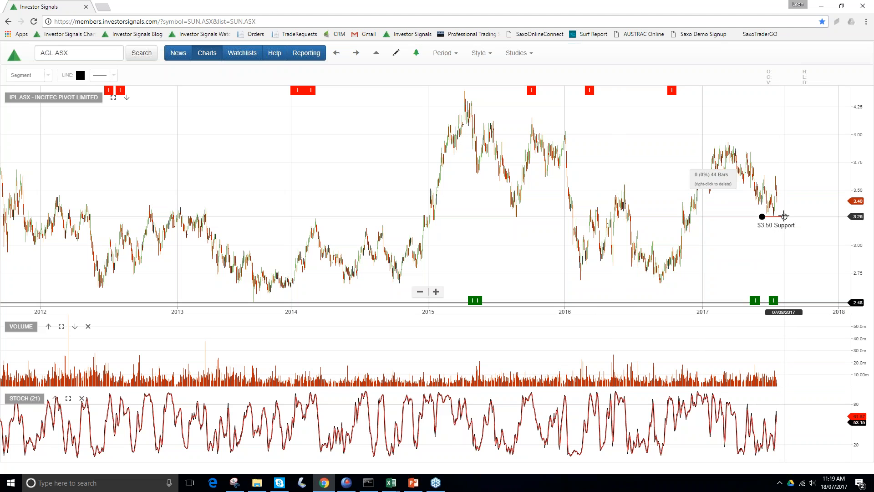
pyautogui.moveTo(781, 216)
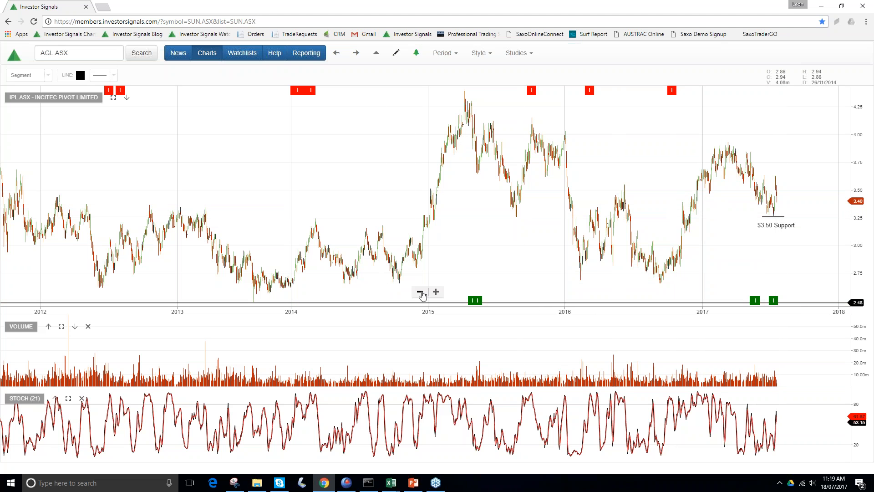
# - Adjust the Incitec Pivot chart's price-history span, then advance to the James Hardie Industries chart
pyautogui.click(420, 292)
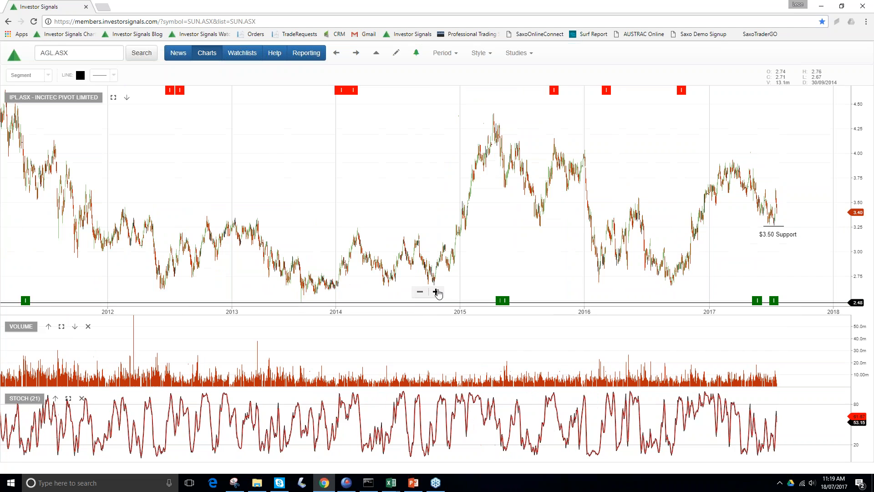
pyautogui.click(435, 291)
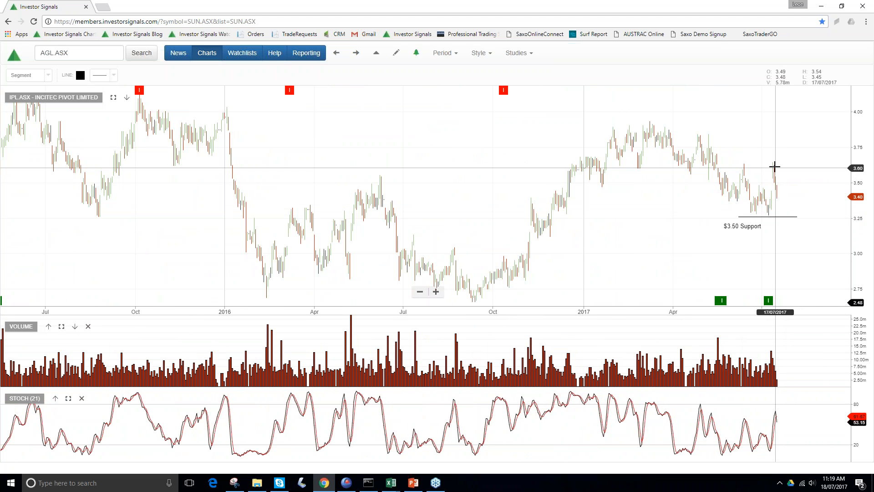
pyautogui.moveTo(773, 190)
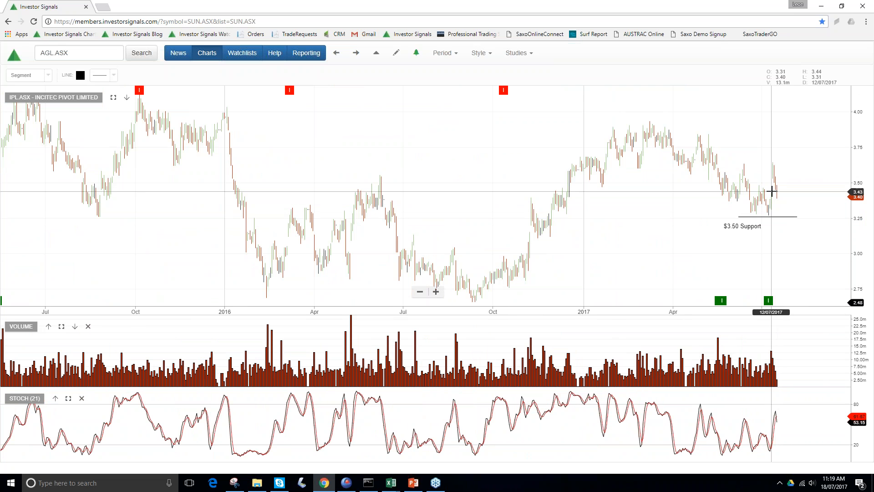
pyautogui.moveTo(774, 195)
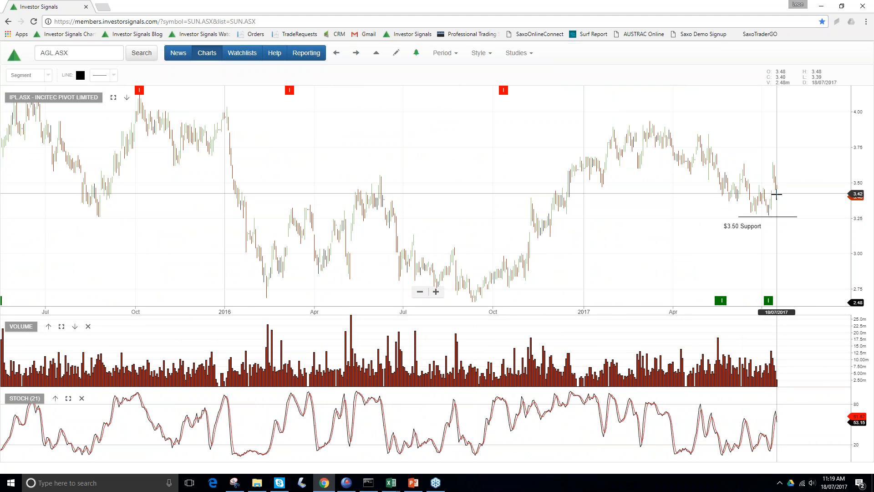
pyautogui.moveTo(402, 299)
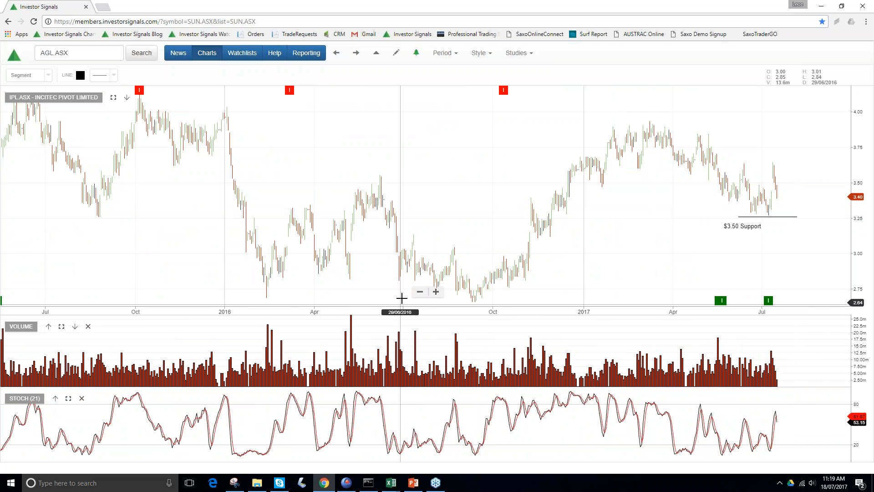
pyautogui.click(419, 292)
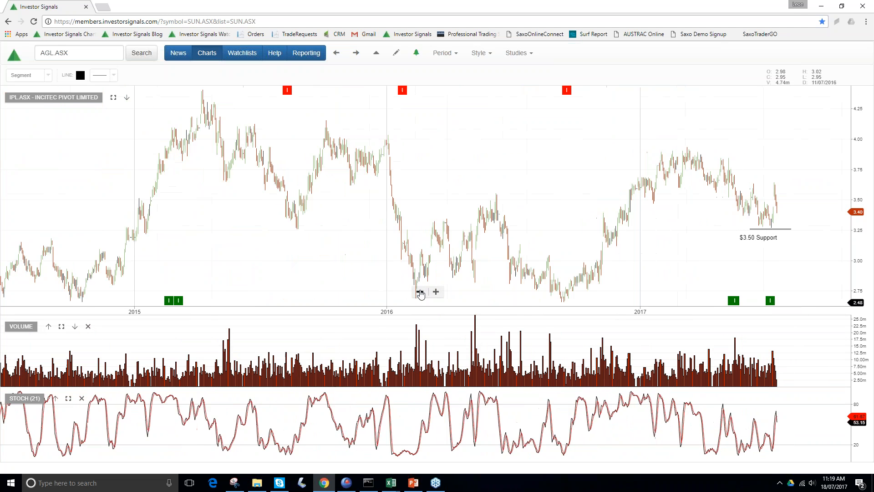
pyautogui.click(355, 52)
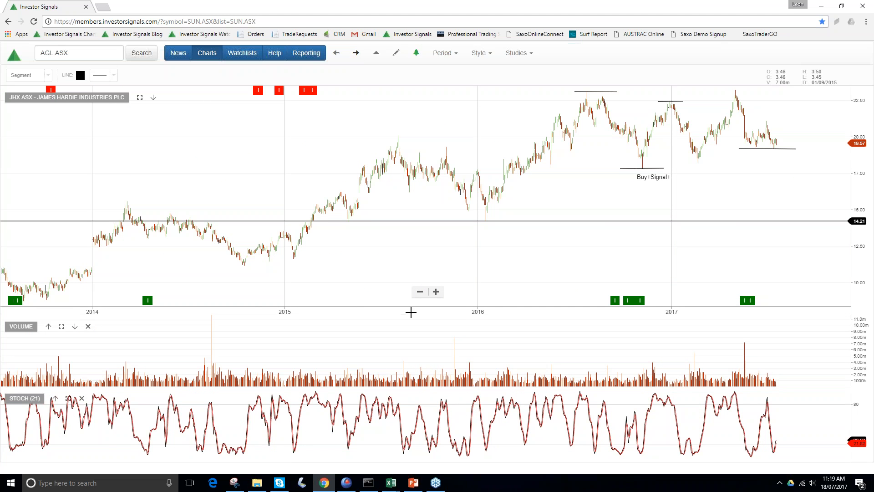
# - Zoom out on JHX, then step through Lendlease and Medibank to the Macquarie Group chart
pyautogui.click(419, 292)
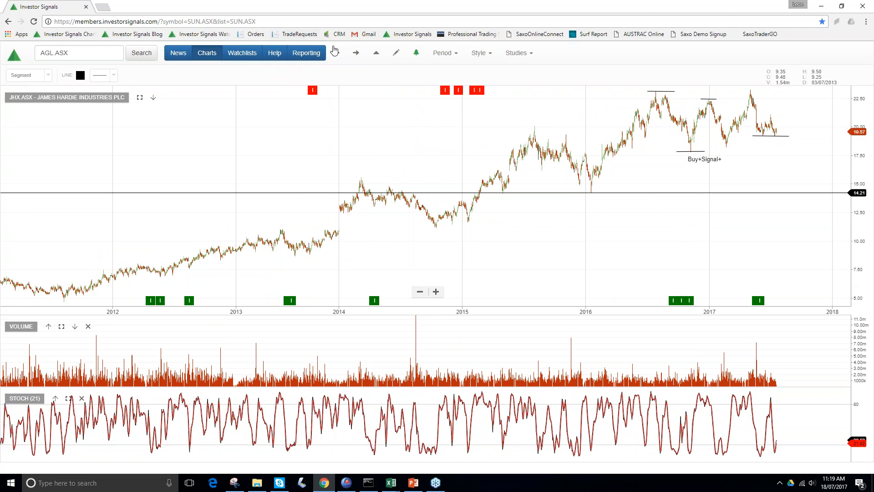
pyautogui.click(355, 52)
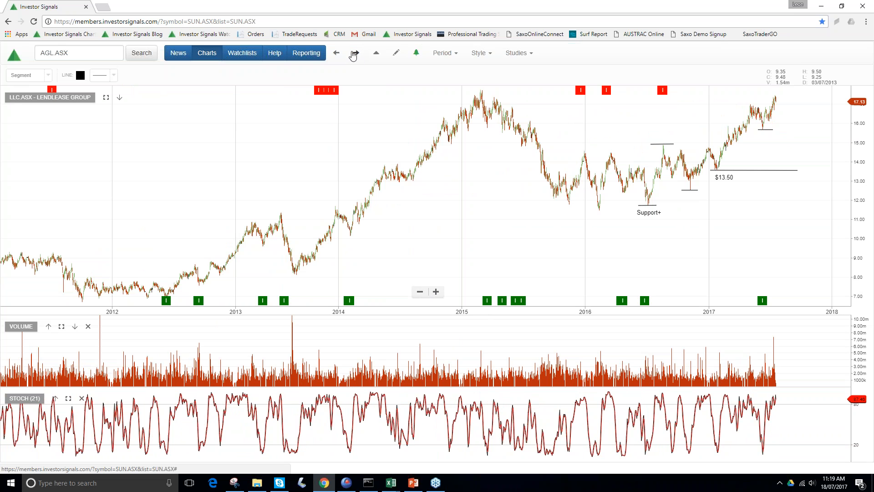
pyautogui.moveTo(355, 53)
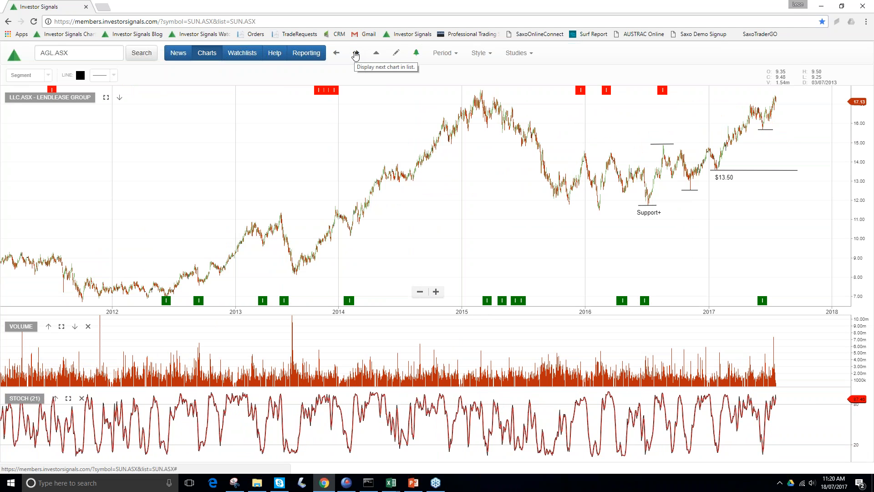
pyautogui.click(356, 52)
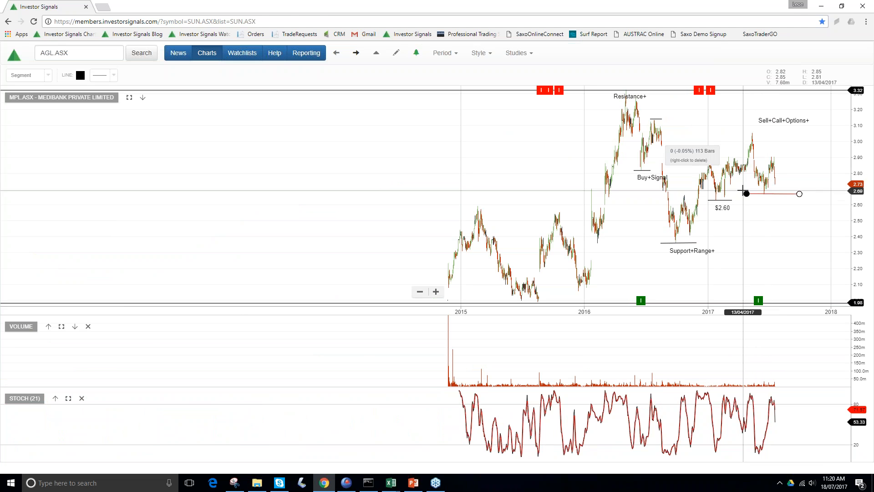
pyautogui.moveTo(763, 194)
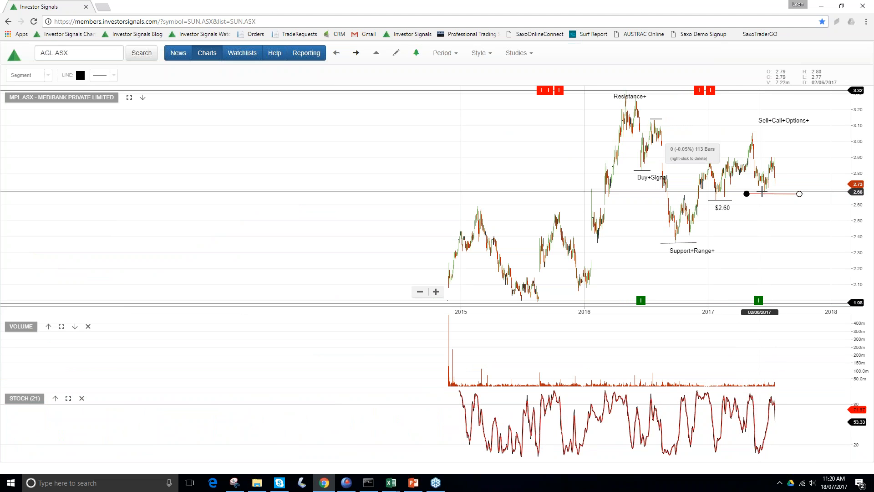
pyautogui.moveTo(766, 193)
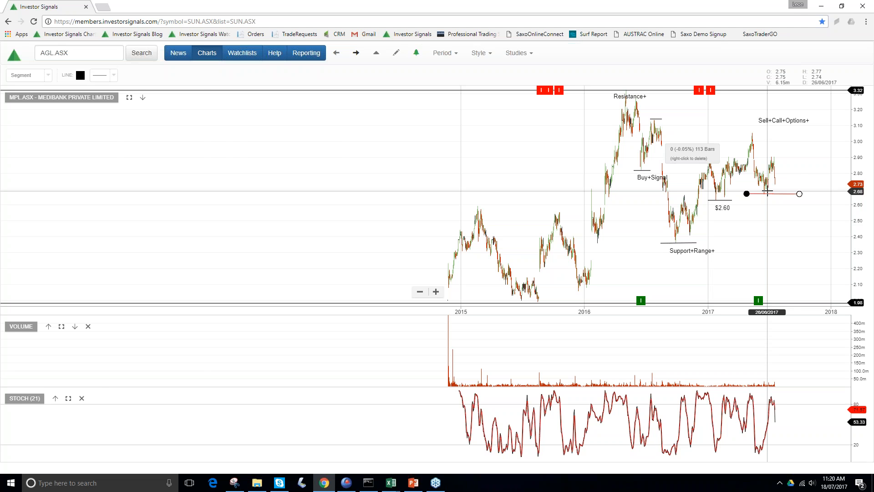
pyautogui.click(356, 53)
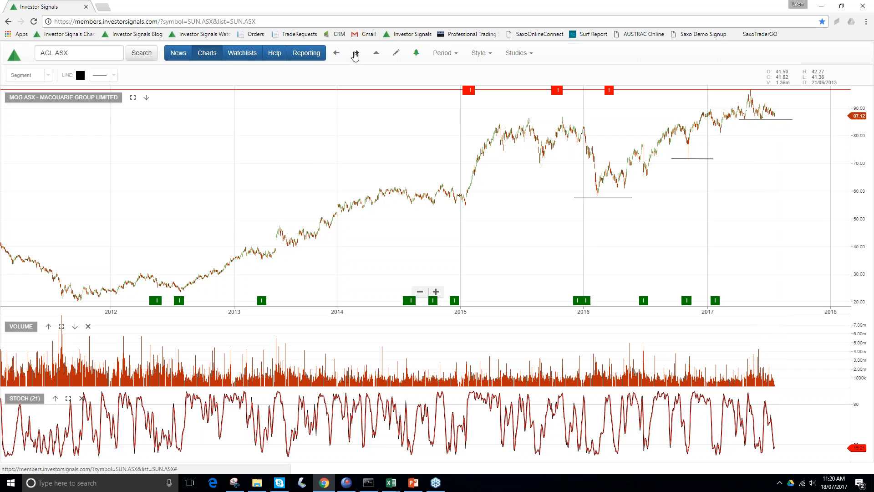
# - Advance past National Australia Bank to the Newcrest Mining chart with its Buy $20.00 level
pyautogui.click(336, 53)
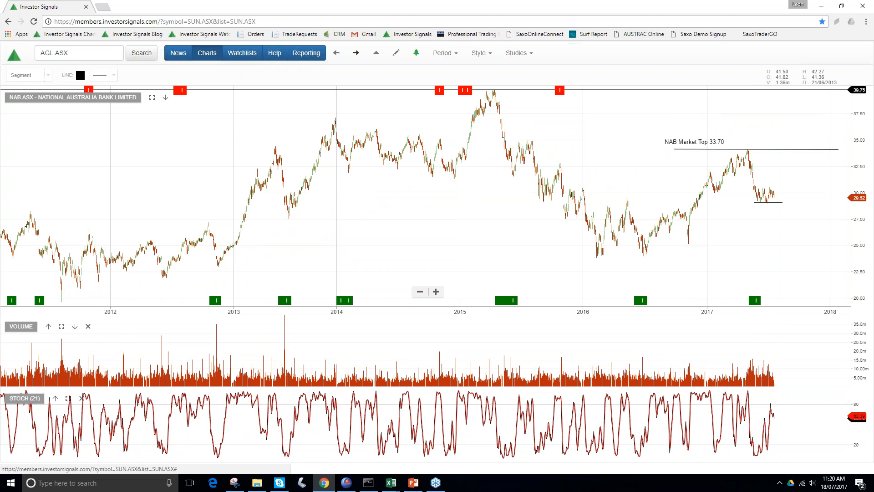
pyautogui.moveTo(744, 196)
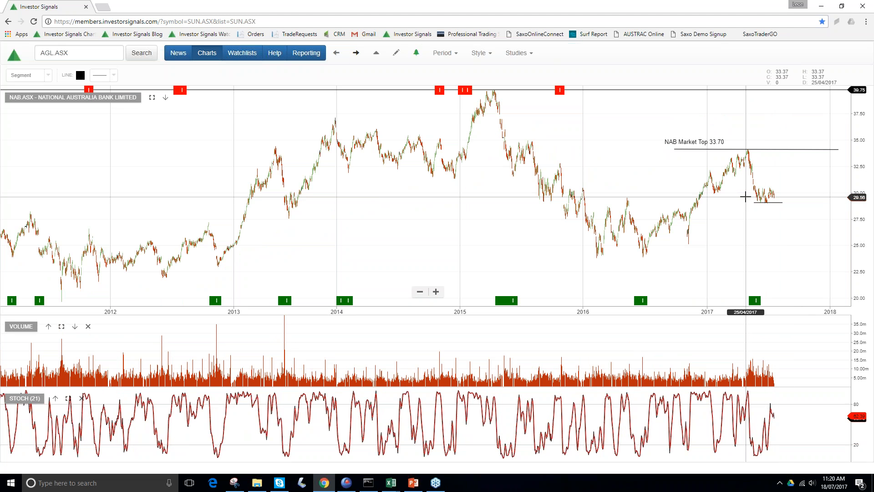
pyautogui.moveTo(822, 196)
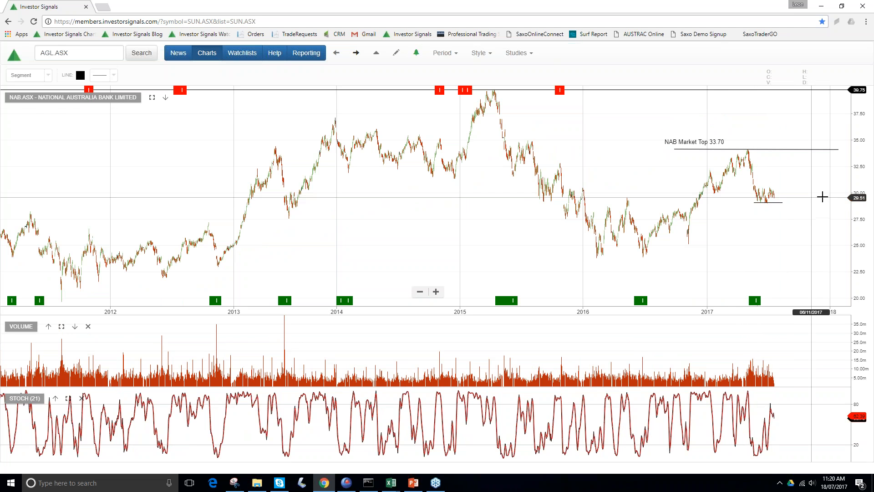
pyautogui.click(356, 52)
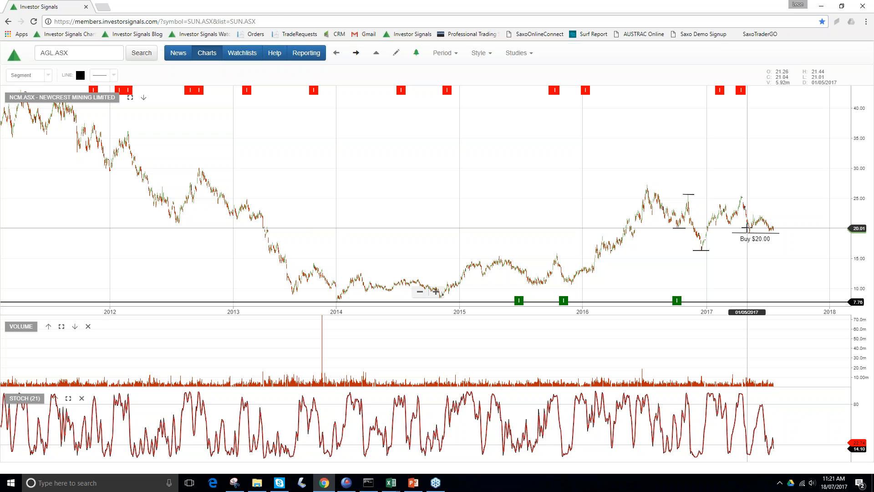
pyautogui.moveTo(555, 200)
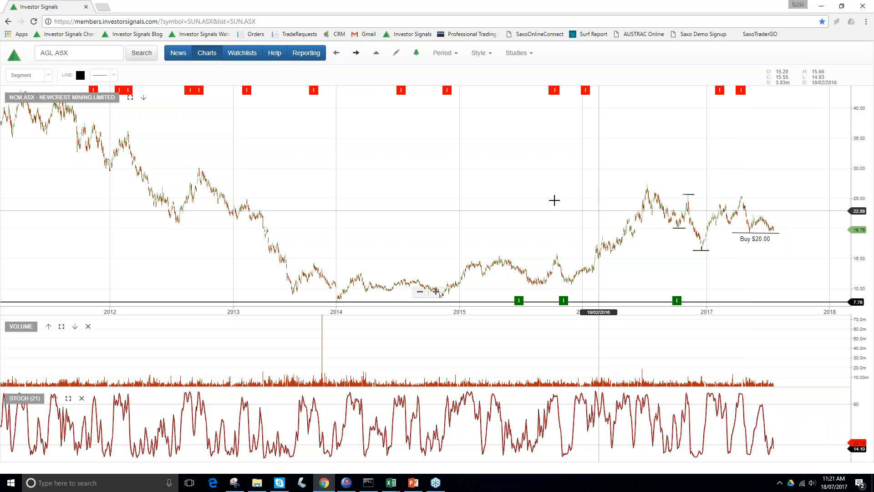
pyautogui.moveTo(356, 53)
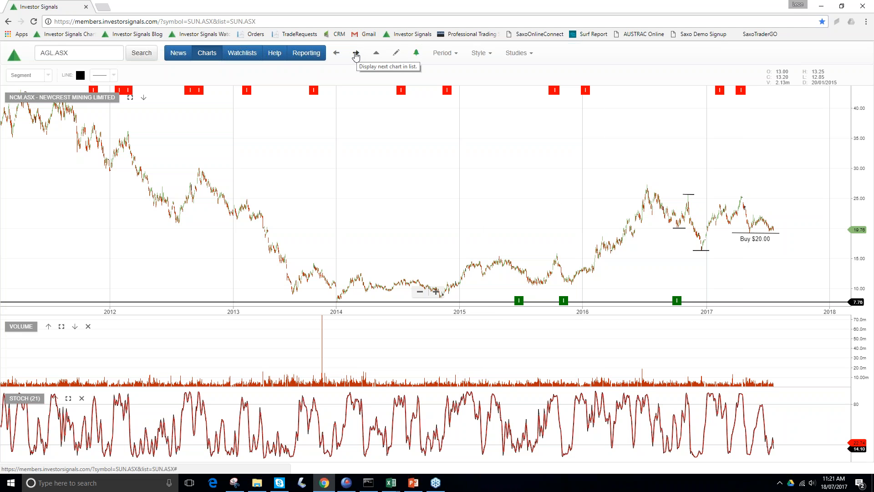
# - Advance past Origin Energy and Qantas to the QBE Insurance Group chart with its support line
pyautogui.click(357, 52)
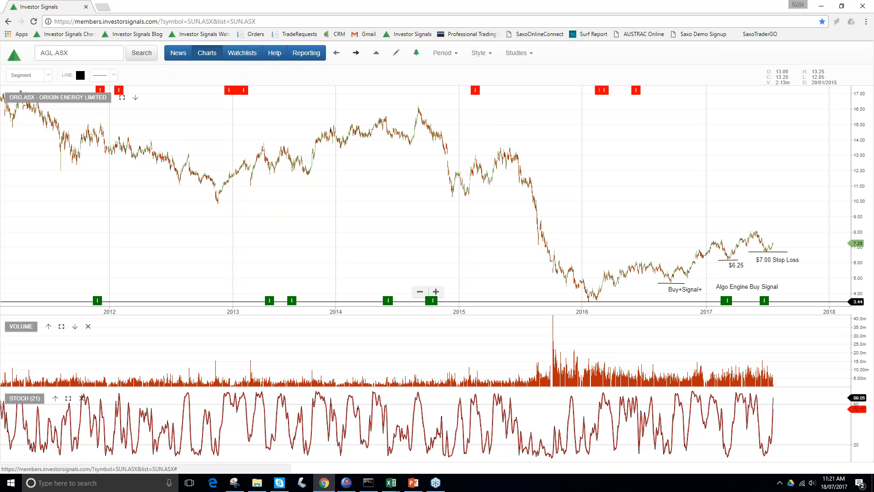
pyautogui.moveTo(781, 272)
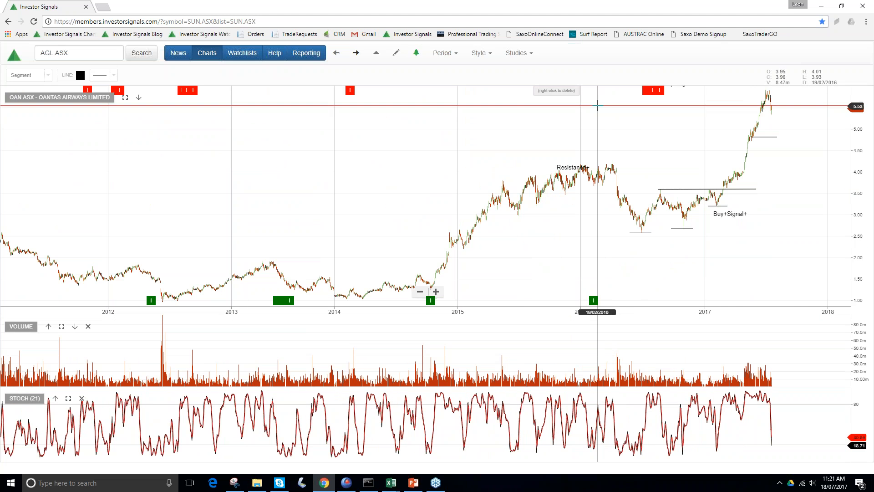
pyautogui.moveTo(725, 130)
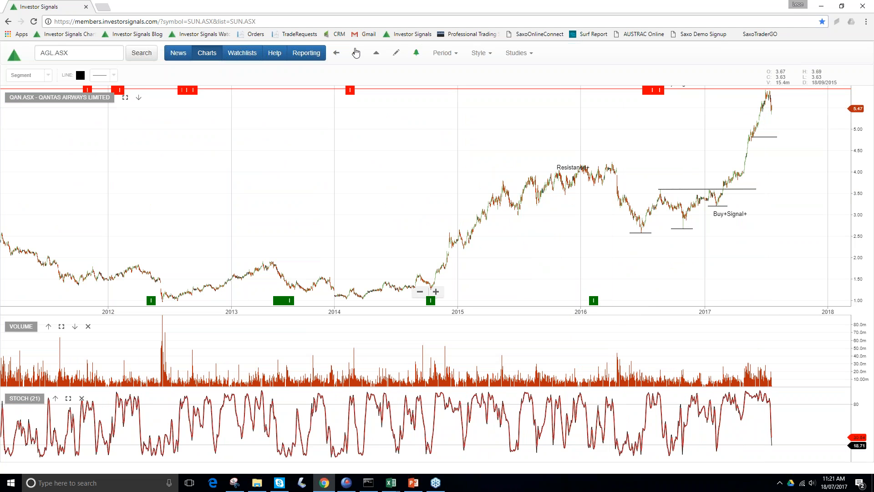
pyautogui.click(336, 53)
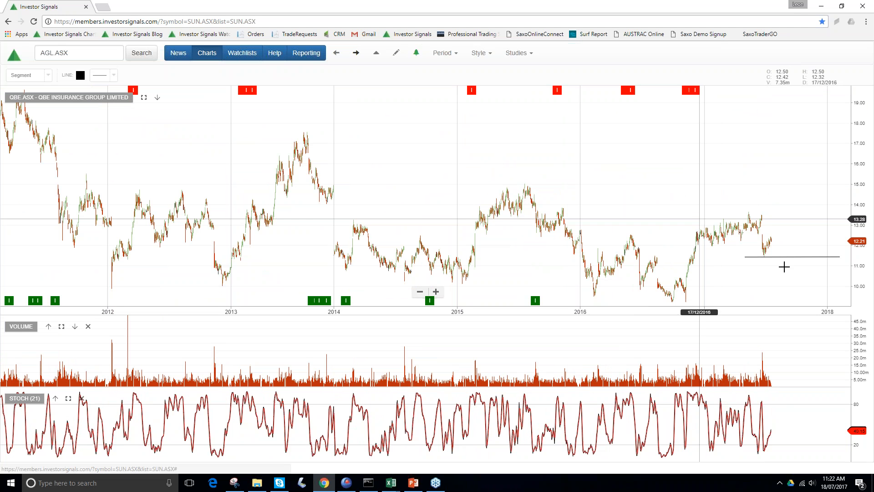
pyautogui.moveTo(740, 236)
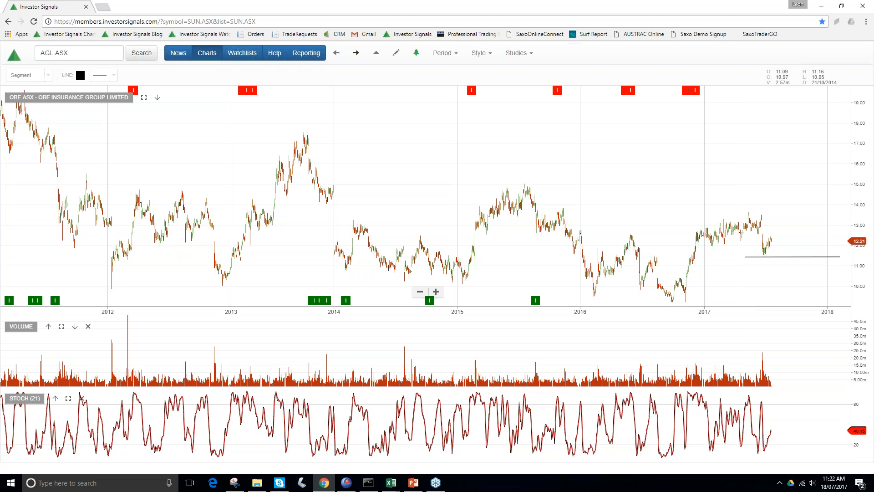
pyautogui.moveTo(356, 53)
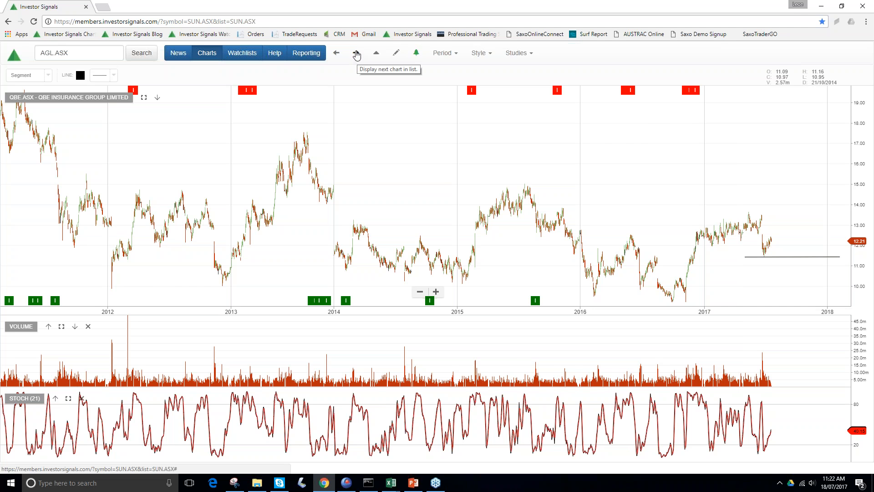
# - Advance past Ramsay Health Care to the Rio Tinto chart with its support line
pyautogui.click(355, 53)
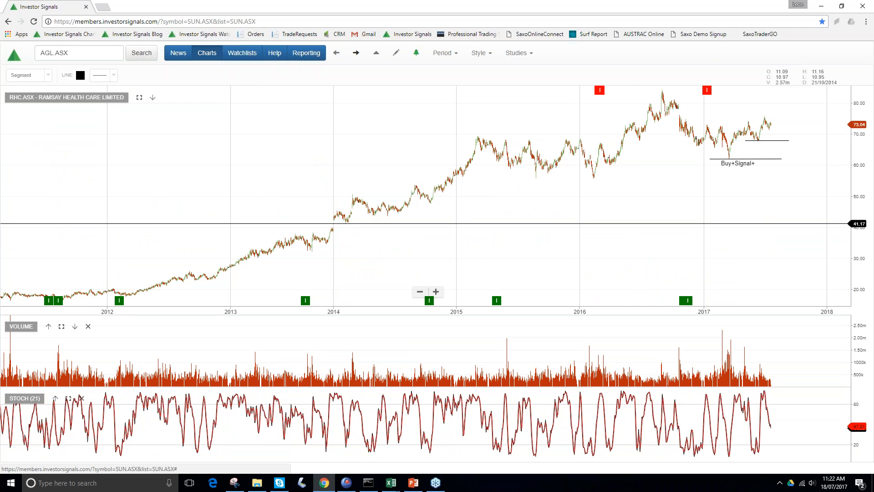
pyautogui.moveTo(581, 111)
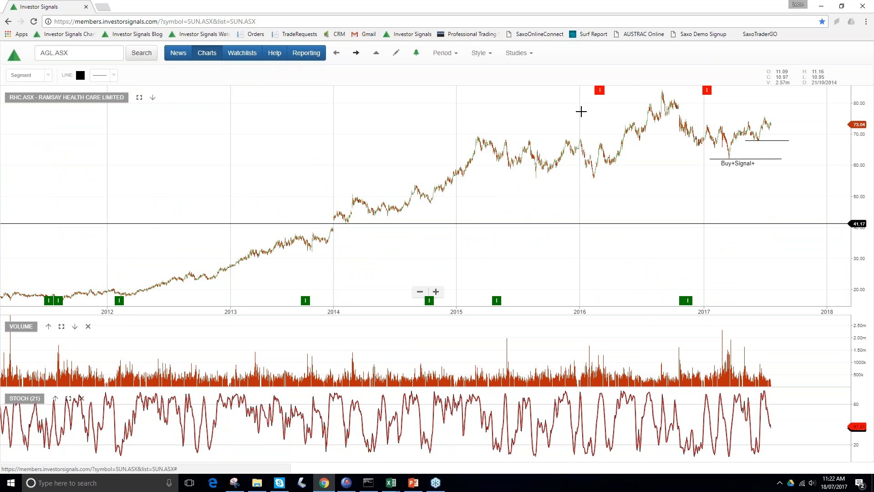
pyautogui.moveTo(753, 128)
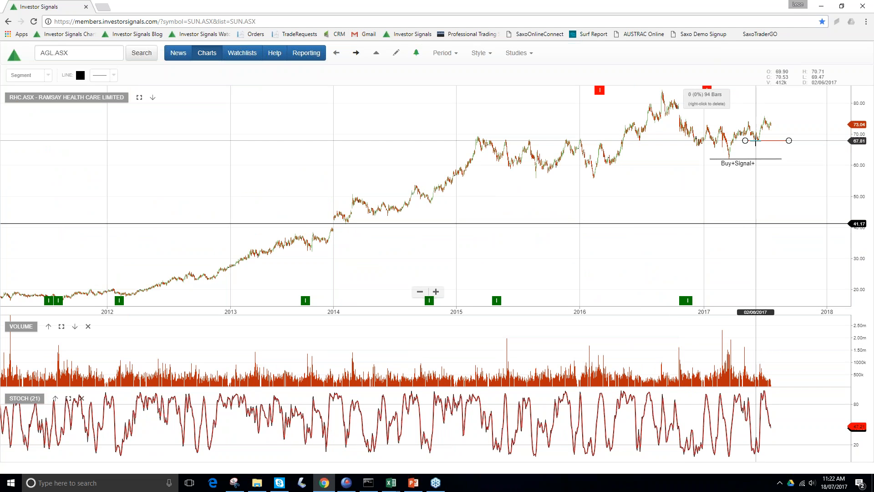
pyautogui.moveTo(764, 117)
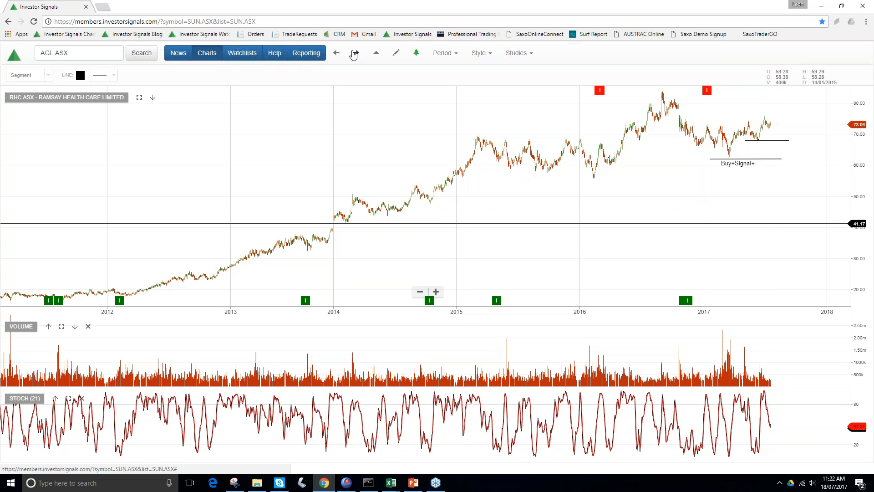
pyautogui.click(337, 53)
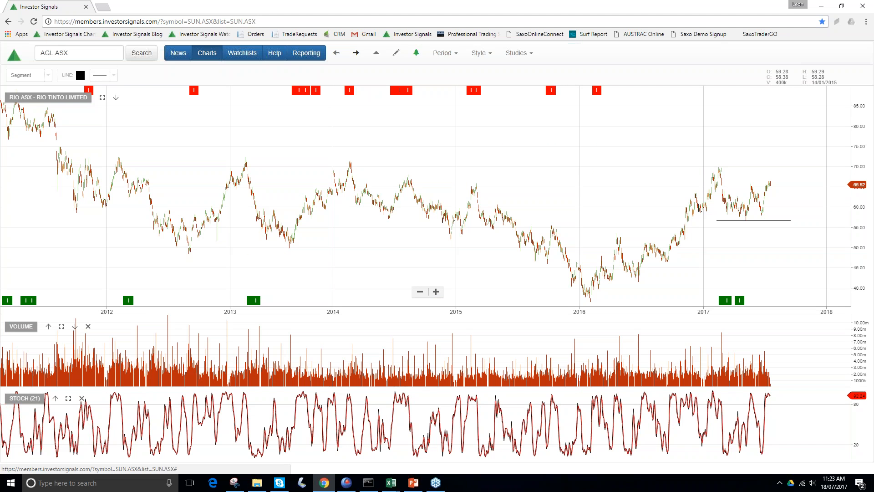
pyautogui.moveTo(356, 54)
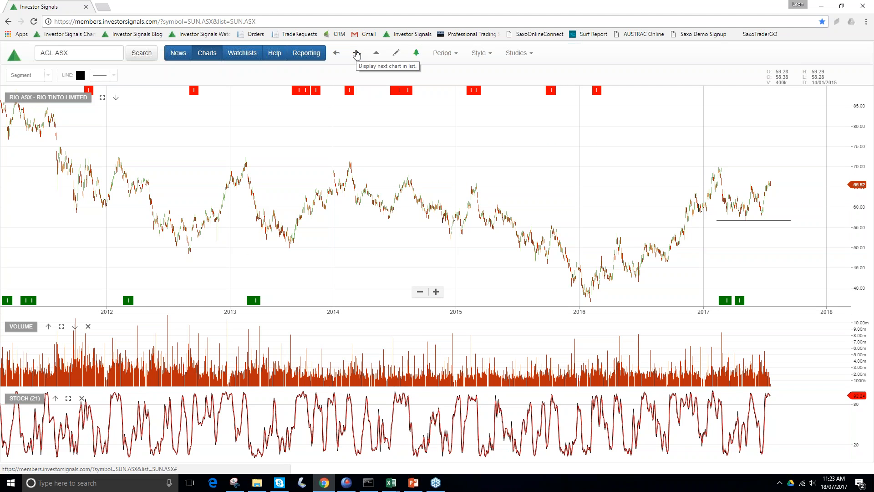
# - Advance past Scentre Group to the Stockland chart with its $3.75, $4.25 and buy-signal marks
pyautogui.click(356, 52)
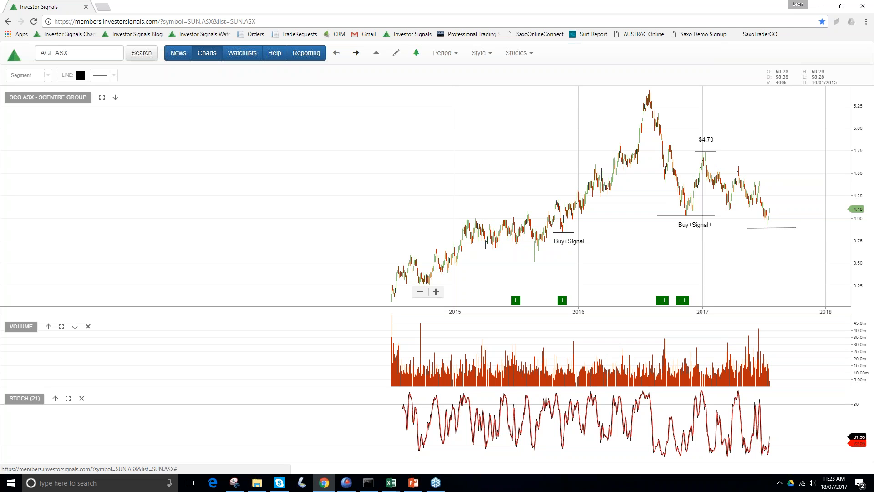
pyautogui.moveTo(708, 160)
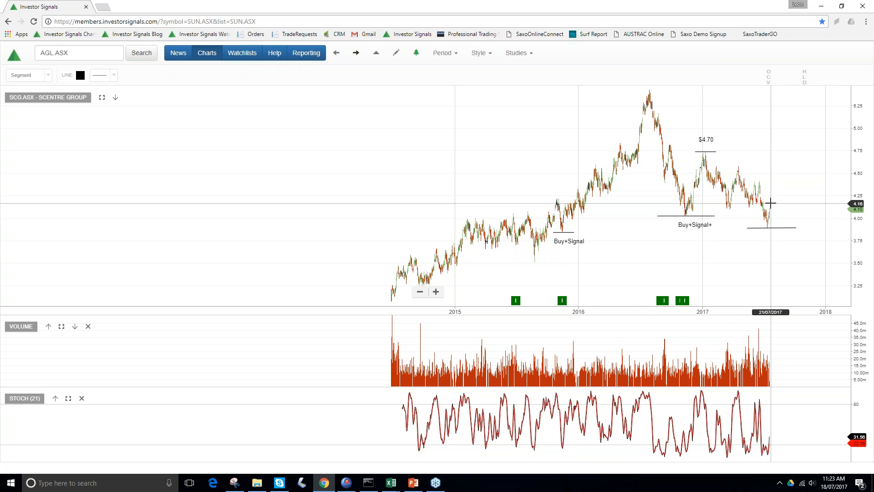
pyautogui.moveTo(775, 196)
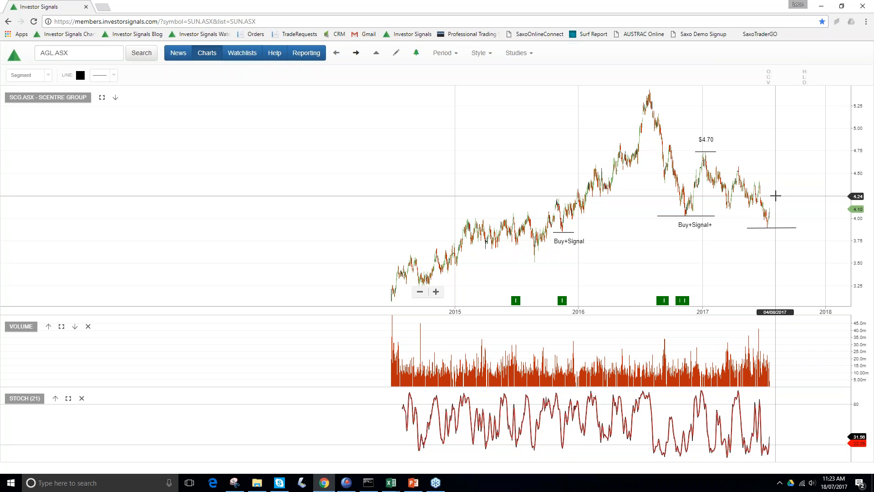
pyautogui.moveTo(775, 196)
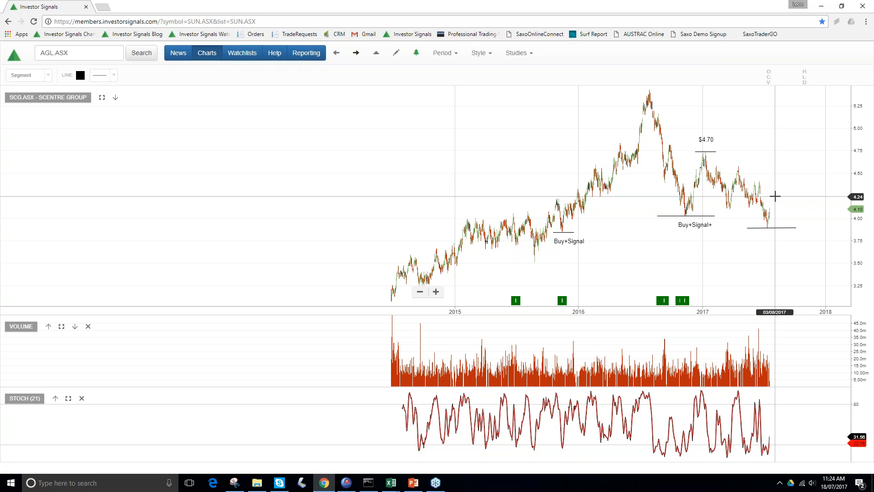
pyautogui.moveTo(763, 207)
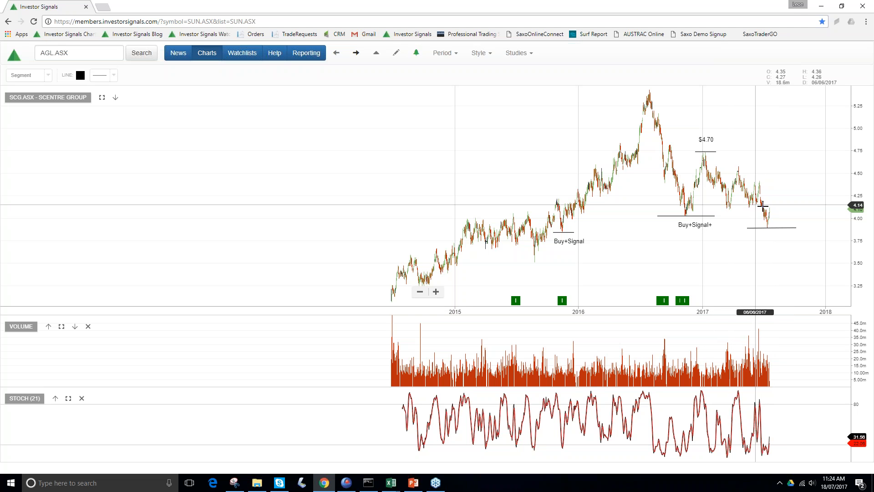
pyautogui.moveTo(813, 187)
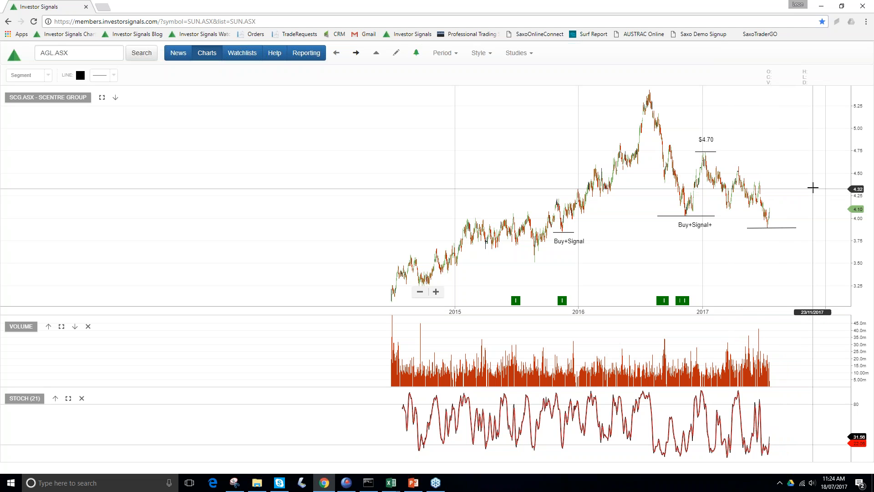
pyautogui.moveTo(687, 207)
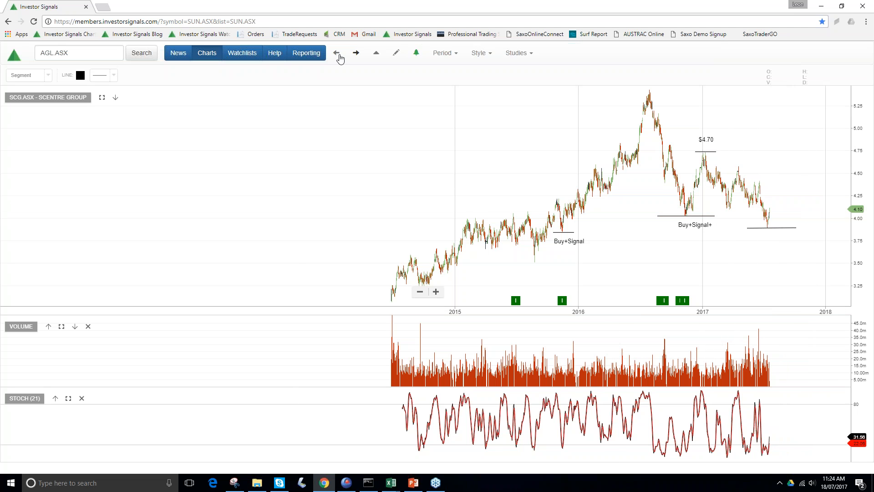
pyautogui.click(336, 52)
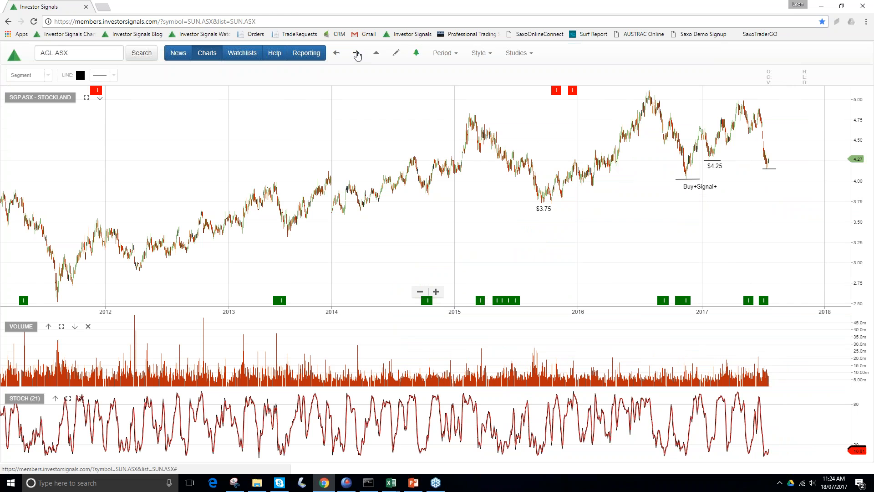
pyautogui.moveTo(779, 142)
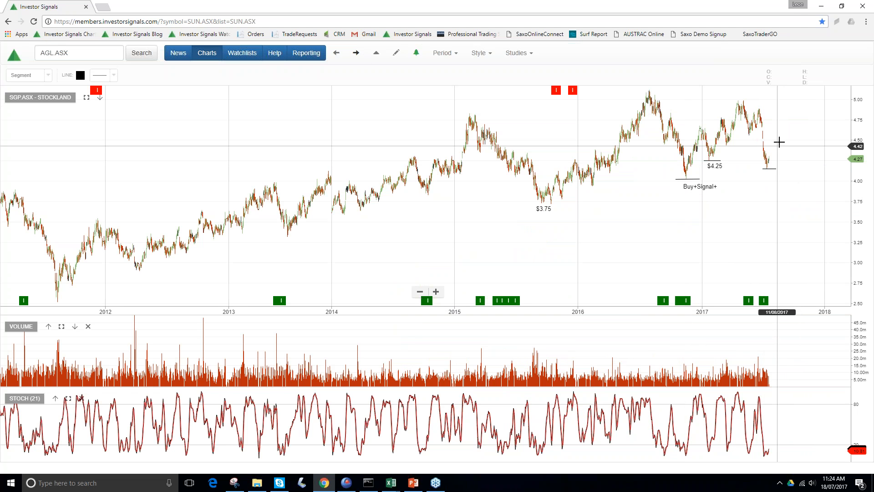
pyautogui.moveTo(482, 115)
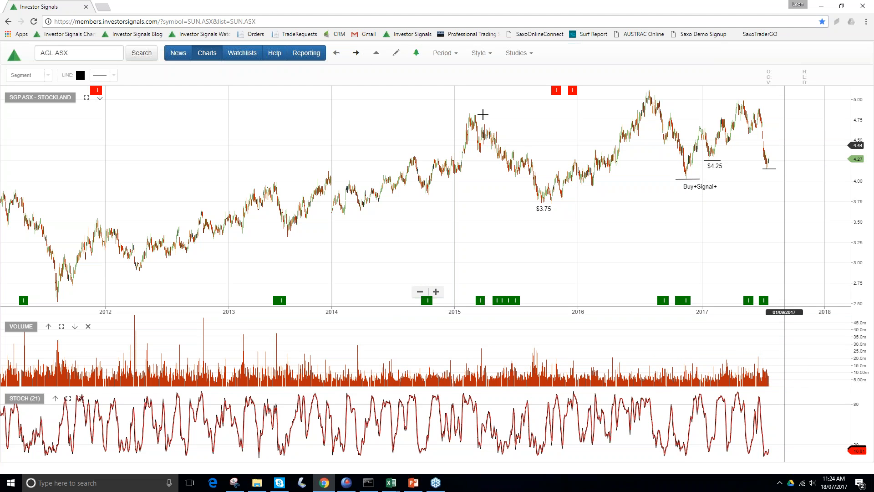
pyautogui.moveTo(356, 52)
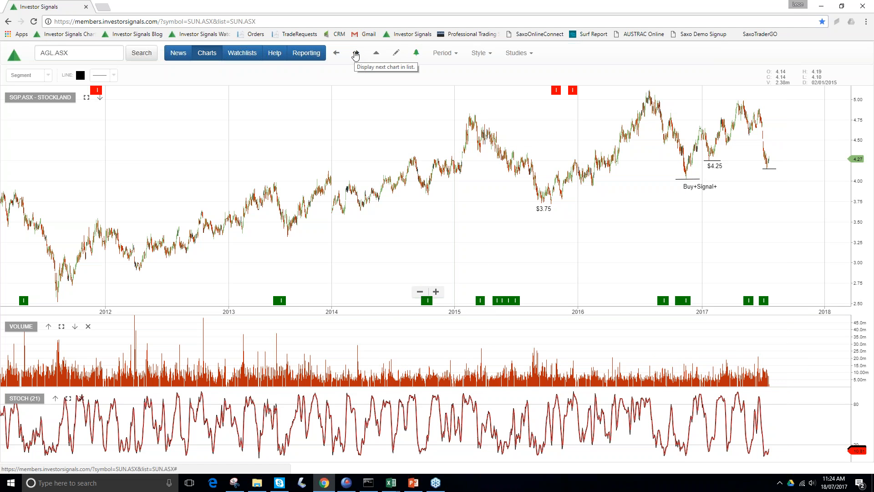
pyautogui.click(356, 52)
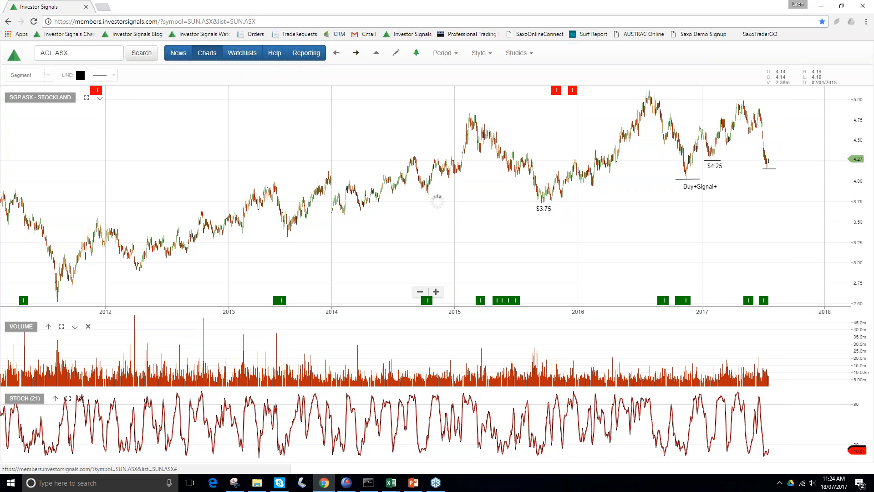
# - Advance to the Sonic Healthcare chart marked with a buy signal and $20.60 level
pyautogui.click(356, 53)
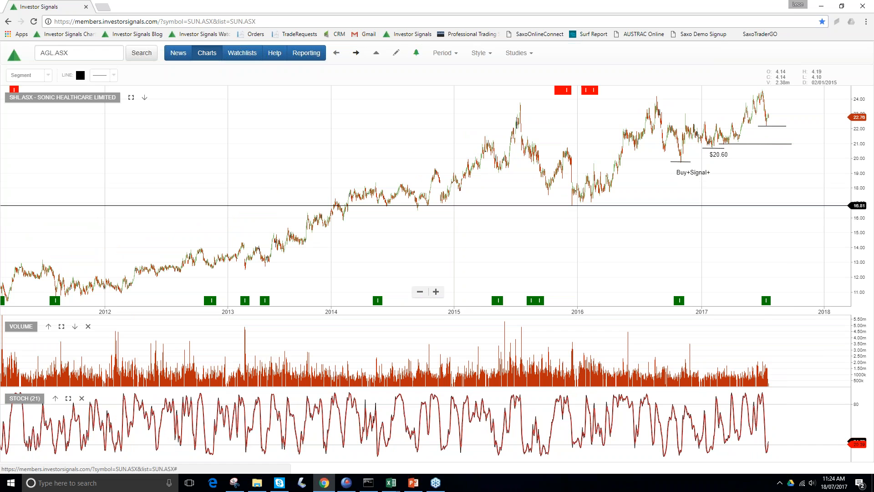
pyautogui.moveTo(512, 121)
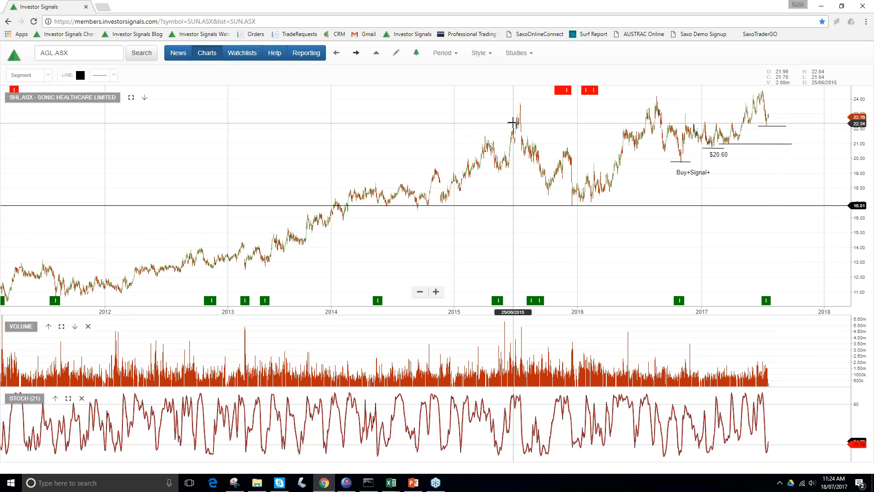
pyautogui.moveTo(514, 126)
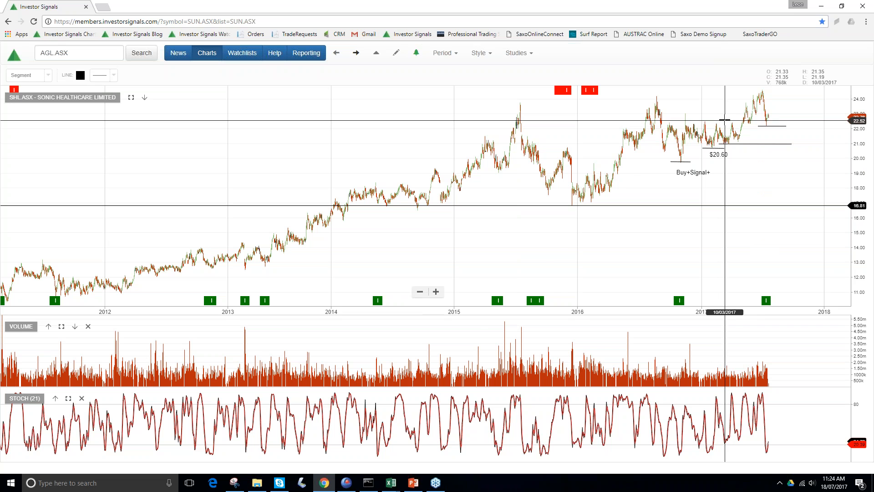
pyautogui.moveTo(712, 108)
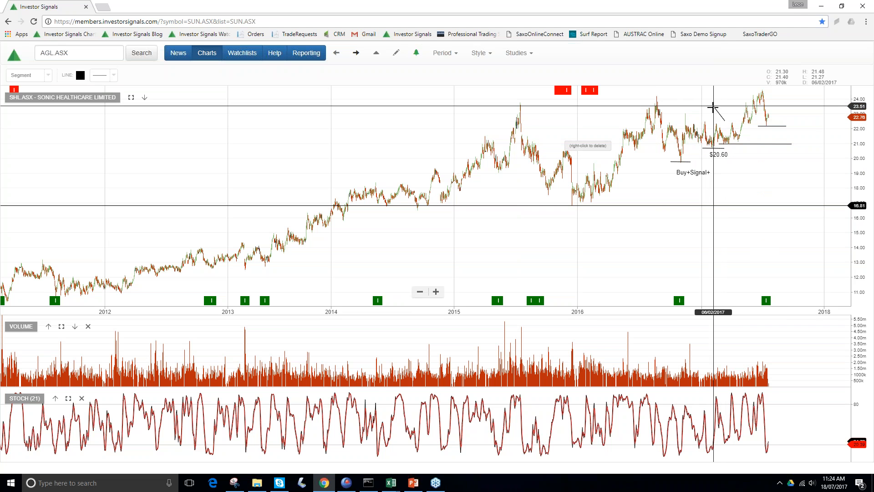
pyautogui.moveTo(686, 134)
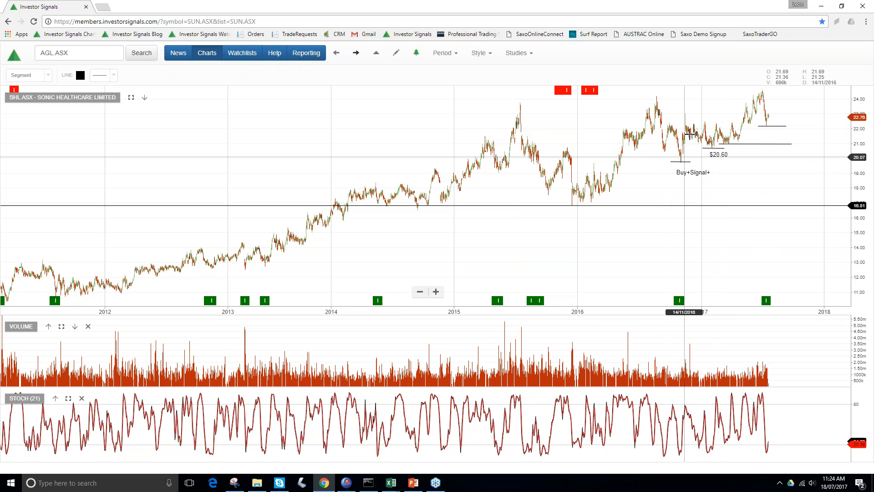
pyautogui.moveTo(754, 116)
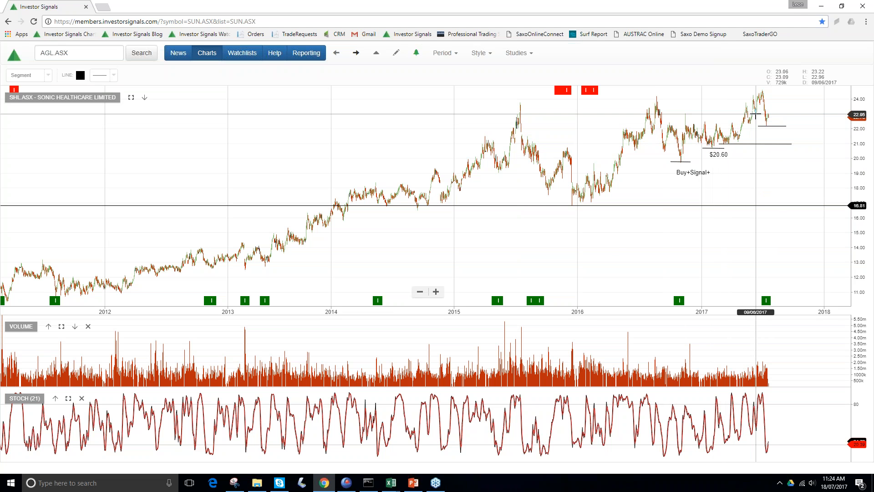
pyautogui.moveTo(822, 96)
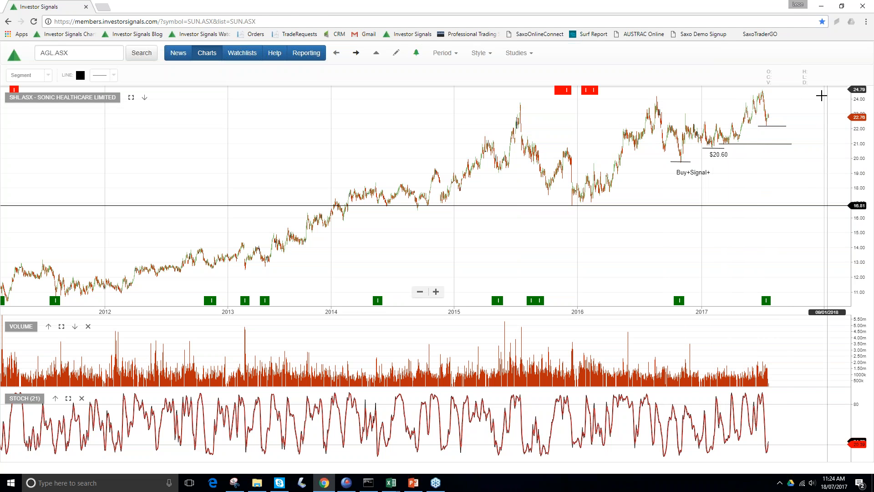
pyautogui.moveTo(802, 100)
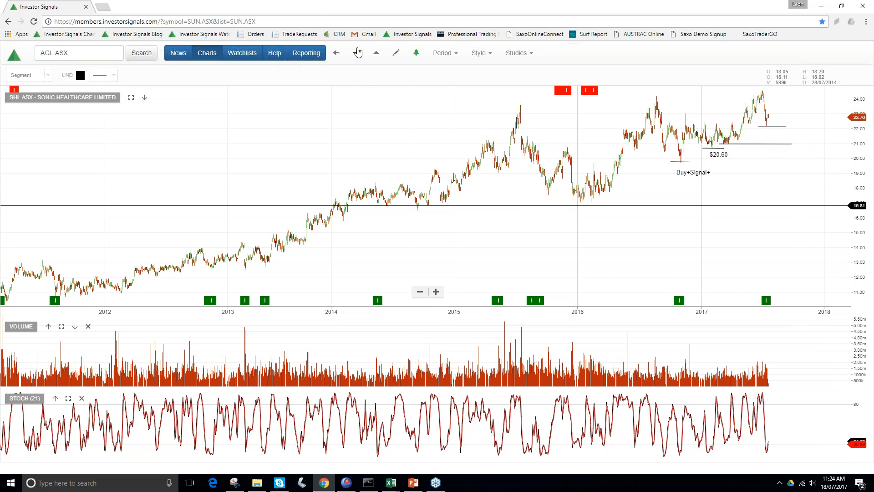
# - Advance past Santos and Suncorp to the Sydney Airport chart with its $6.60 support
pyautogui.click(376, 53)
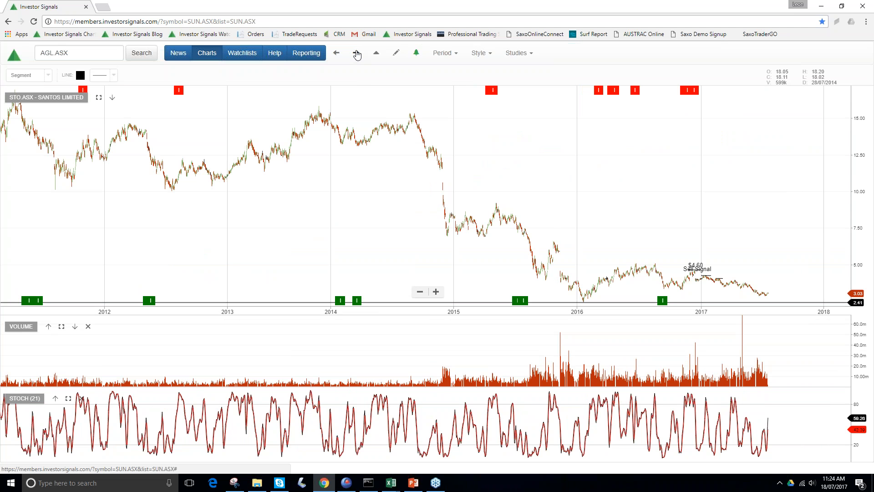
pyautogui.click(356, 53)
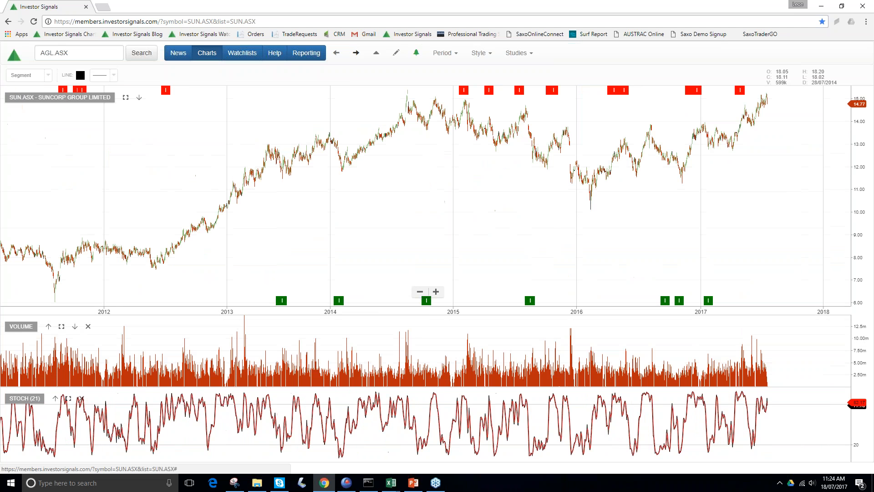
pyautogui.click(356, 53)
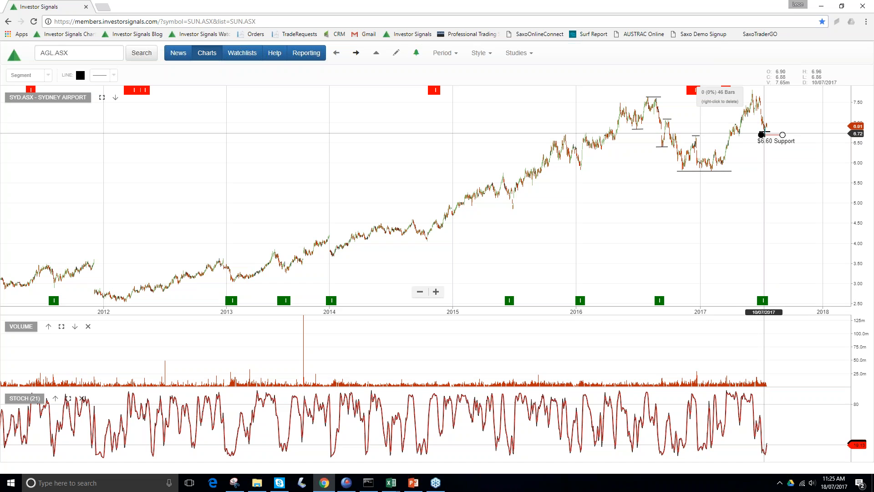
pyautogui.moveTo(763, 134)
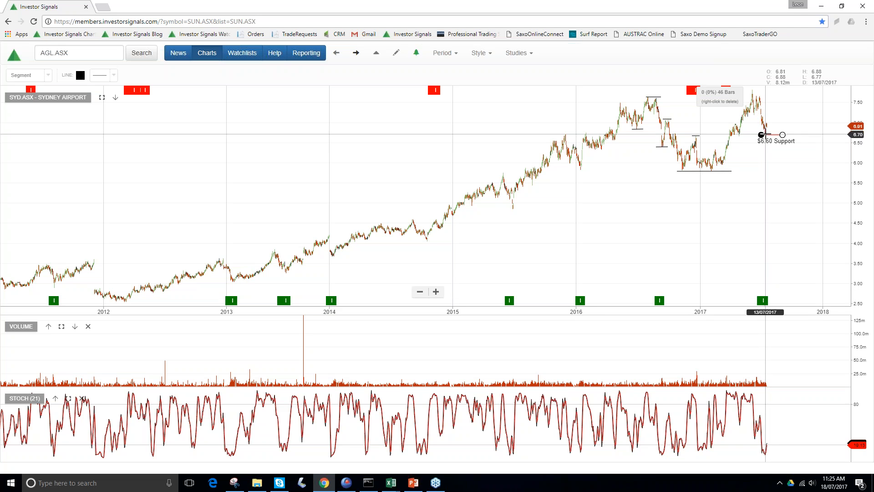
pyautogui.moveTo(762, 129)
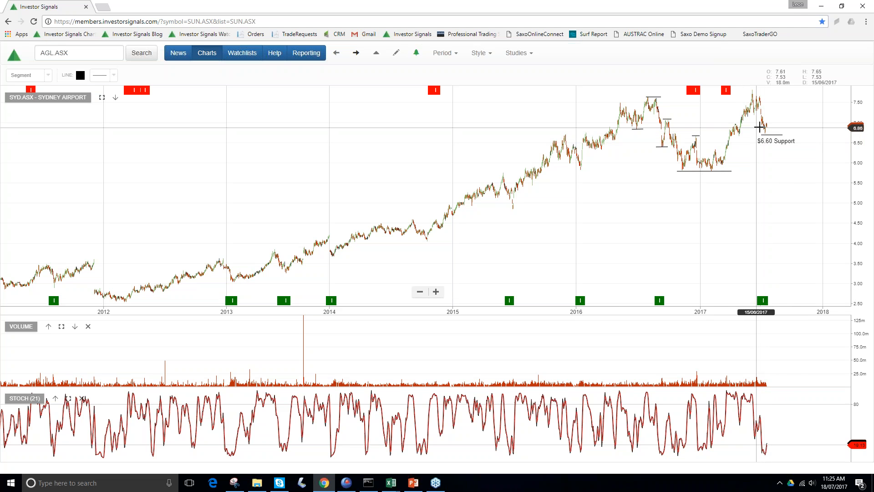
pyautogui.moveTo(802, 118)
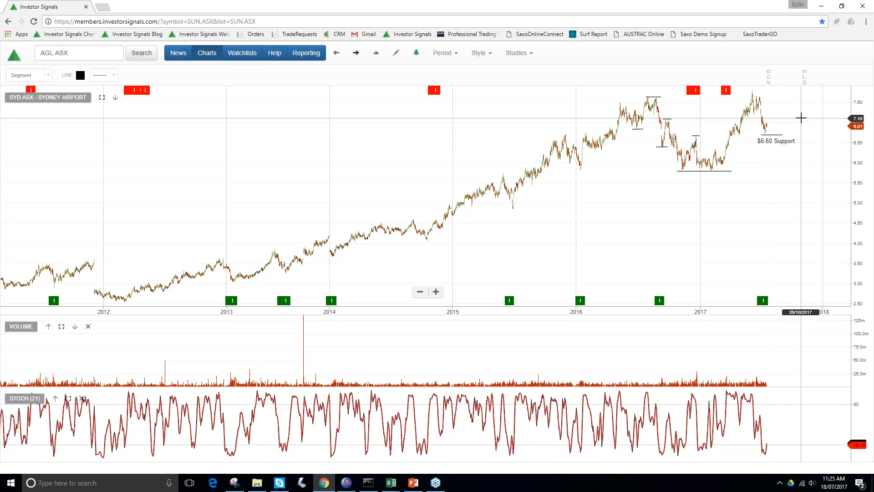
pyautogui.moveTo(801, 119)
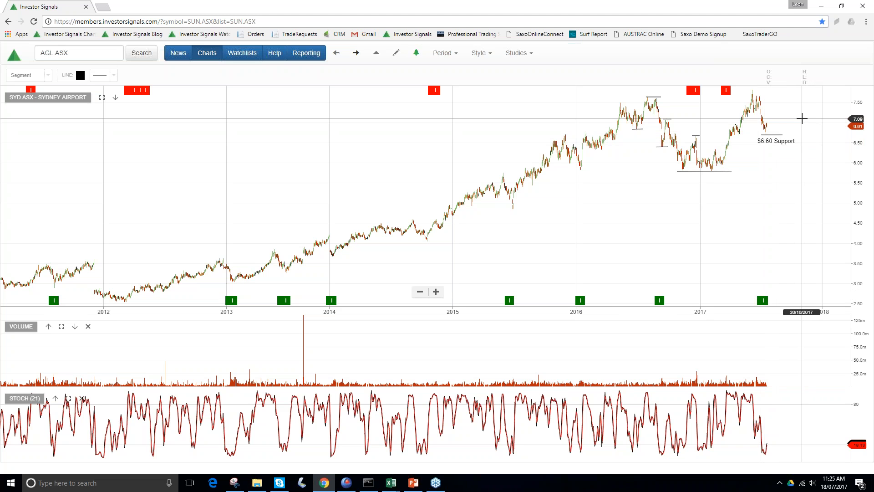
pyautogui.moveTo(813, 113)
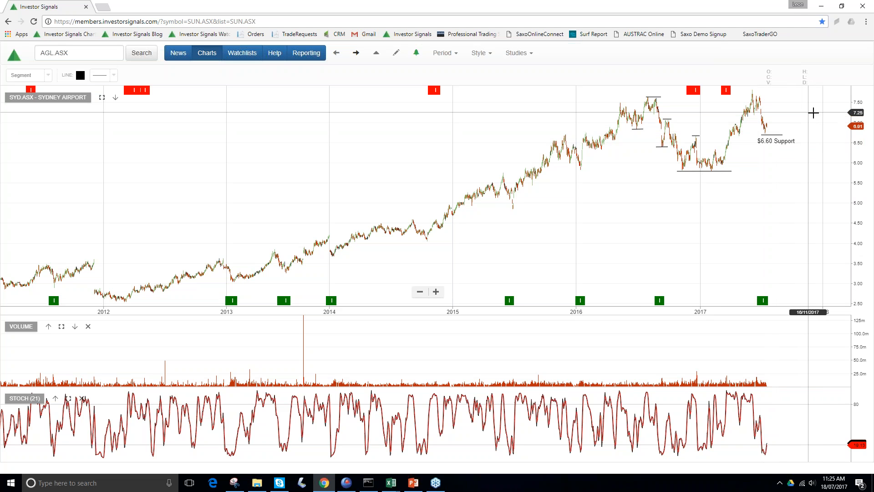
pyautogui.moveTo(813, 118)
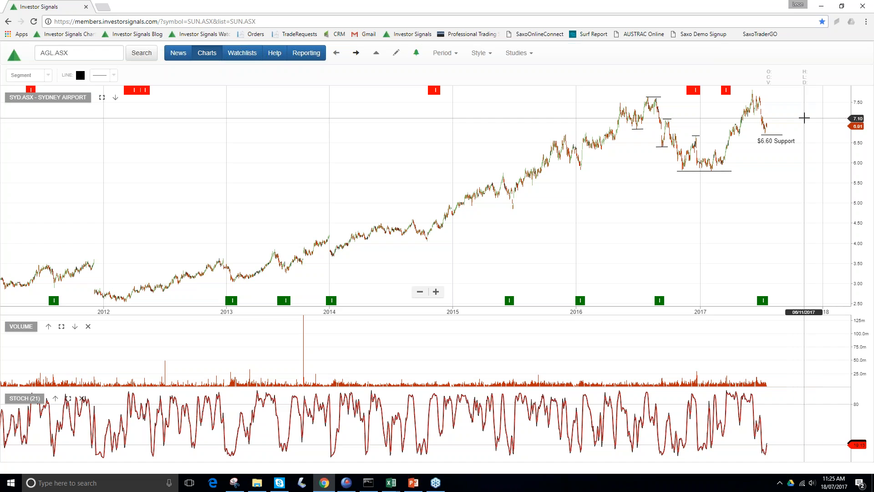
pyautogui.moveTo(803, 122)
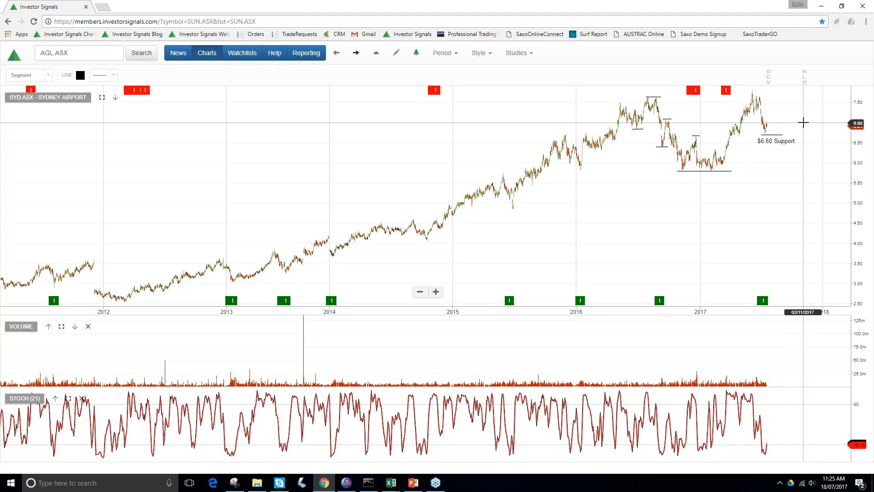
pyautogui.moveTo(814, 134)
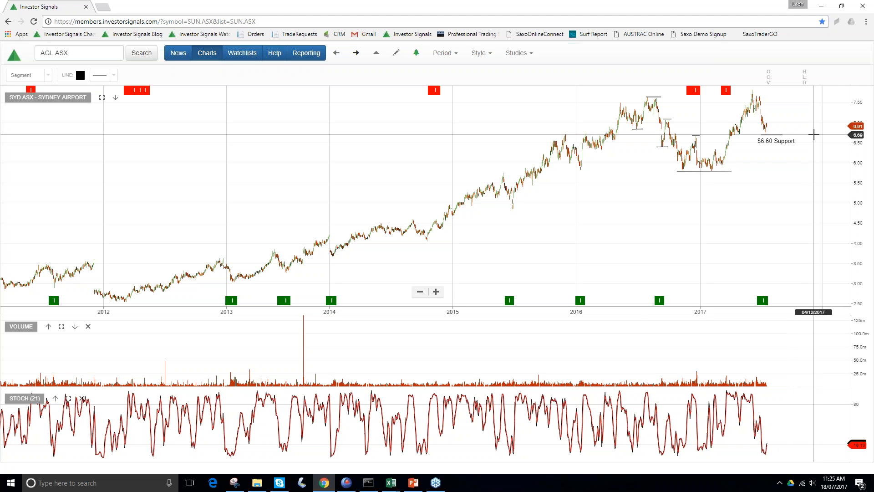
pyautogui.moveTo(599, 181)
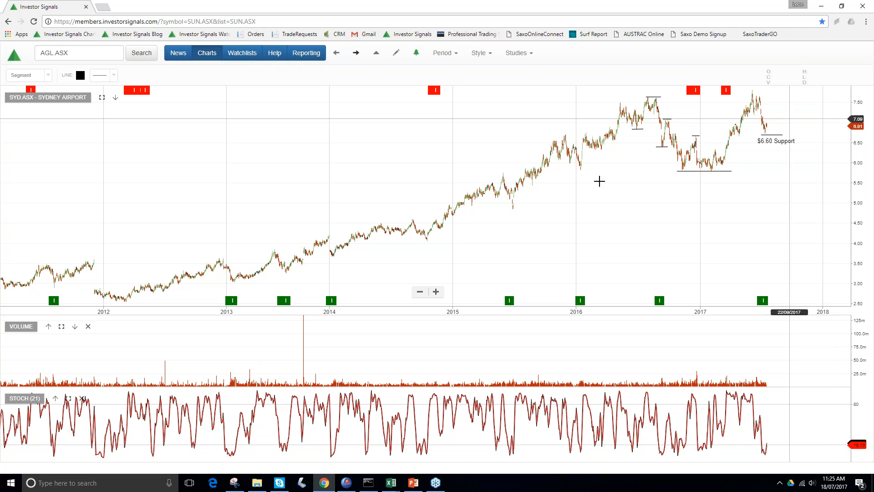
pyautogui.moveTo(356, 53)
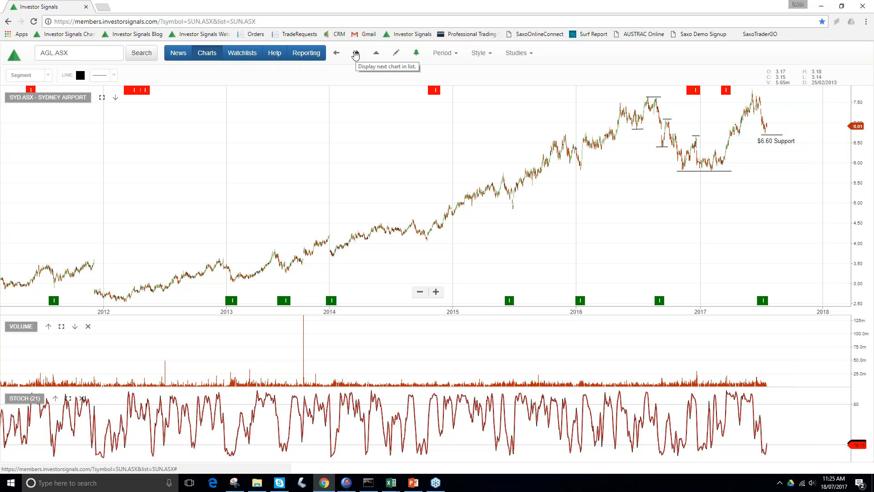
# - Advance to the Transurban Group (TCL.ASX) chart
pyautogui.click(356, 53)
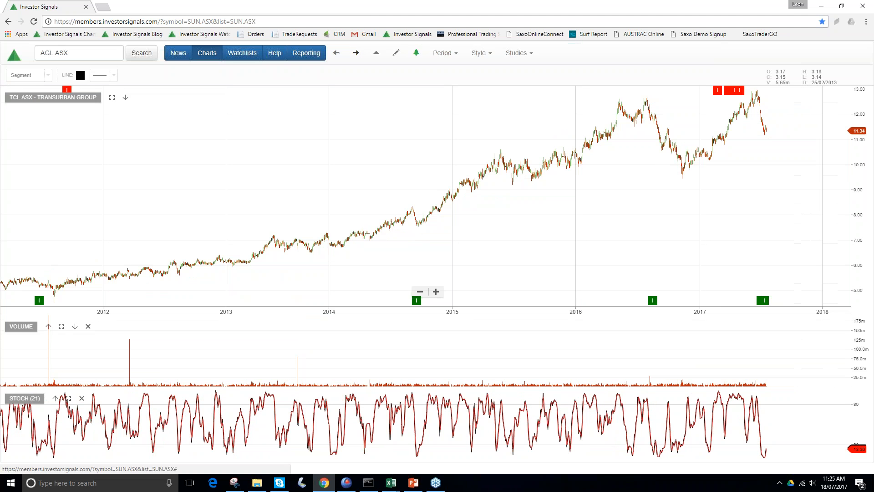
pyautogui.moveTo(748, 136)
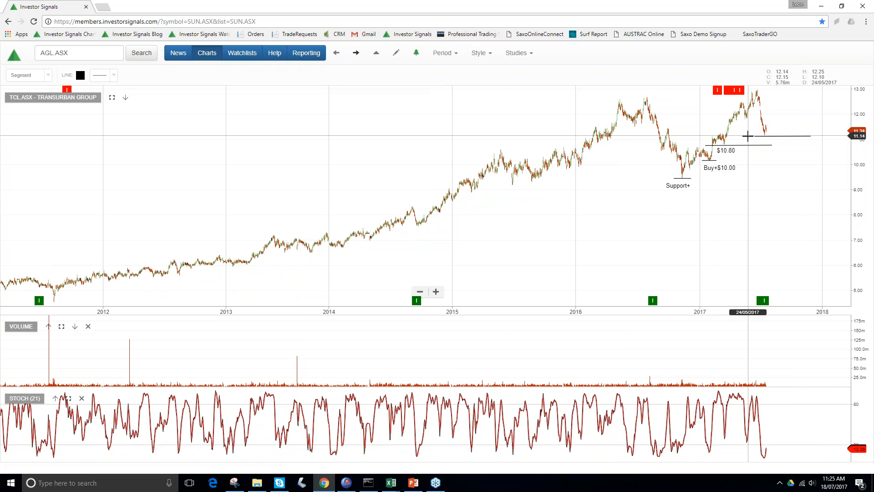
pyautogui.moveTo(792, 133)
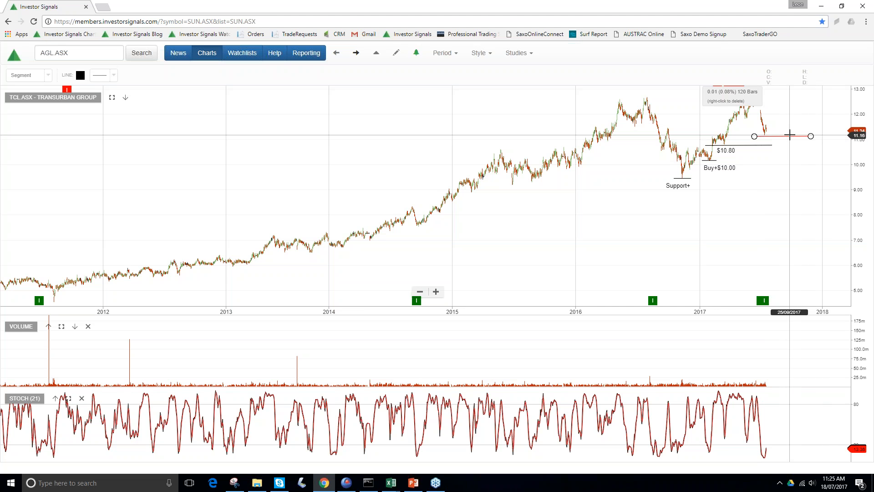
pyautogui.moveTo(773, 136)
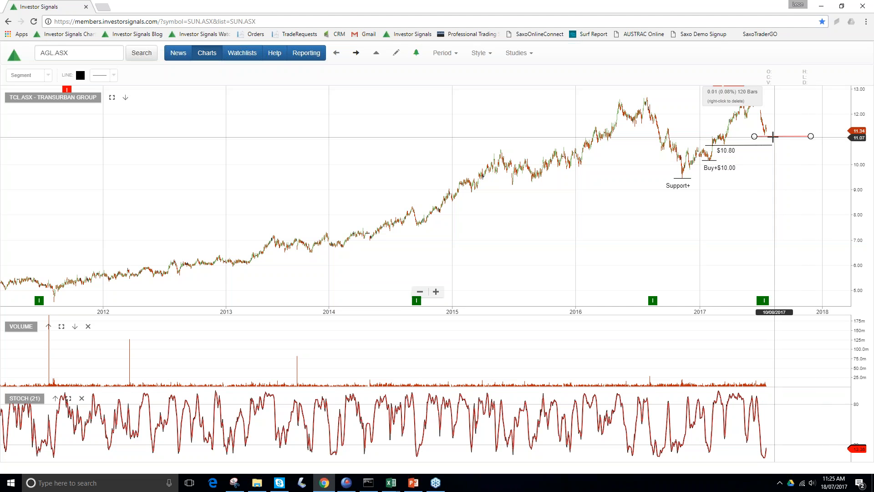
pyautogui.moveTo(814, 118)
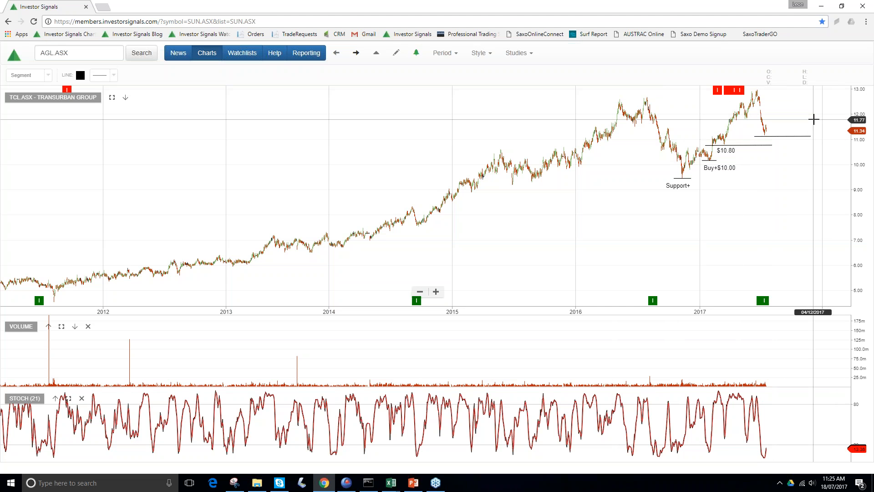
# - Advance past Telstra to the Treasury Wine Estates chart with Buy $9.00, $10.00 and $12.30 levels
pyautogui.click(356, 53)
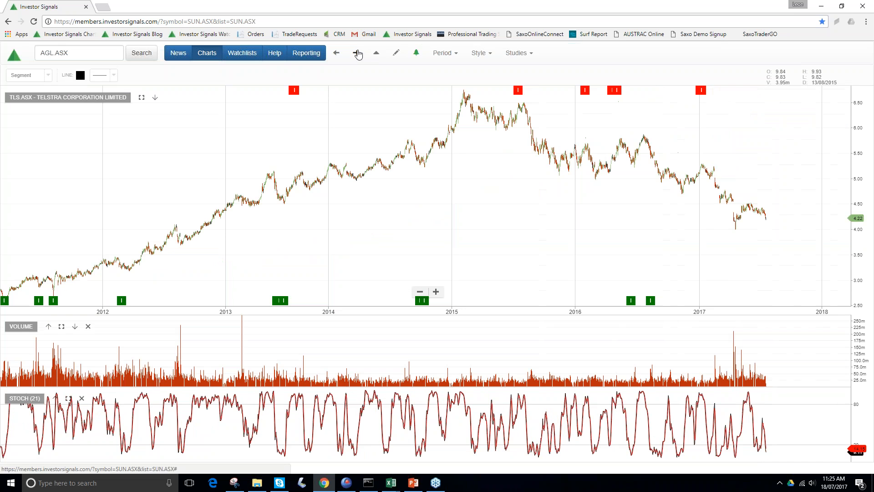
pyautogui.click(356, 53)
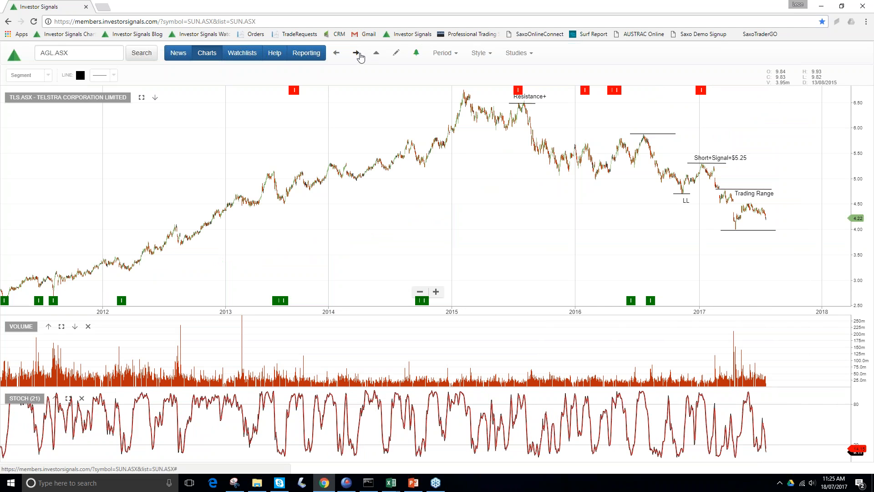
pyautogui.moveTo(773, 222)
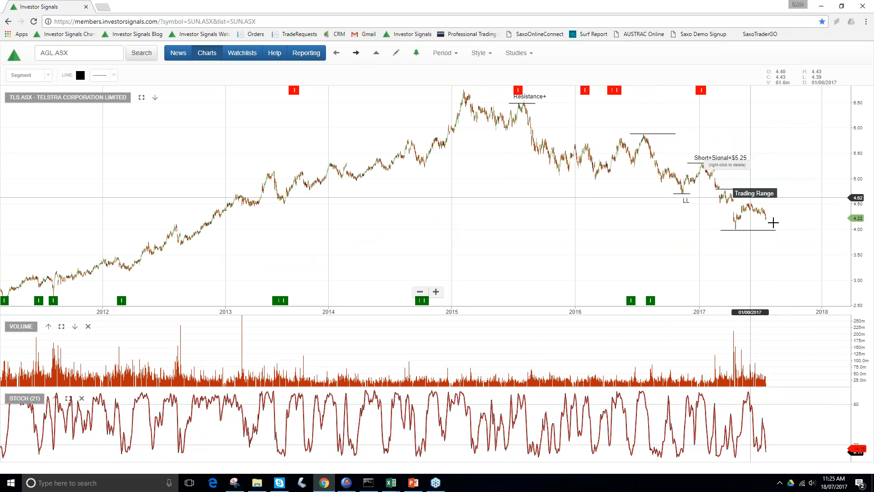
pyautogui.moveTo(356, 53)
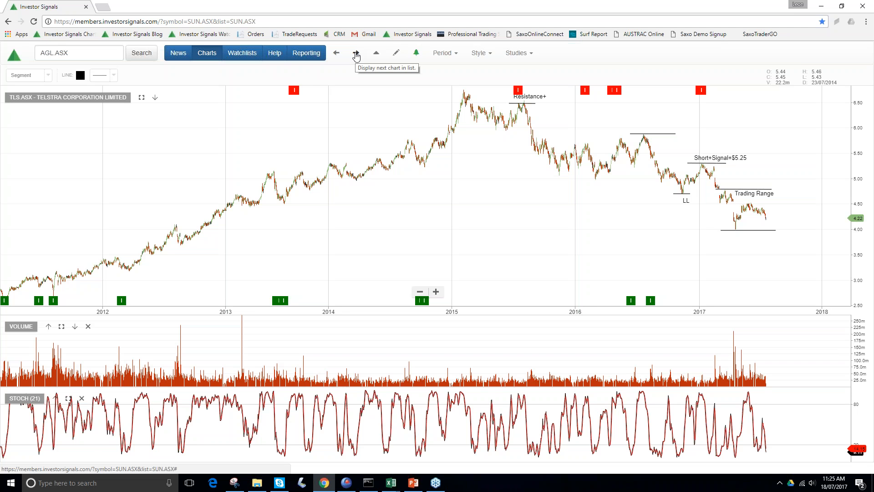
pyautogui.click(356, 53)
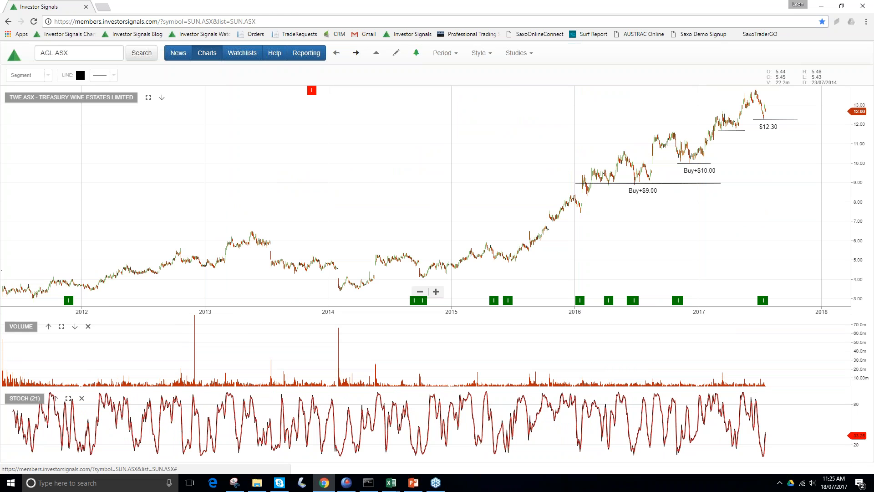
pyautogui.moveTo(735, 258)
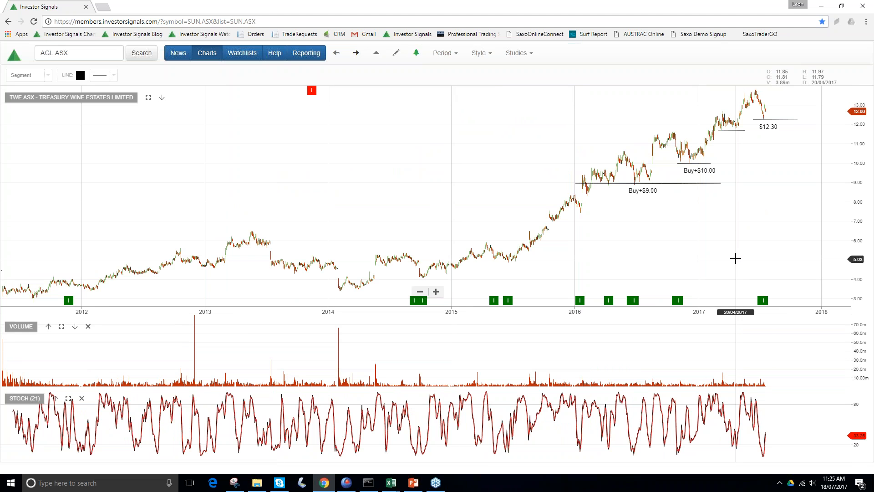
pyautogui.moveTo(417, 296)
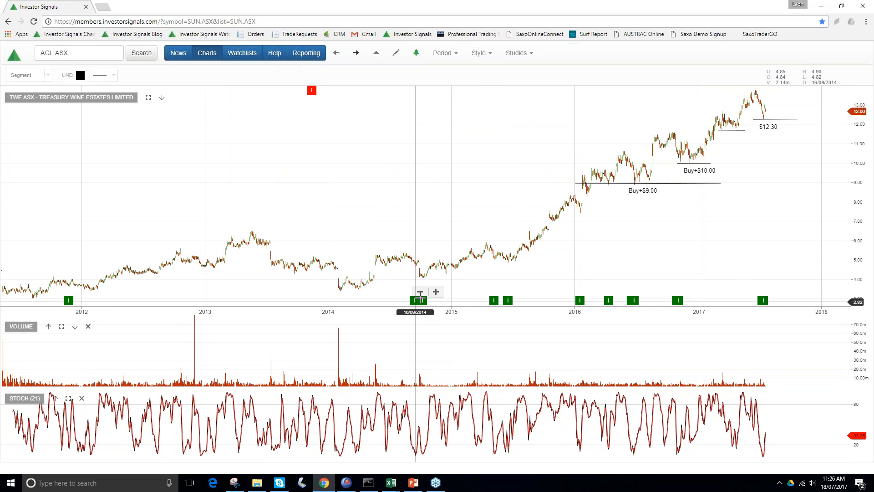
pyautogui.moveTo(565, 289)
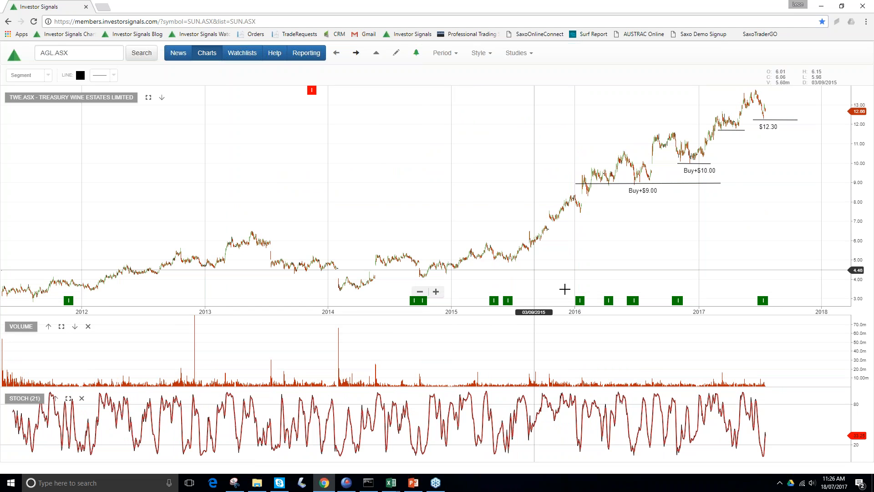
pyautogui.moveTo(689, 250)
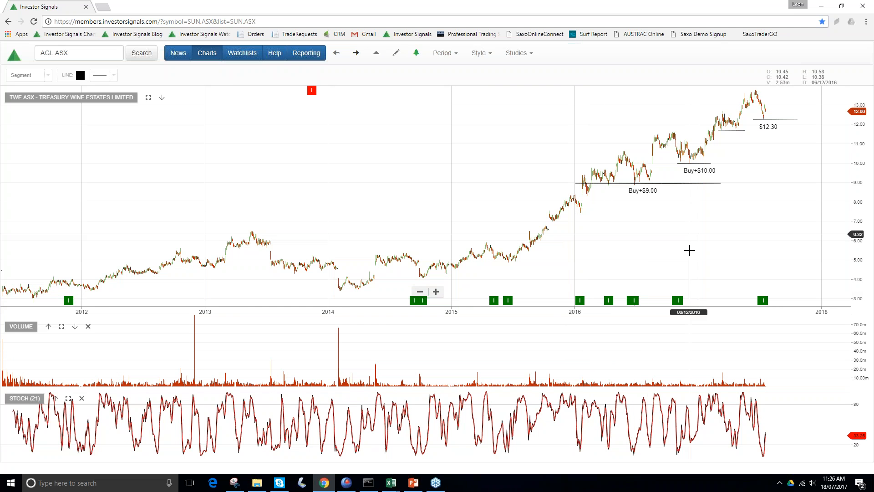
pyautogui.moveTo(738, 136)
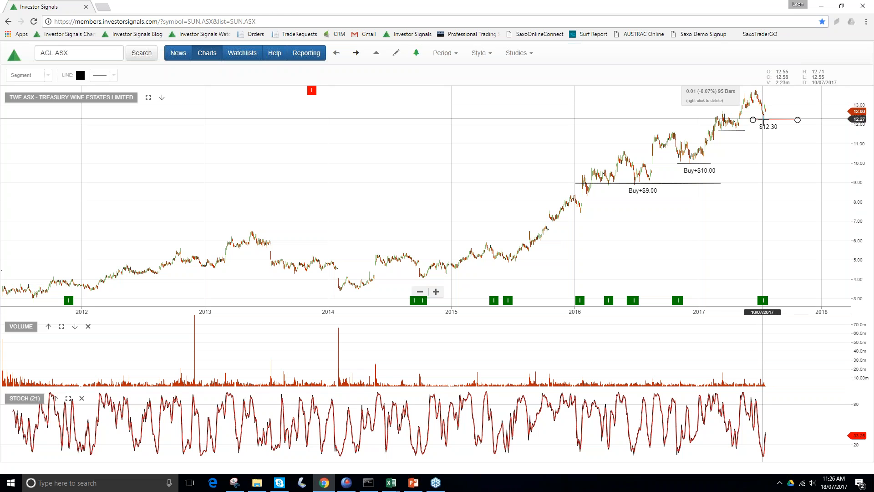
pyautogui.moveTo(763, 119)
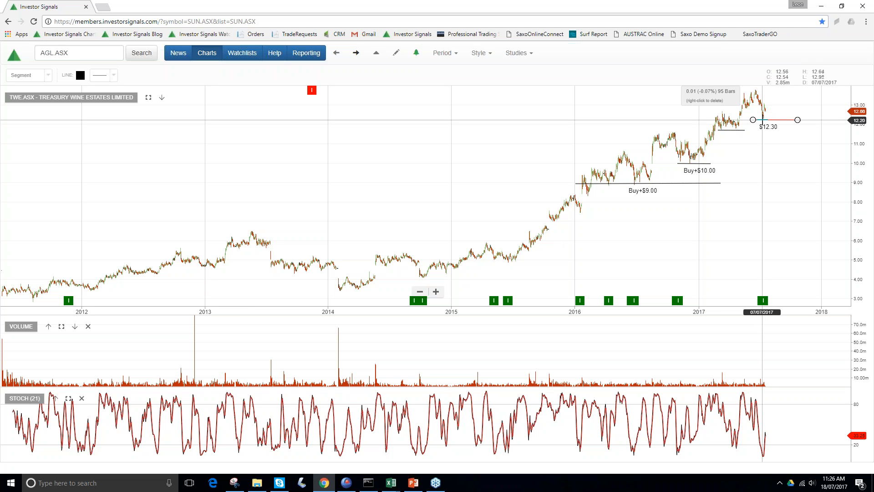
pyautogui.moveTo(767, 120)
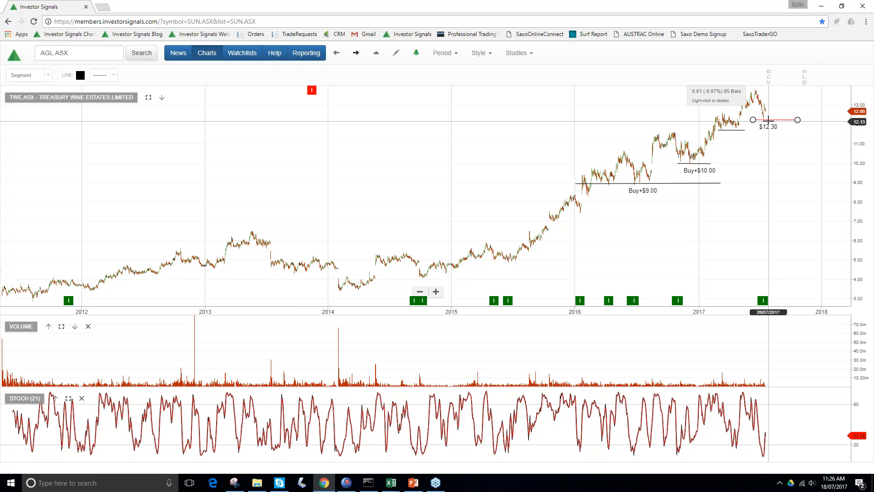
pyautogui.moveTo(765, 119)
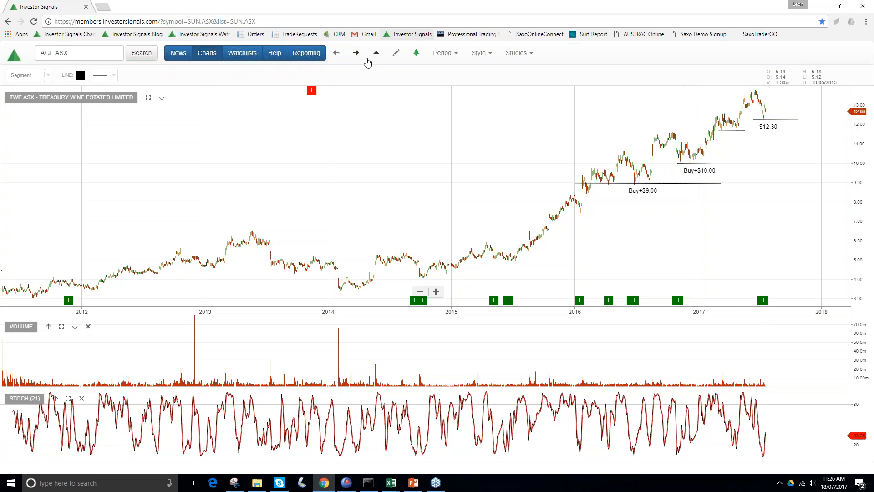
pyautogui.click(336, 53)
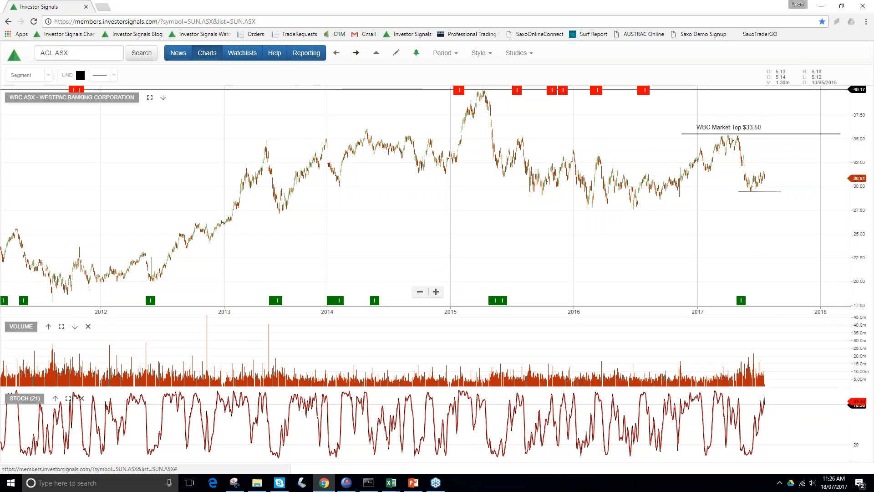
pyautogui.click(356, 52)
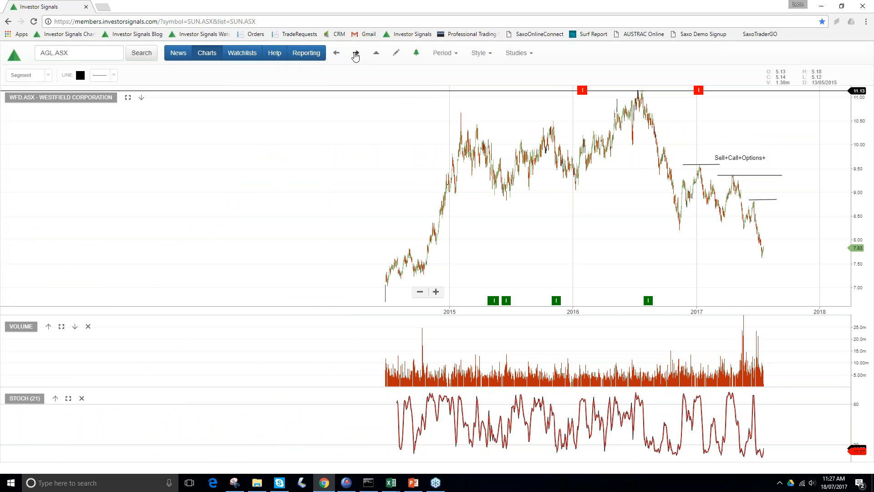
pyautogui.moveTo(661, 141)
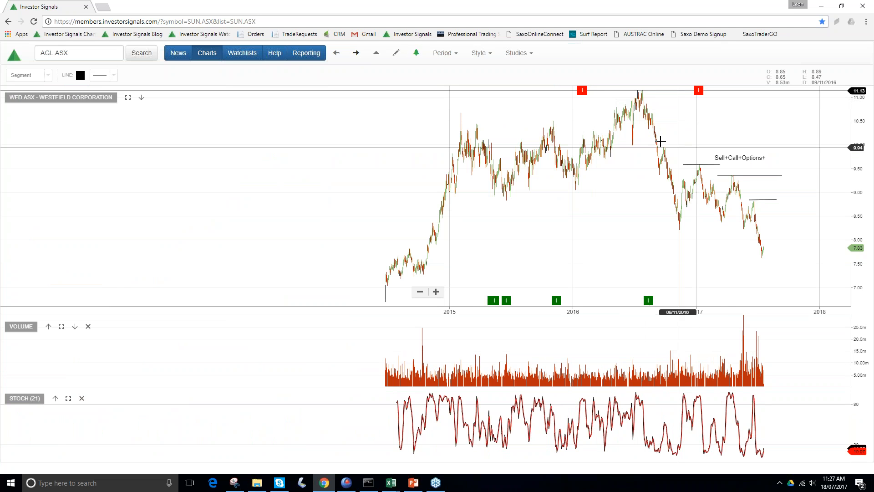
pyautogui.moveTo(759, 263)
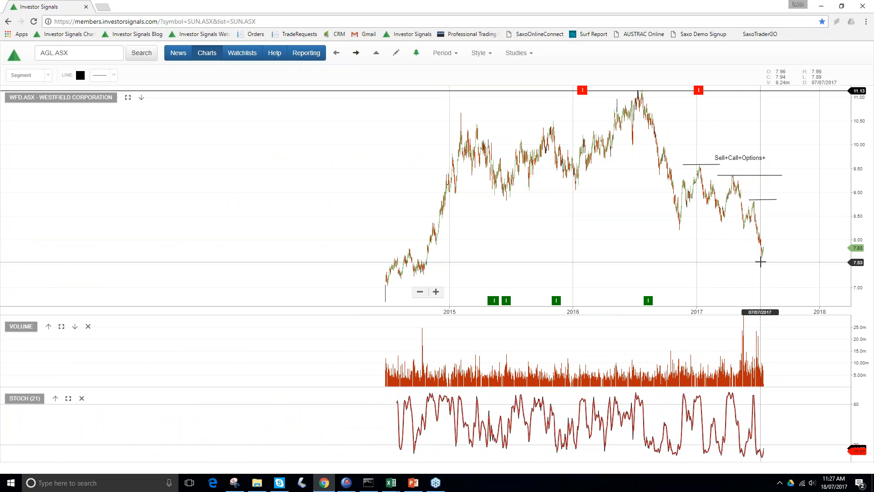
pyautogui.moveTo(761, 262)
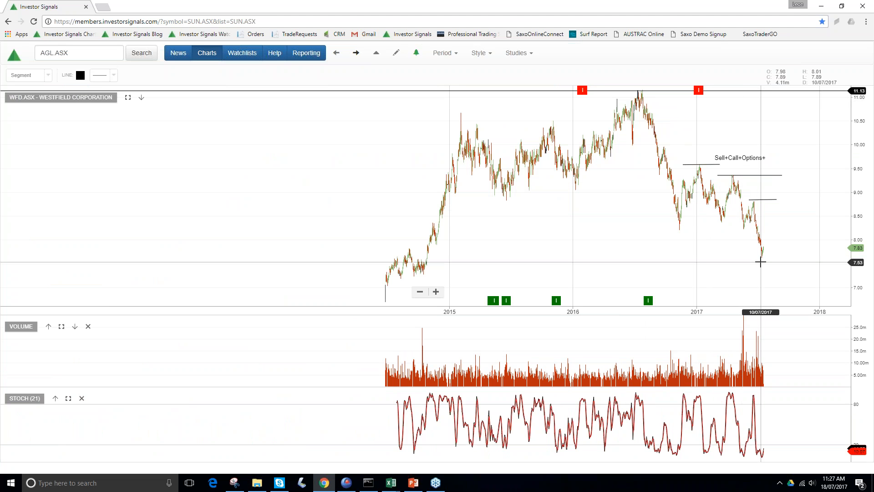
pyautogui.moveTo(780, 219)
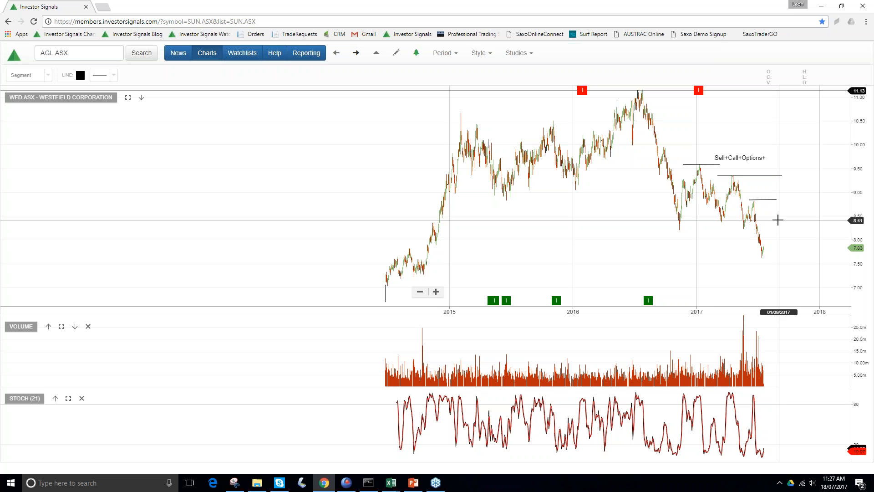
pyautogui.moveTo(778, 220)
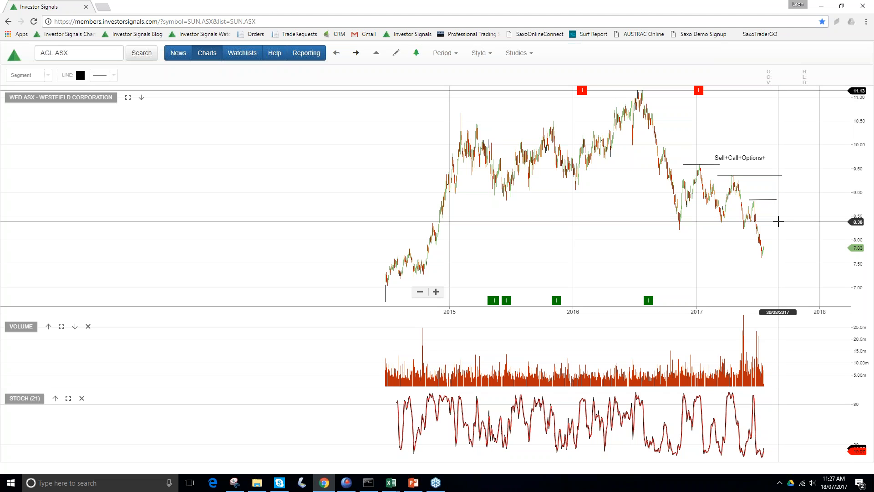
pyautogui.moveTo(779, 222)
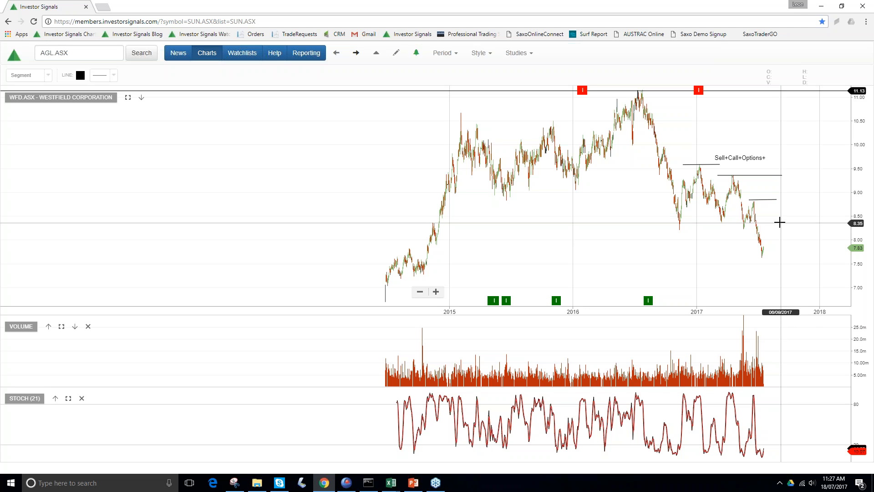
pyautogui.moveTo(812, 197)
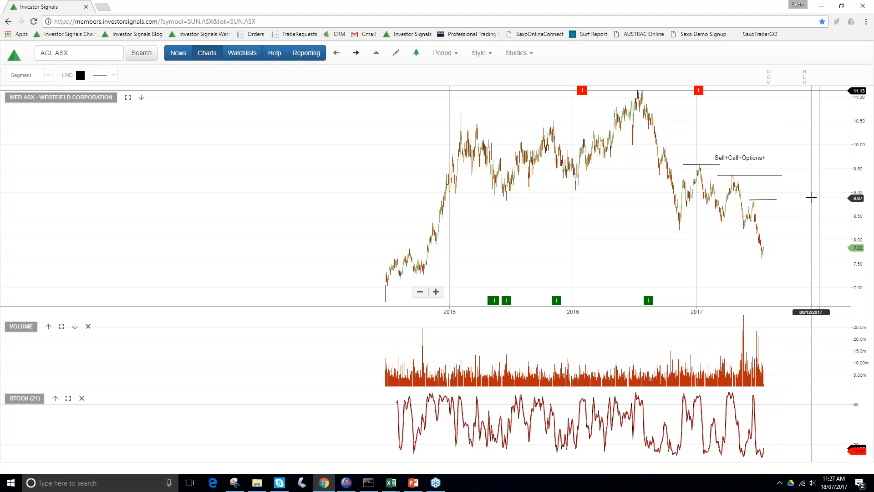
pyautogui.moveTo(813, 201)
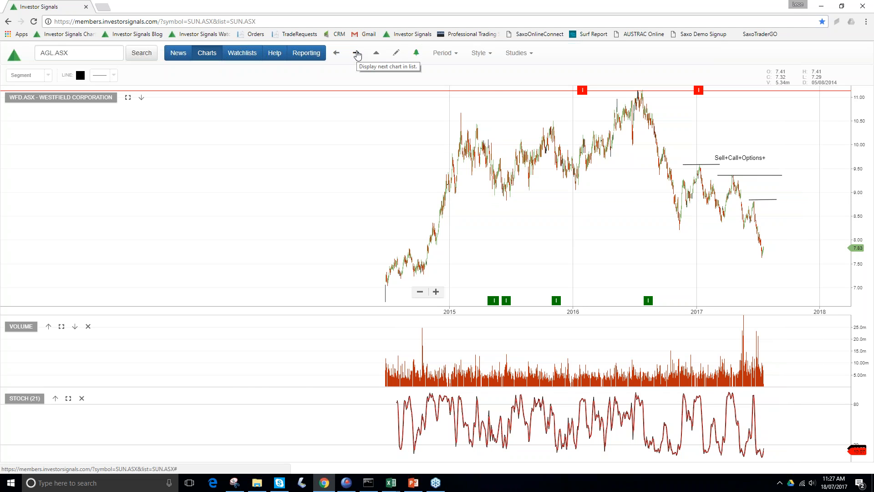
# - Advance from Westfield to the Woolworths Limited chart with its support level
pyautogui.click(356, 53)
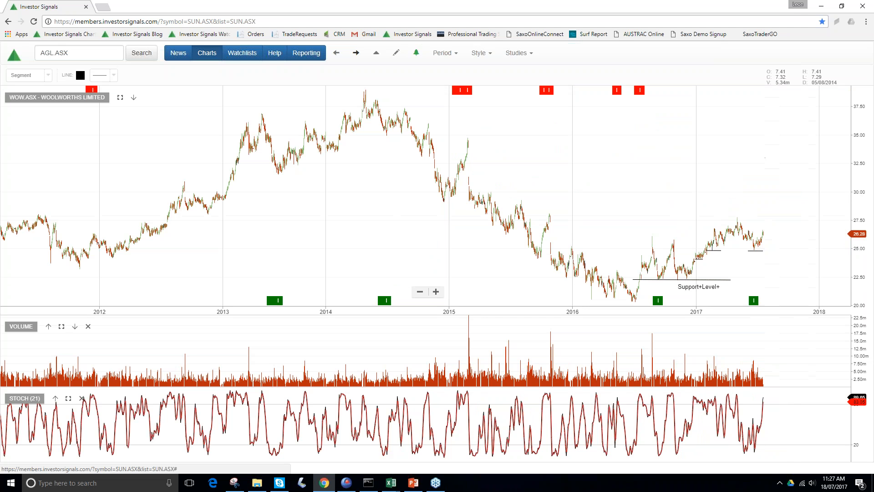
pyautogui.moveTo(739, 223)
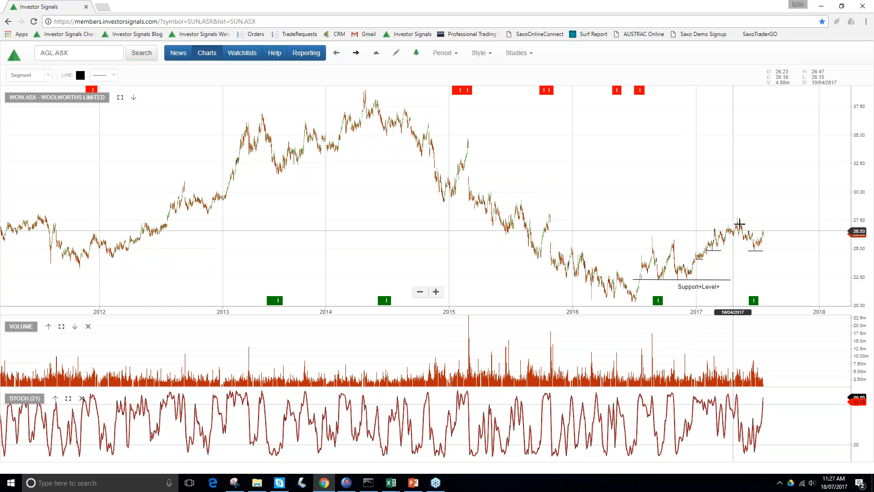
pyautogui.moveTo(755, 268)
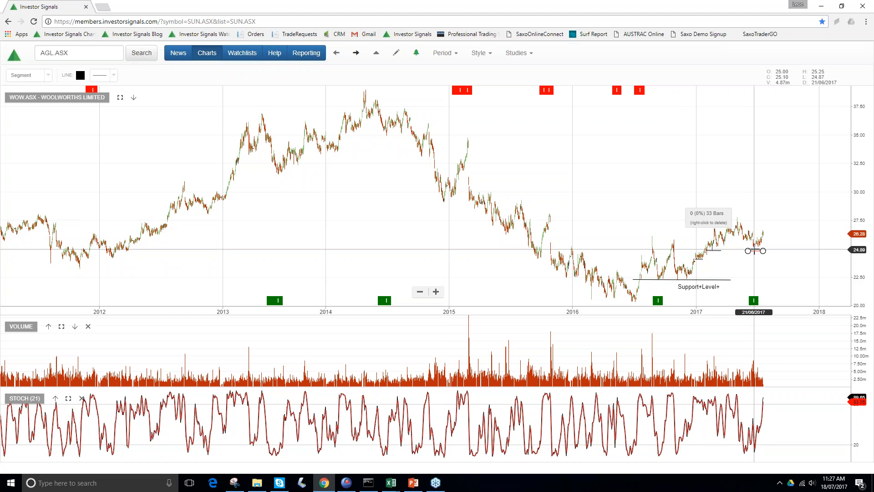
pyautogui.moveTo(763, 233)
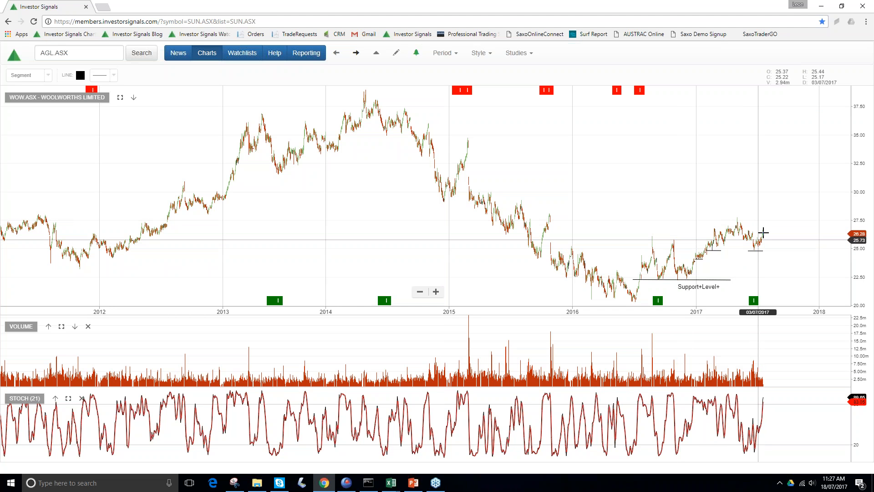
pyautogui.moveTo(769, 228)
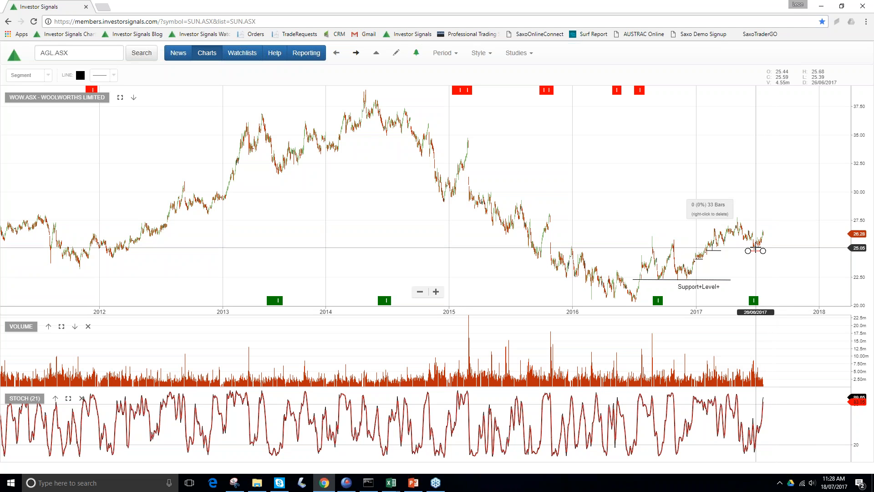
pyautogui.moveTo(830, 217)
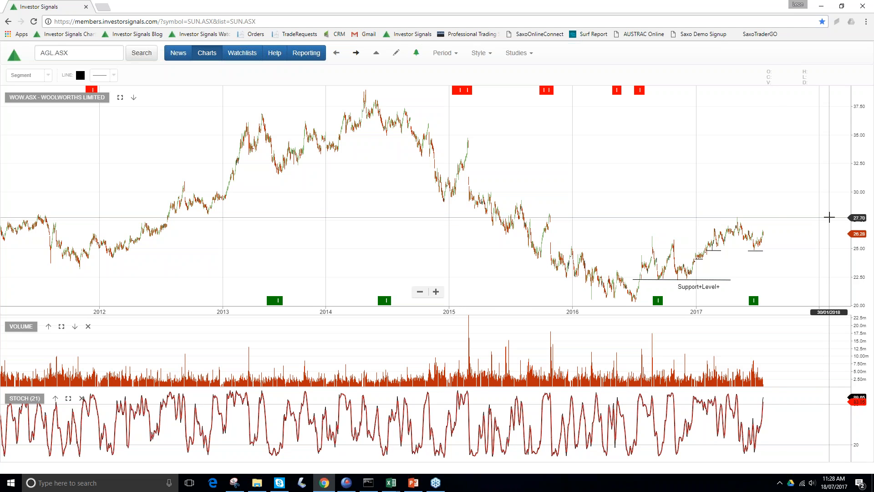
pyautogui.moveTo(356, 52)
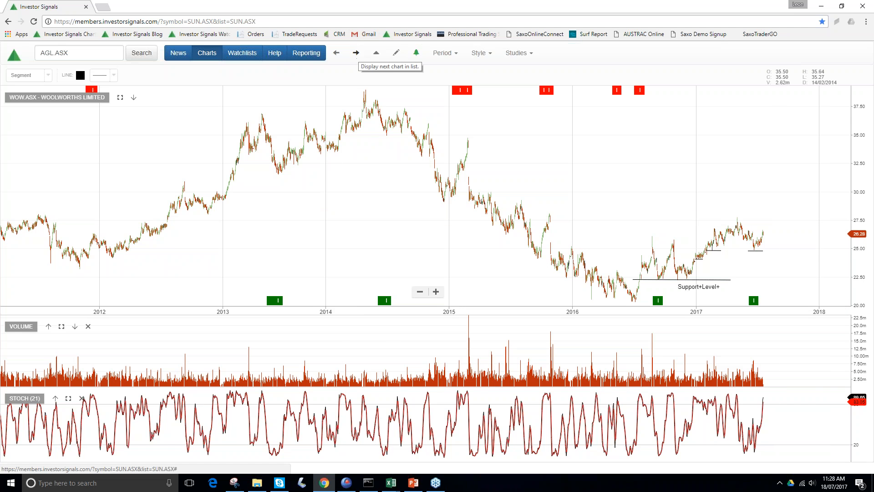
# - Advance to the Woodside Petroleum (WPL.ASX) chart with its Buy Signal and Support annotations
pyautogui.click(356, 53)
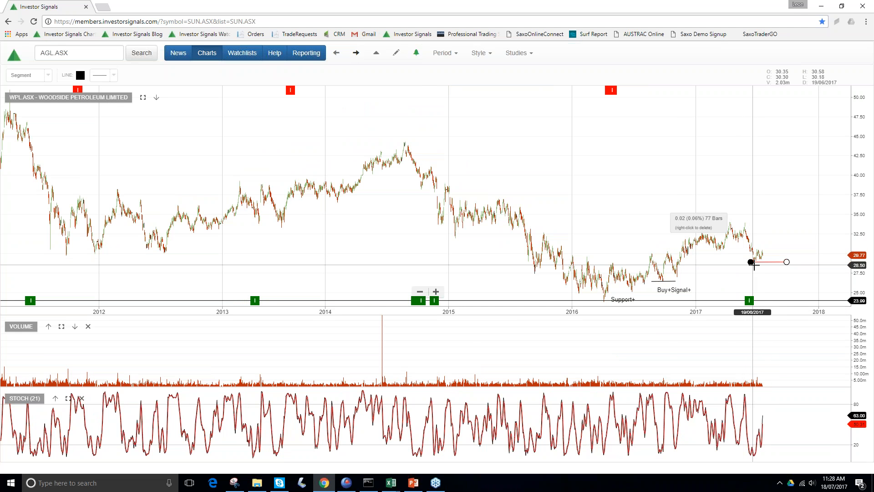
pyautogui.moveTo(751, 262)
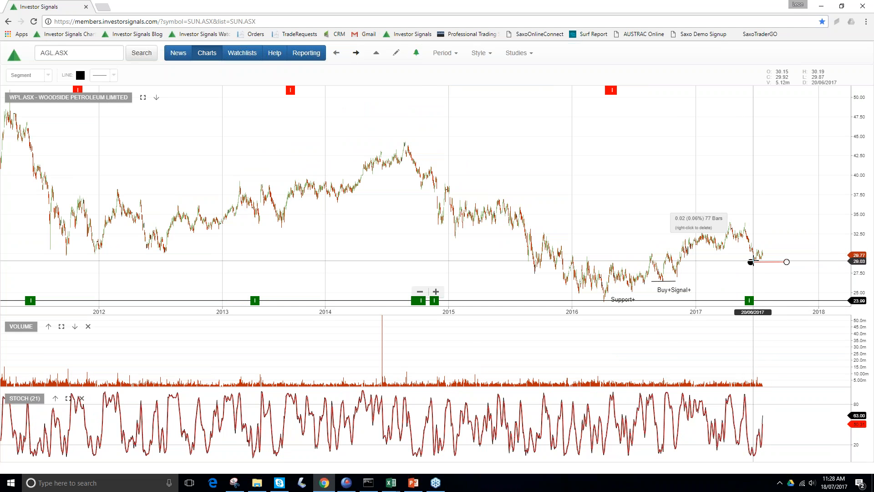
pyautogui.moveTo(757, 263)
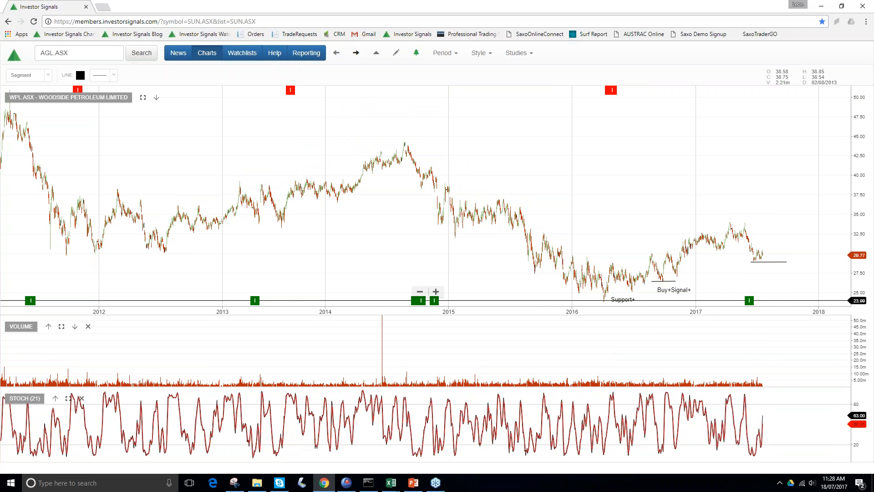
pyautogui.moveTo(356, 53)
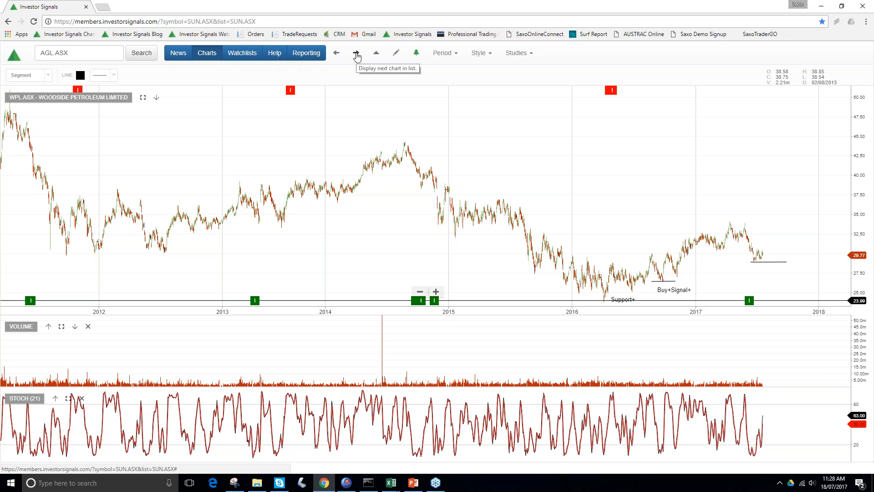
# - Load the S&P/ASX Index (XJO.ASX) chart via the symbol 'xjo.' showing the Market Top 5950 annotation
pyautogui.click(356, 53)
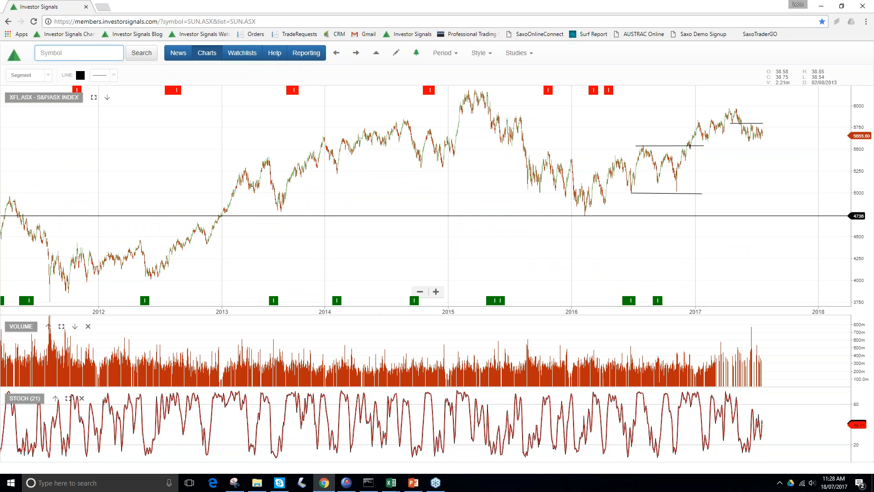
pyautogui.write('xjo.')
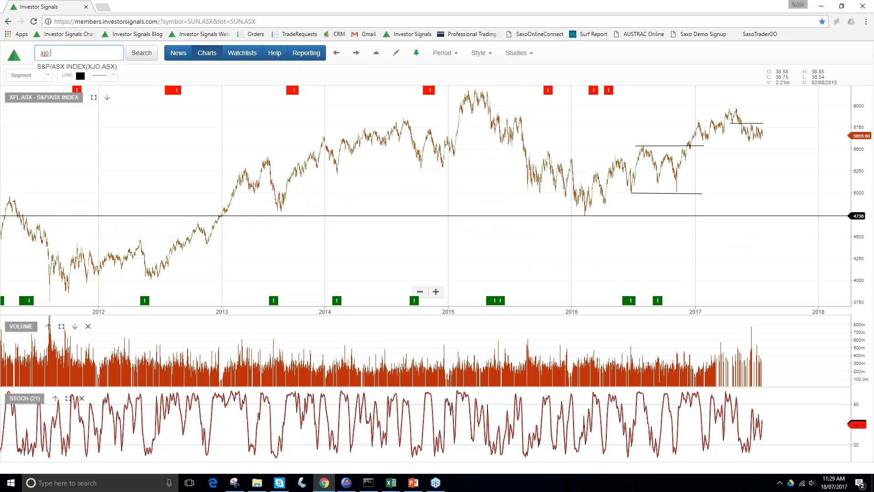
pyautogui.click(77, 67)
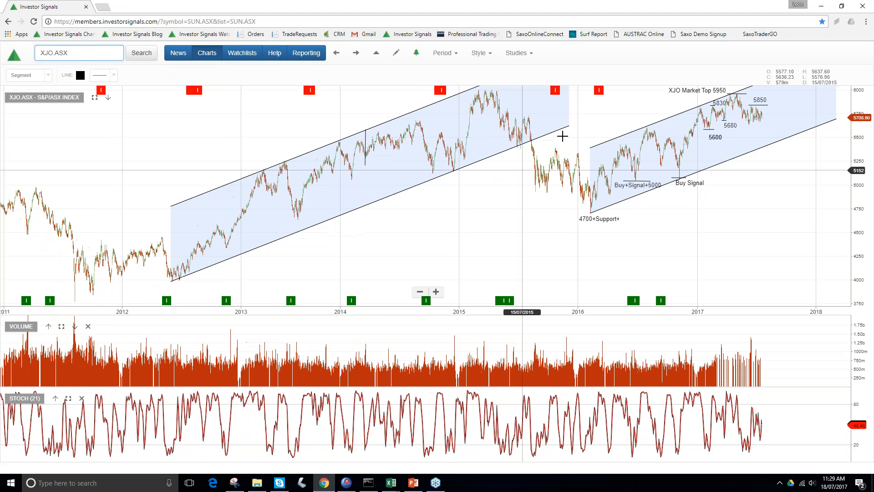
# - Zoom into the recent XJO channel, then show PowerPoint's Premium Membership contact slide
pyautogui.click(435, 291)
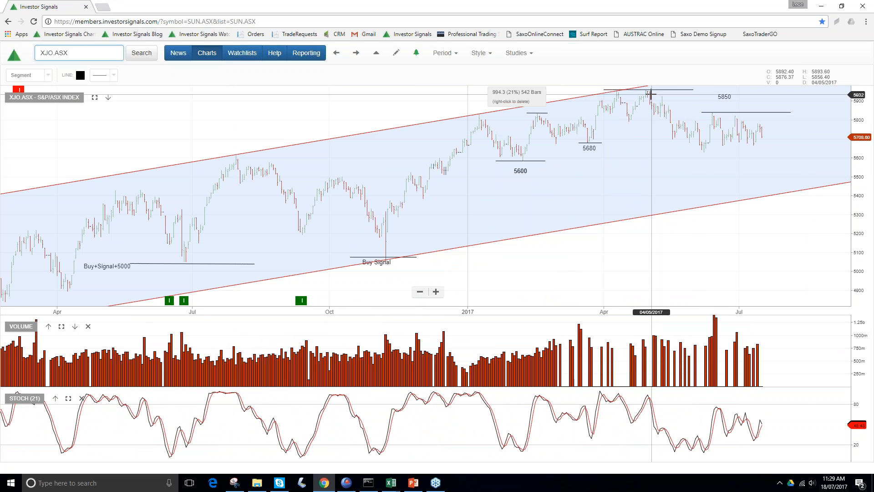
pyautogui.moveTo(709, 116)
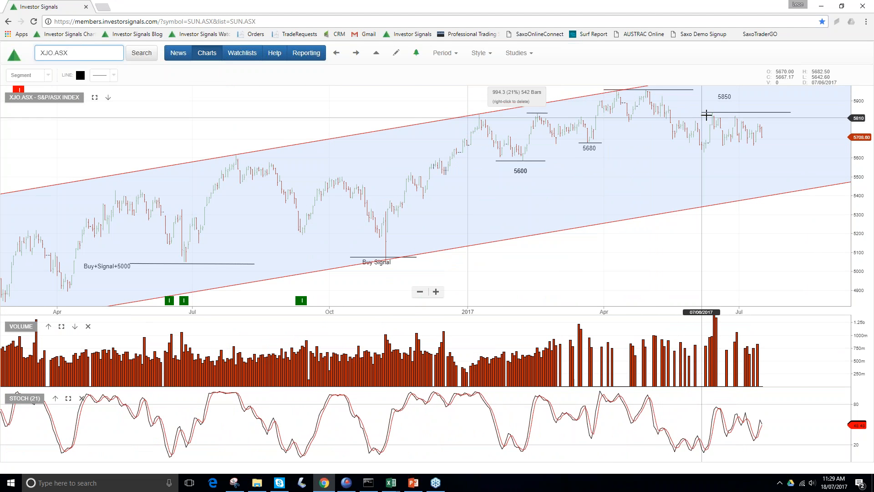
pyautogui.moveTo(756, 131)
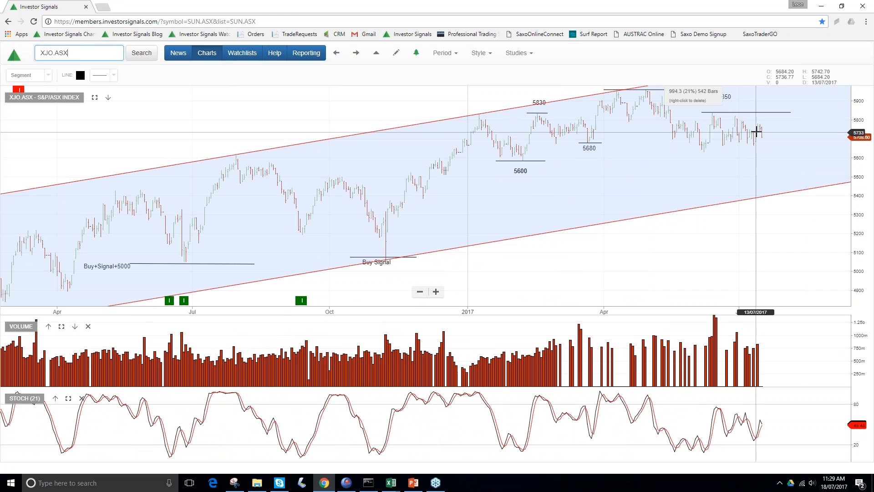
pyautogui.moveTo(759, 125)
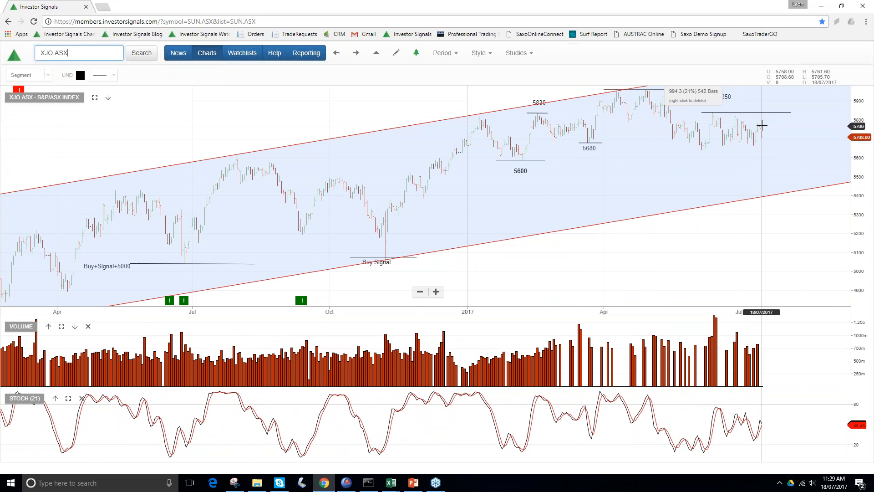
pyautogui.moveTo(779, 127)
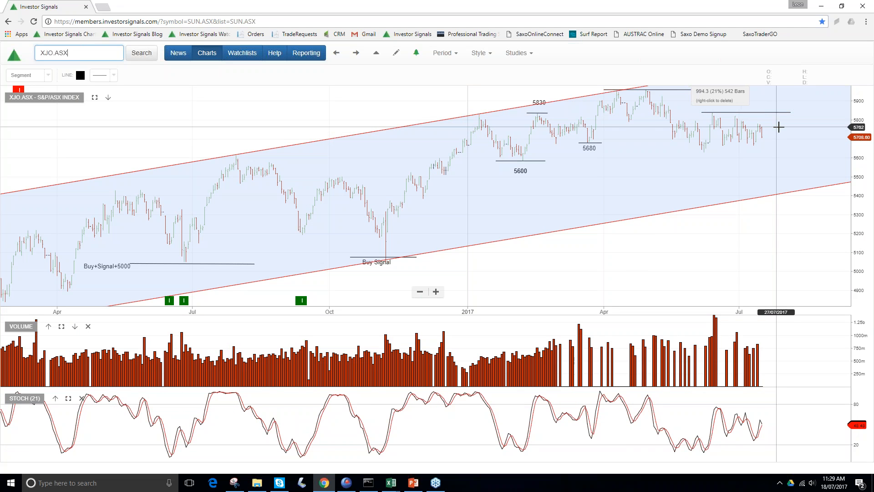
pyautogui.moveTo(759, 127)
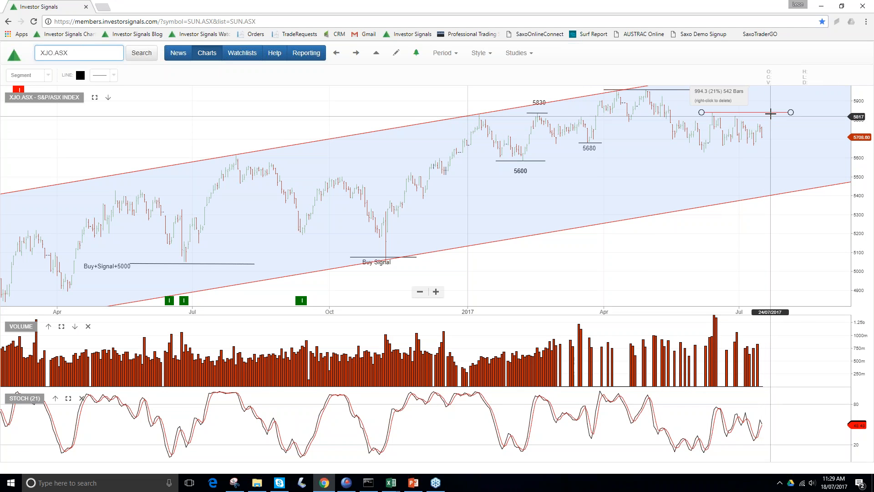
pyautogui.moveTo(773, 108)
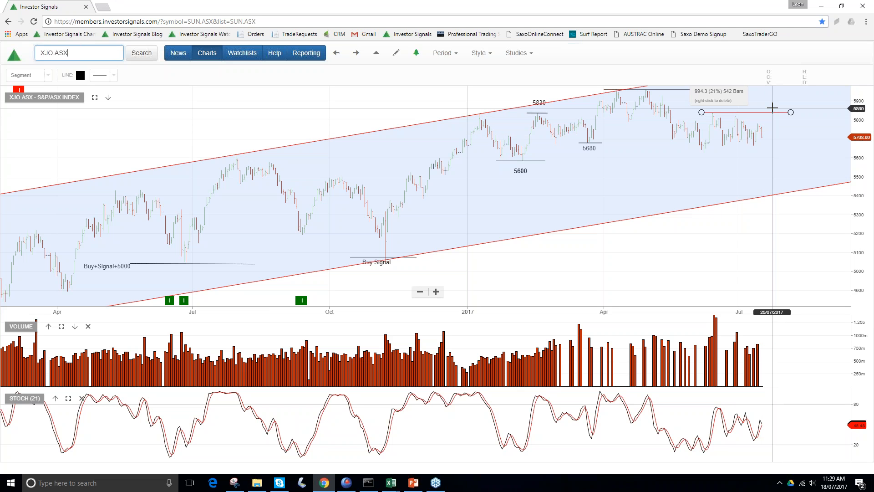
pyautogui.moveTo(766, 124)
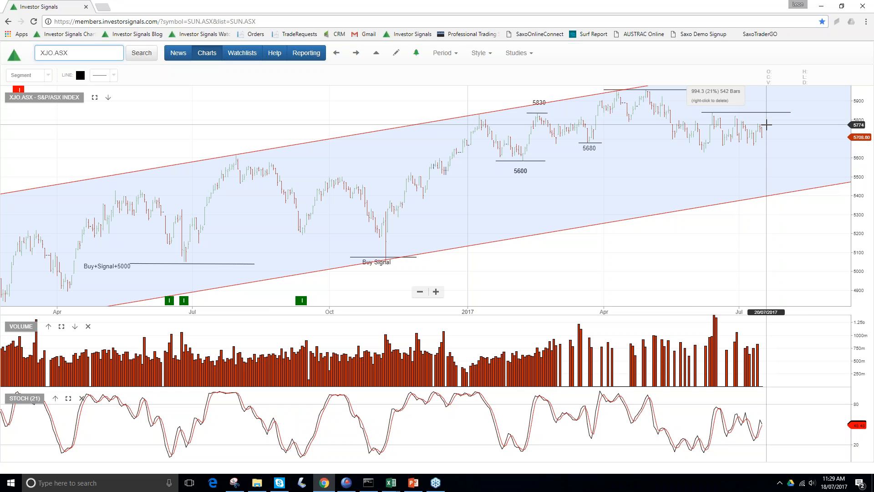
pyautogui.moveTo(766, 129)
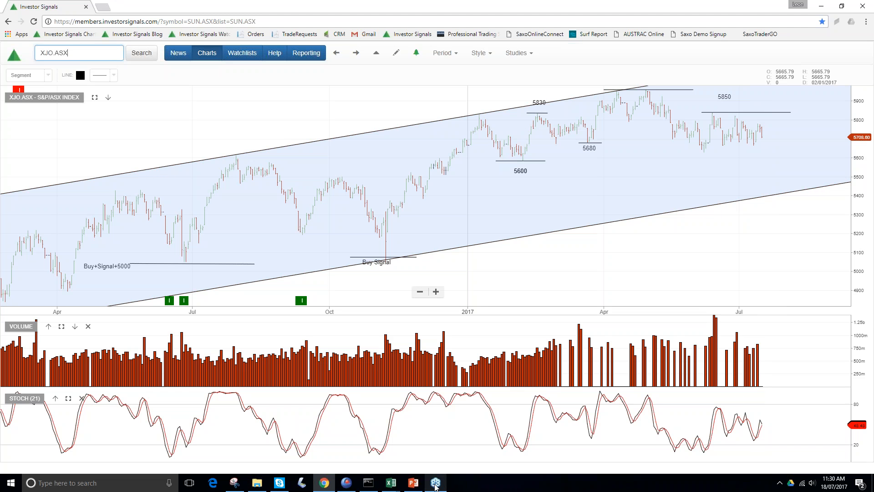
pyautogui.click(413, 483)
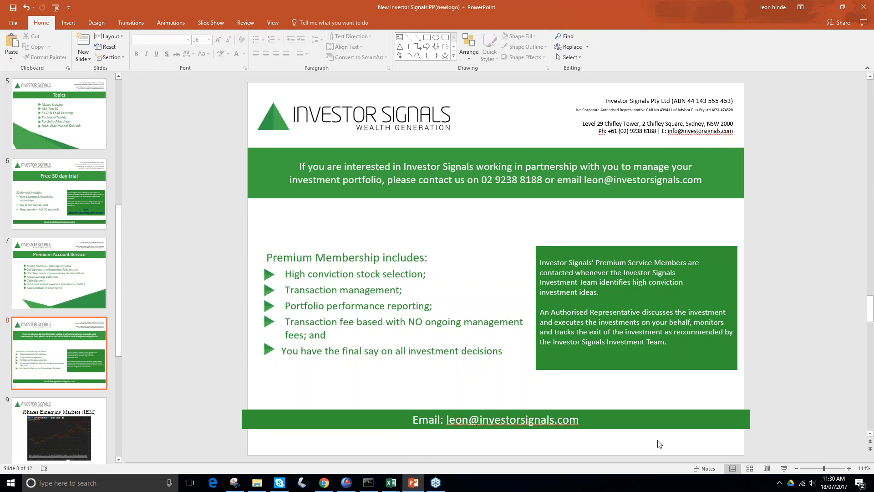